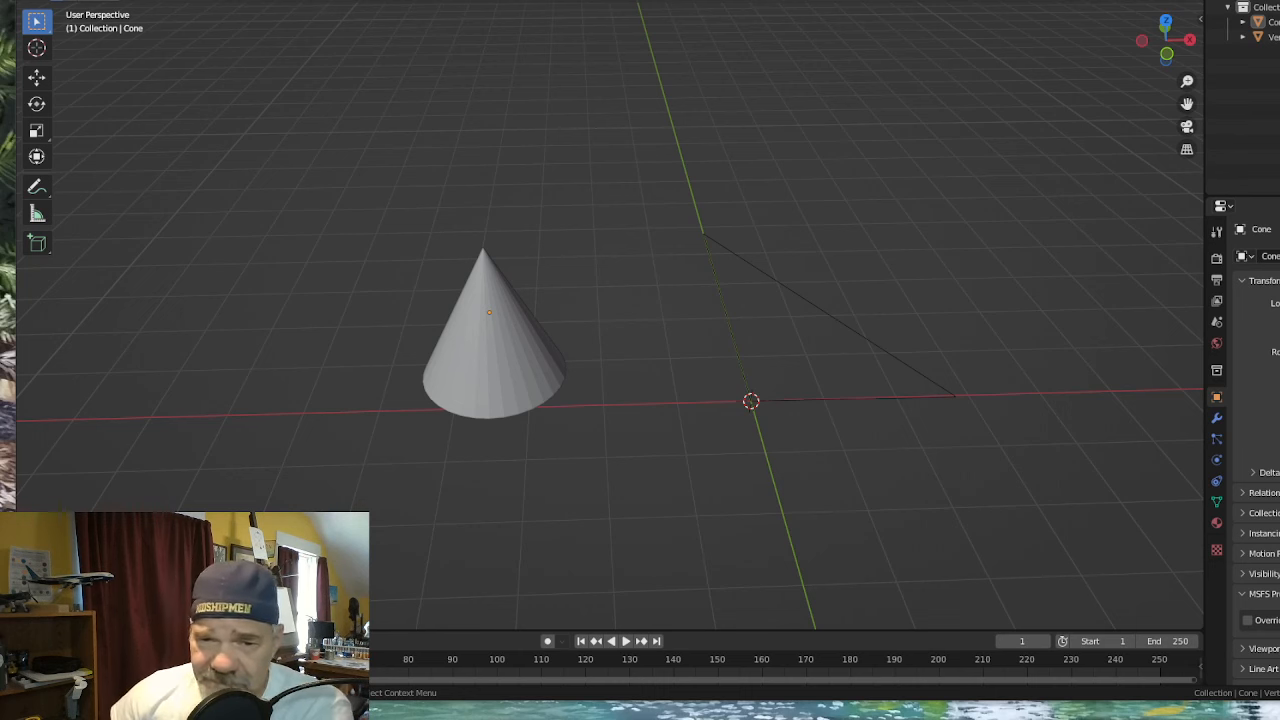
mouse_move(758, 352)
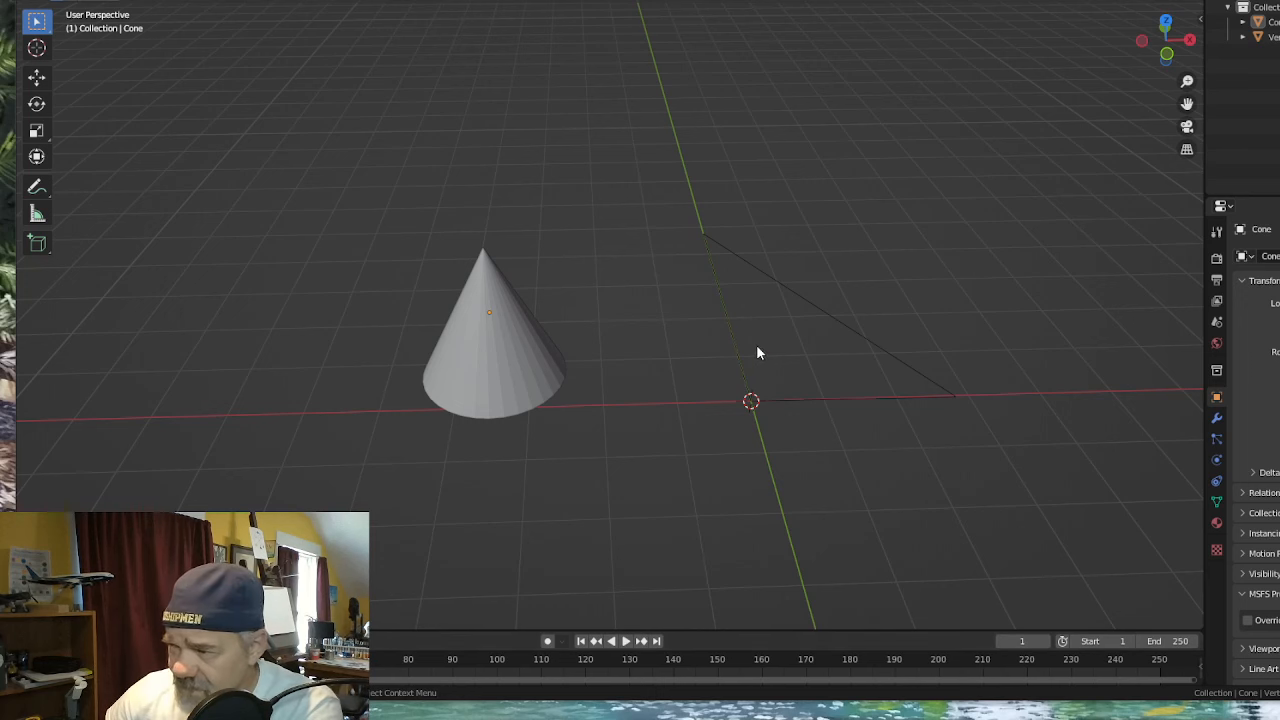
Select the triangle Vert object in the viewport instead of the cone.
click(948, 420)
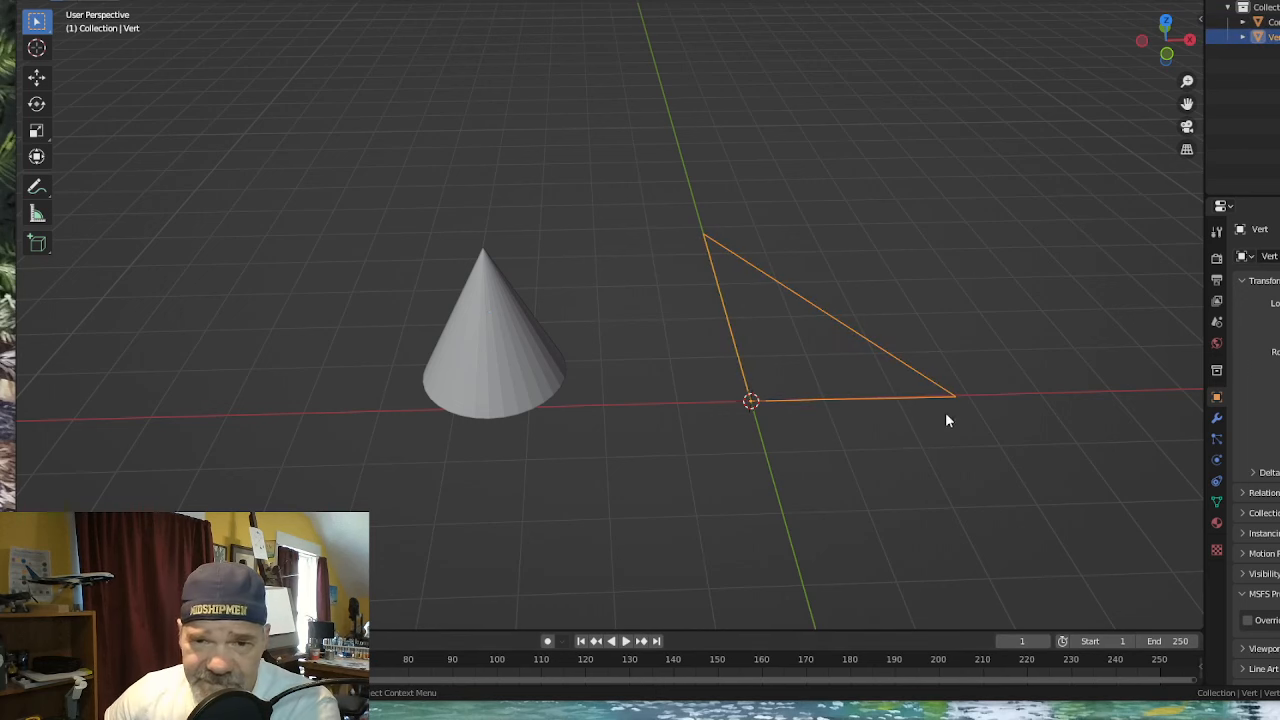
mouse_move(875, 406)
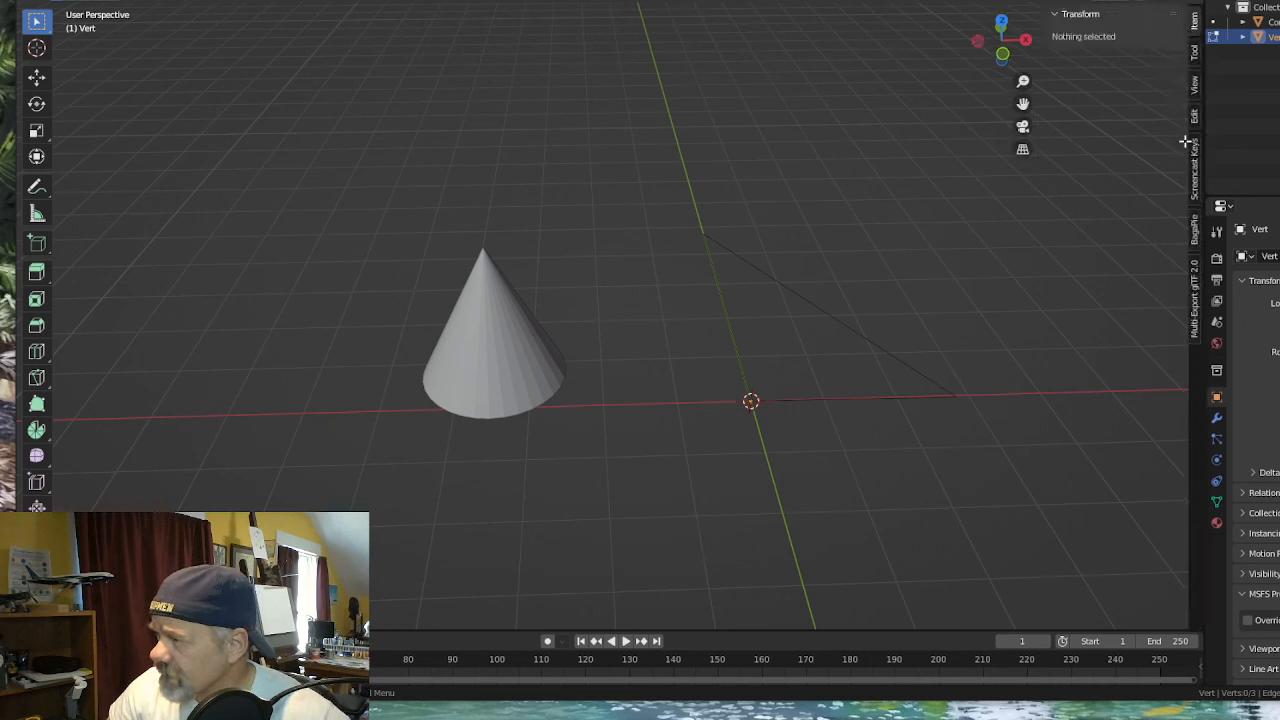
mouse_move(1198, 194)
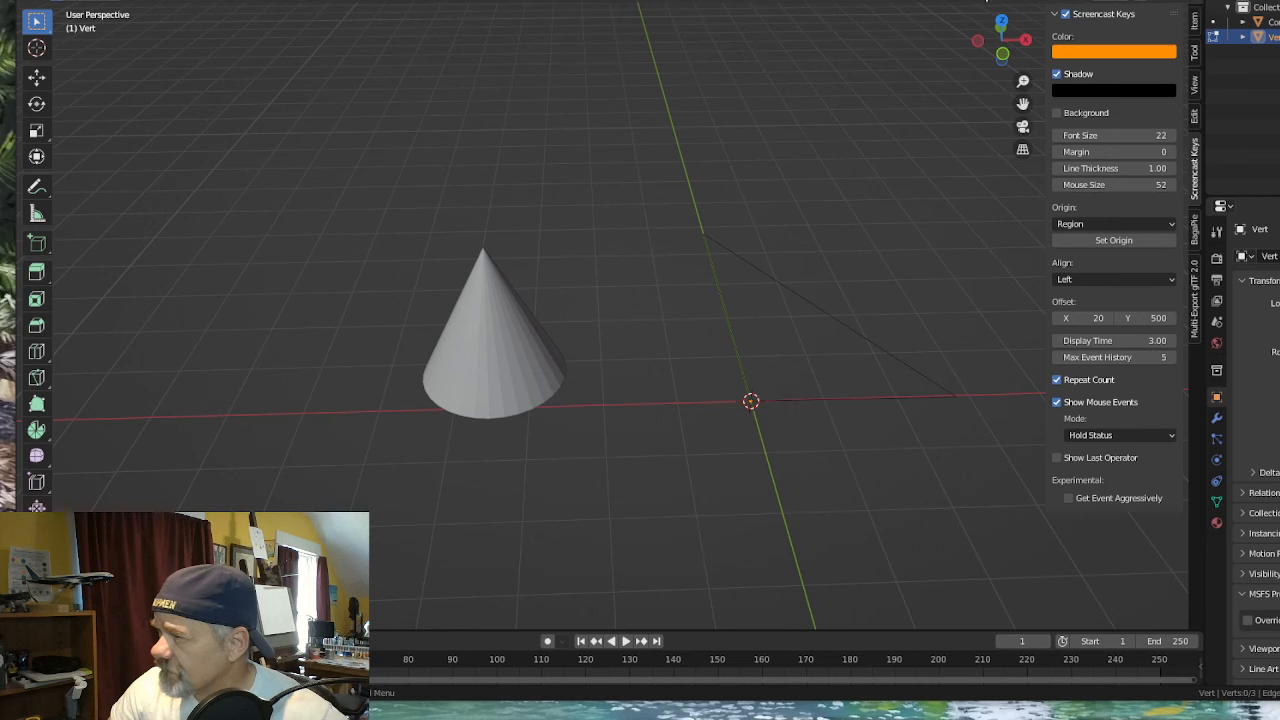
mouse_move(718, 408)
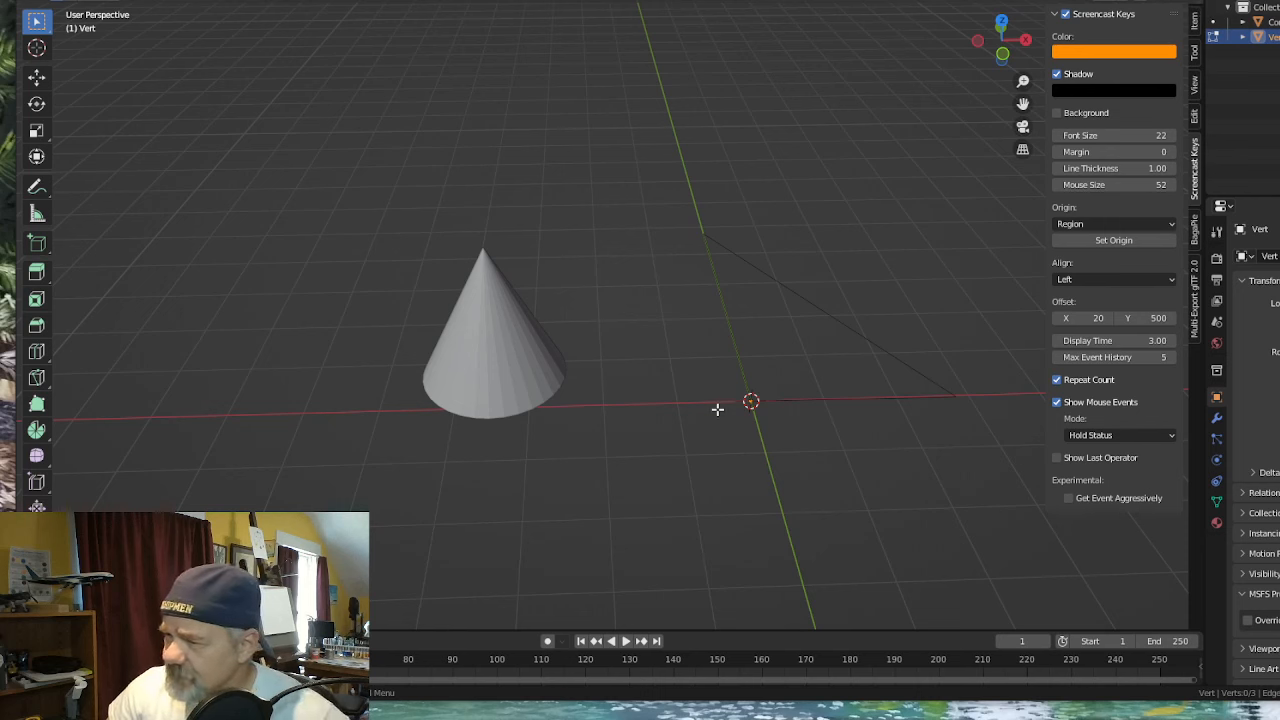
mouse_move(708, 490)
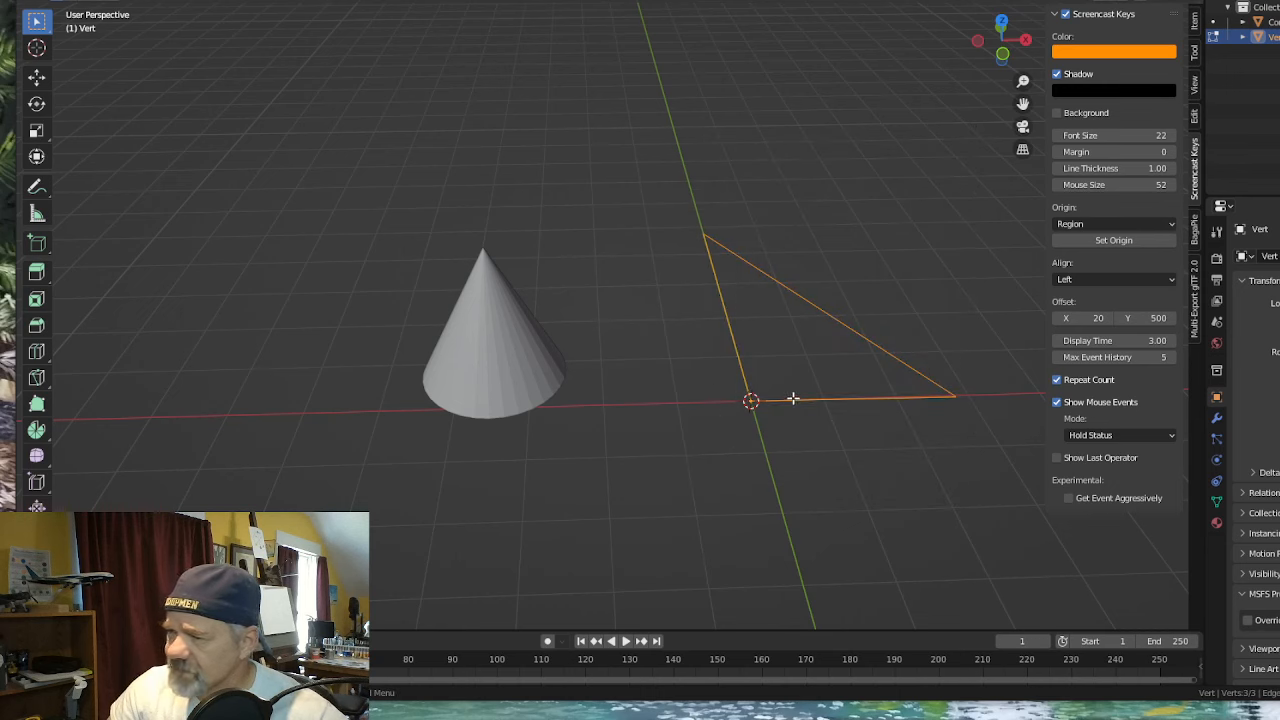
mouse_move(810, 375)
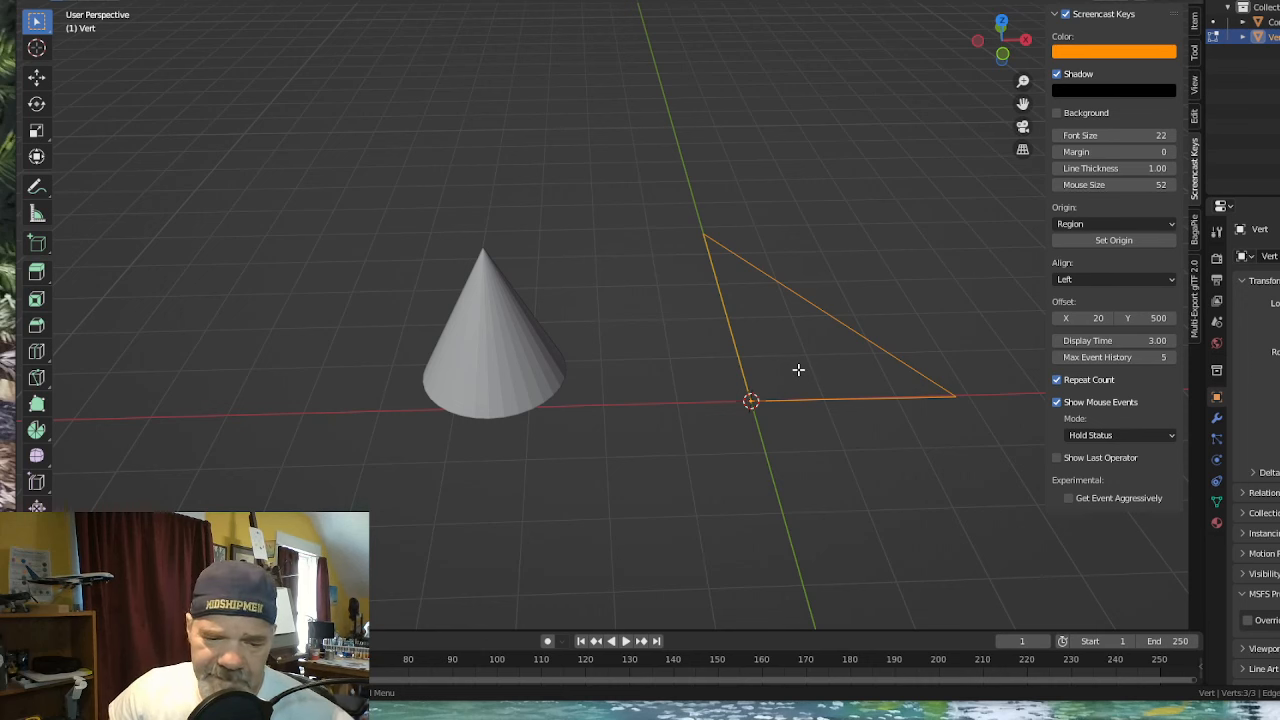
Fill the triangle's three selected vertices into a single face.
key(f)
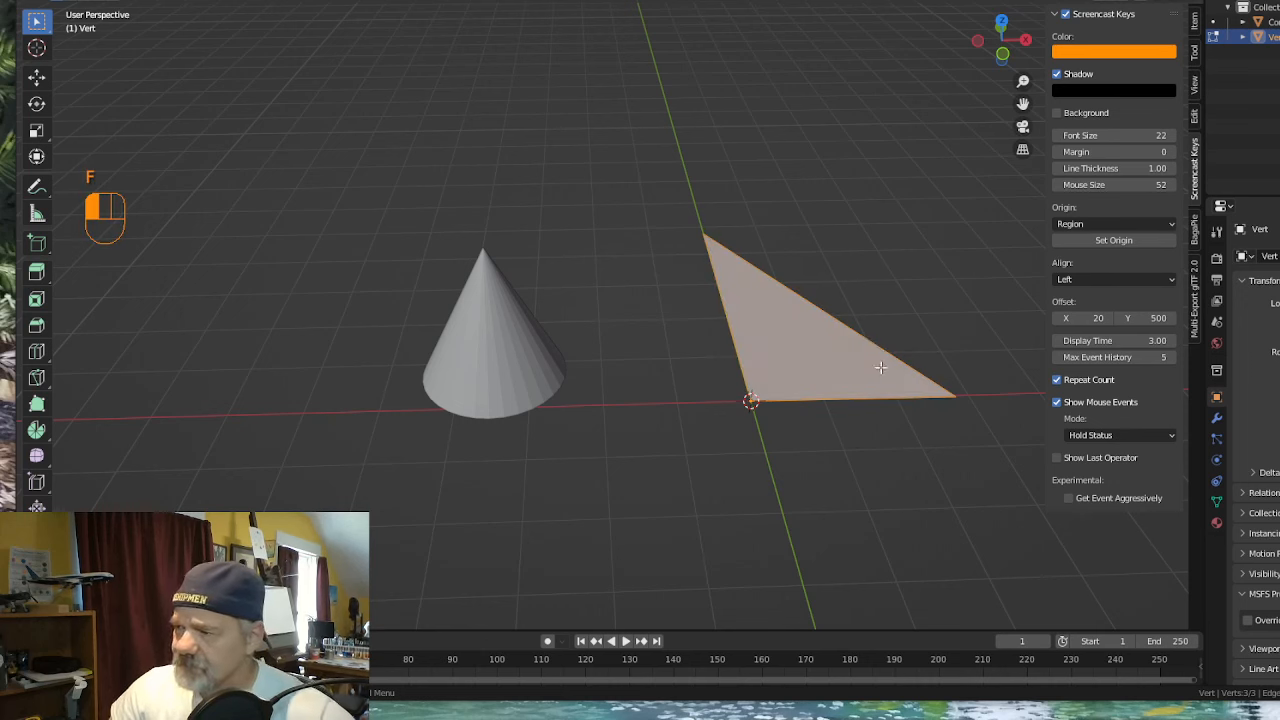
mouse_move(735, 333)
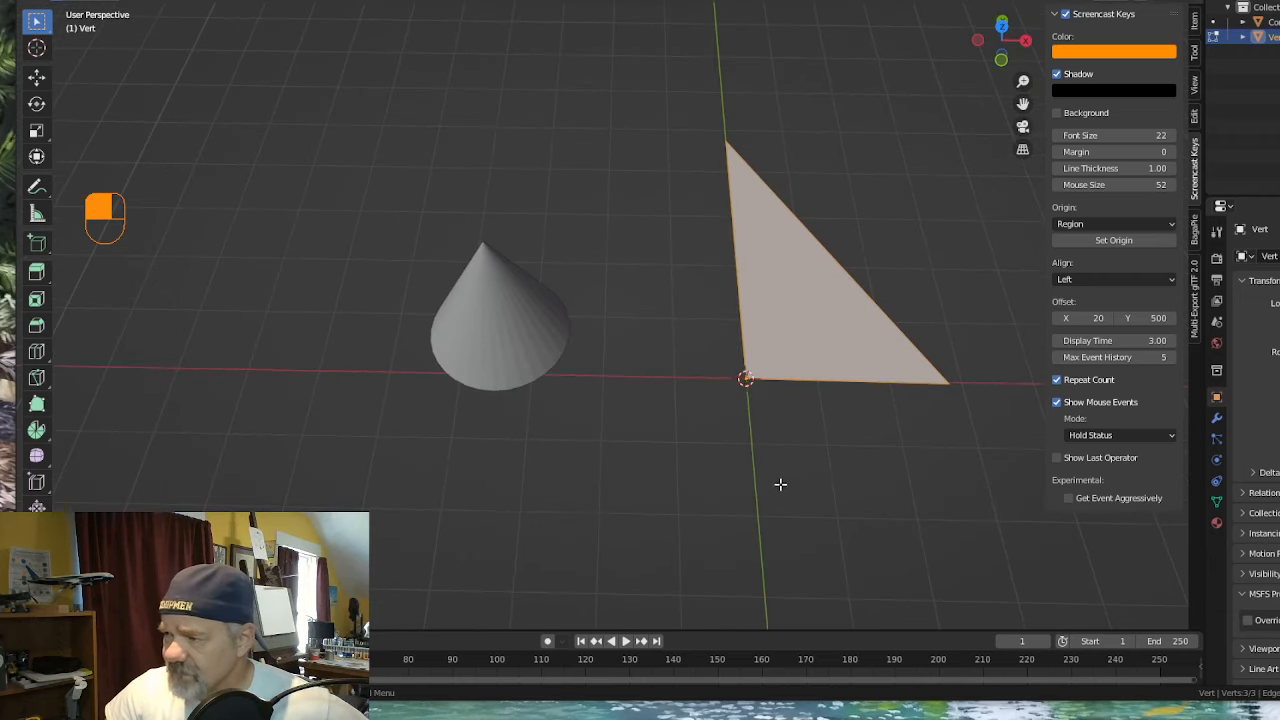
mouse_move(723, 274)
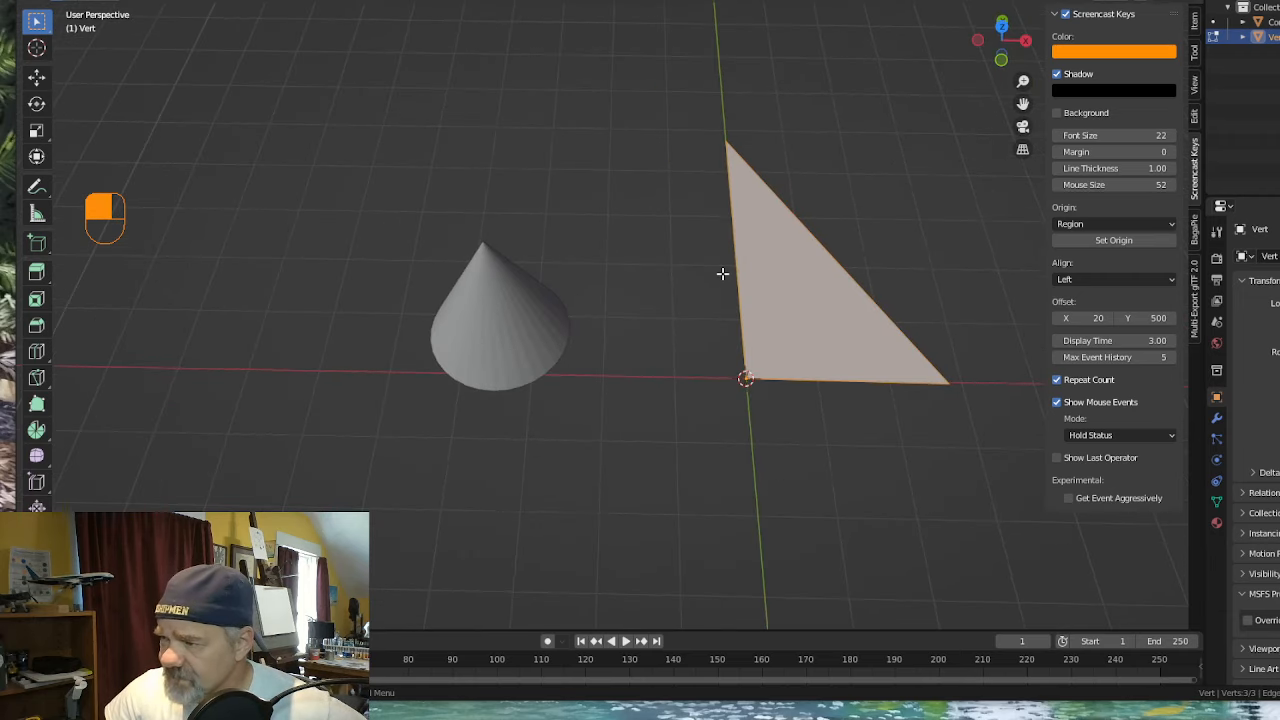
mouse_move(850, 287)
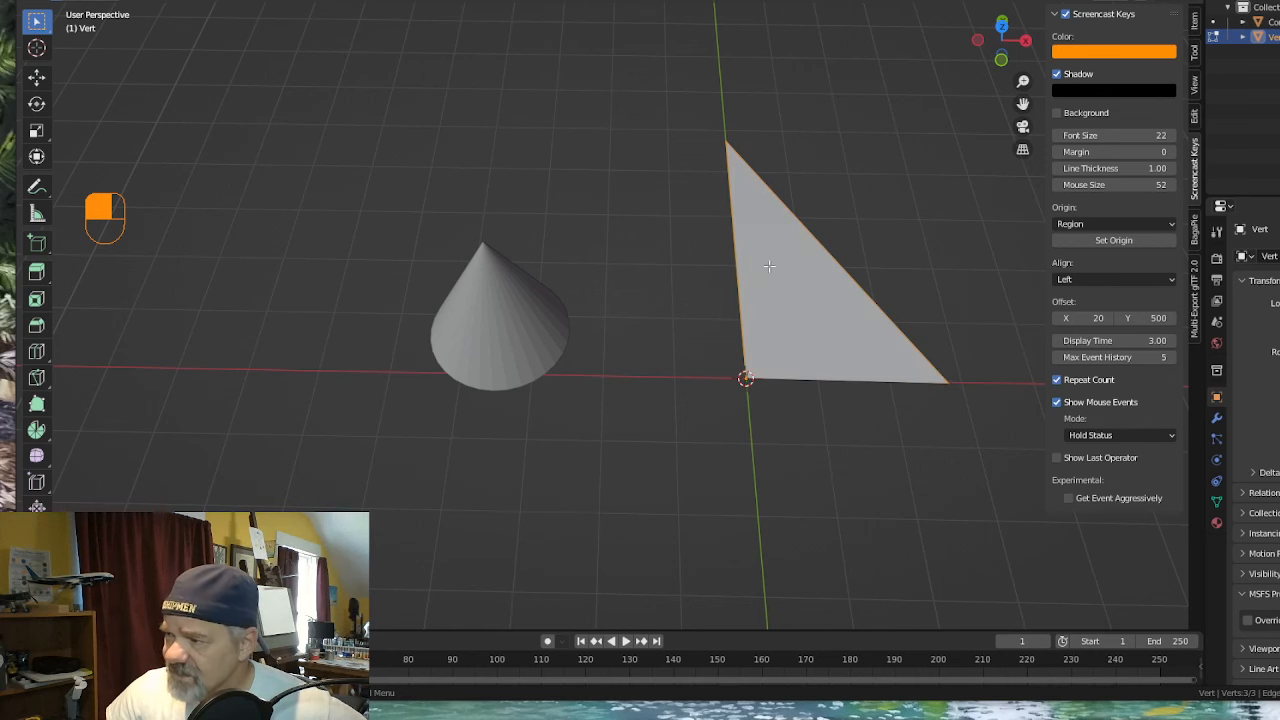
mouse_move(802, 269)
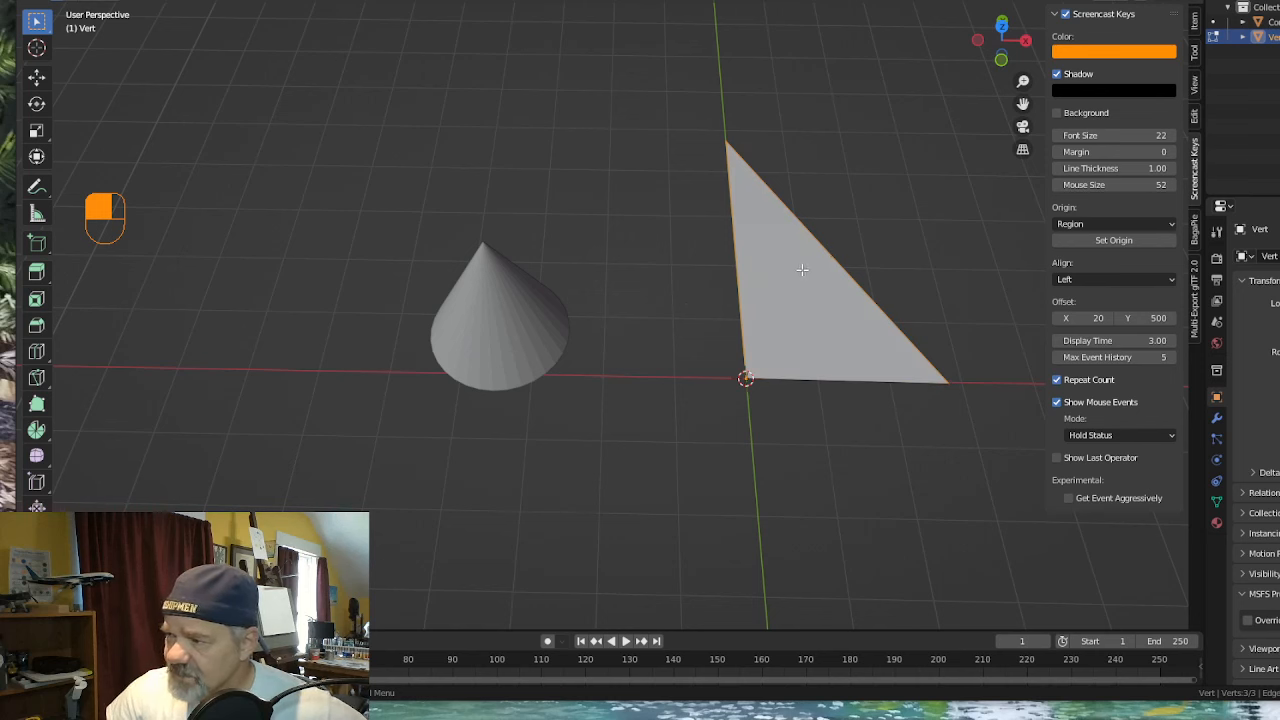
Subdivide the two selected triangle edges from the Edge Context Menu, creating a cross edge.
right_click(800, 270)
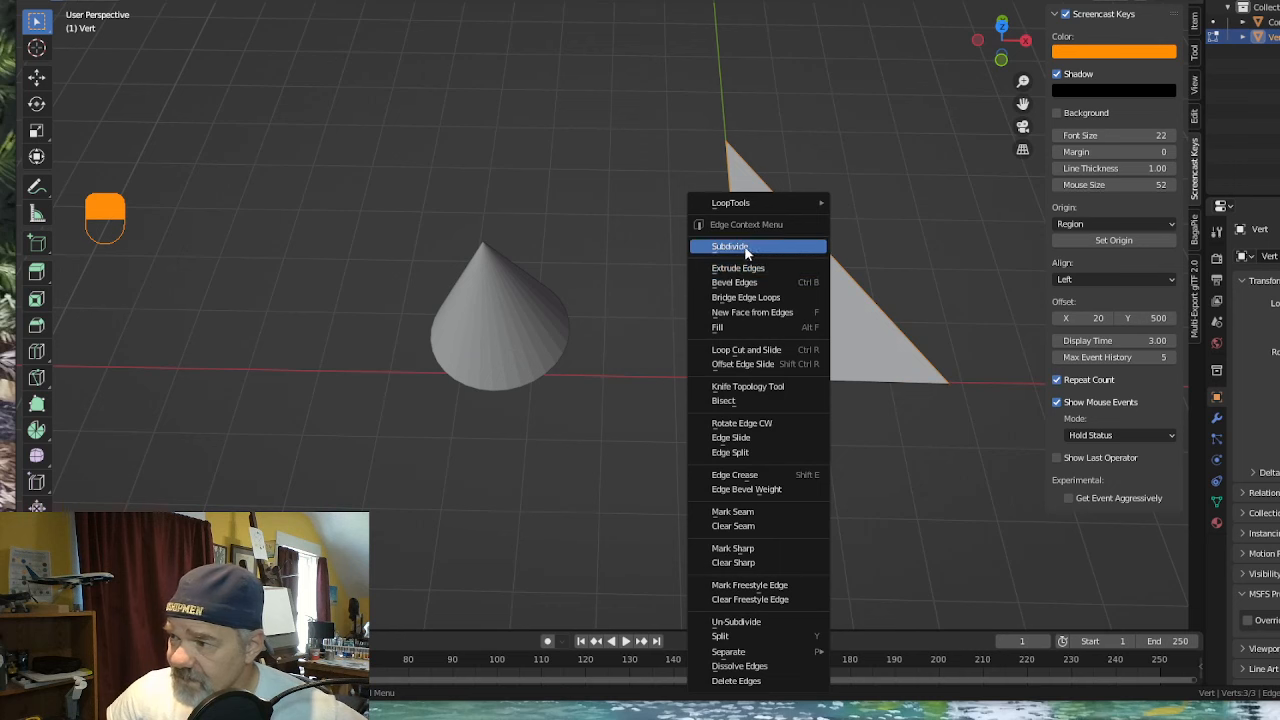
click(730, 246)
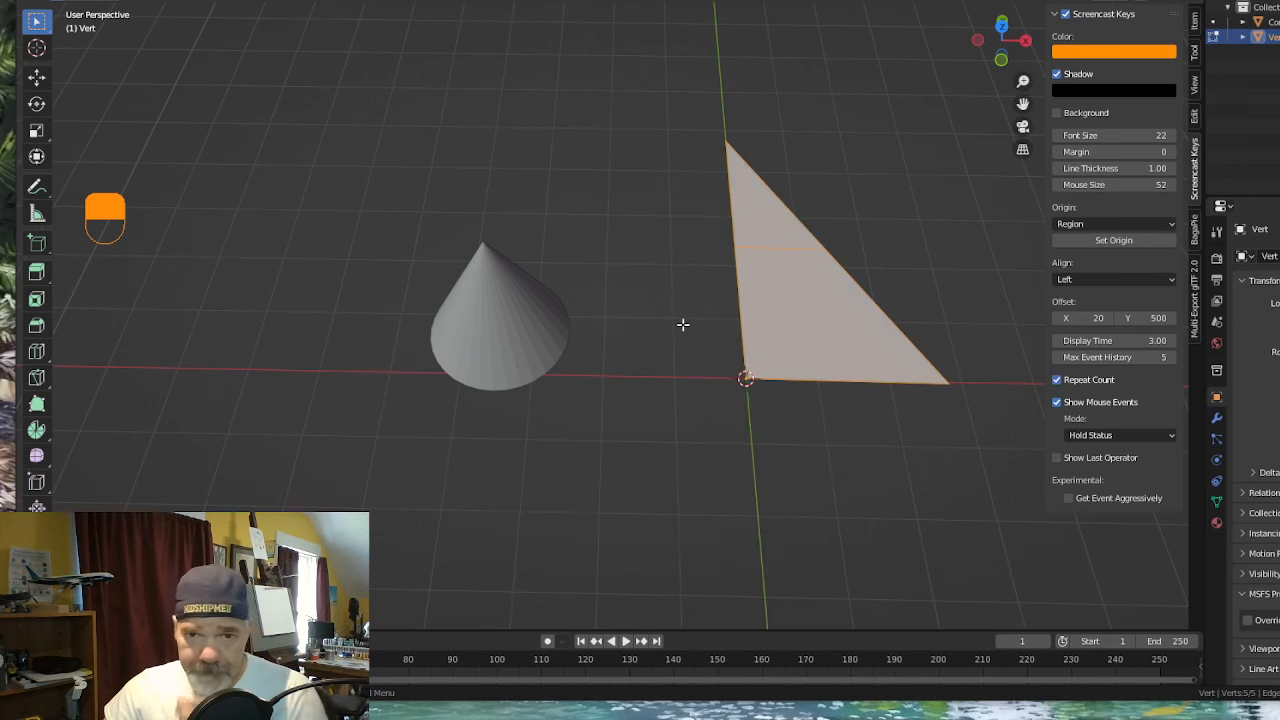
mouse_move(738, 246)
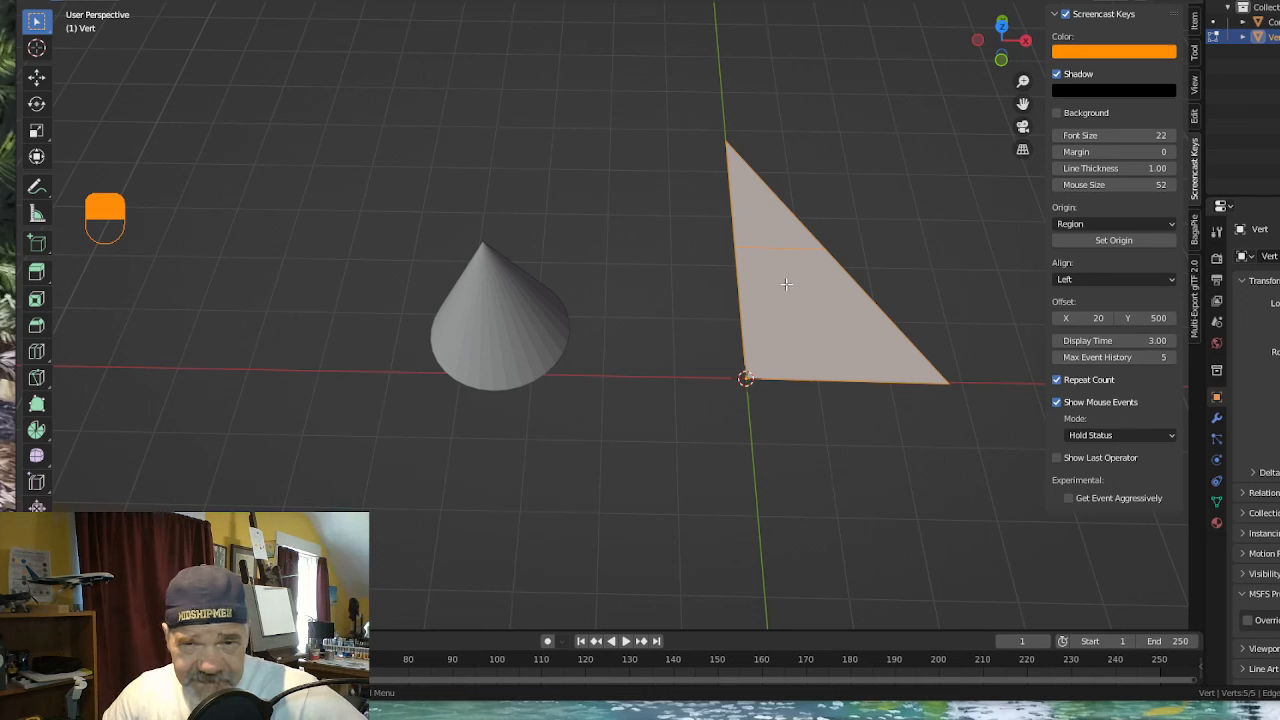
mouse_move(773, 255)
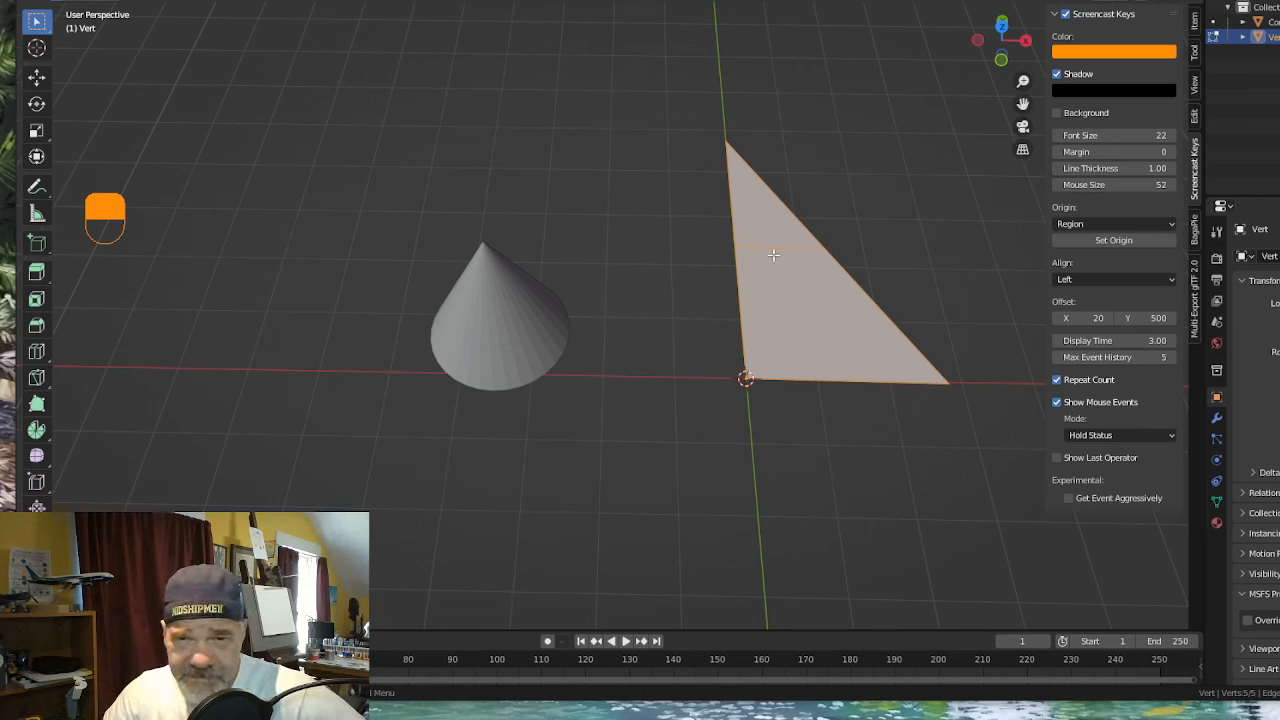
mouse_move(744, 263)
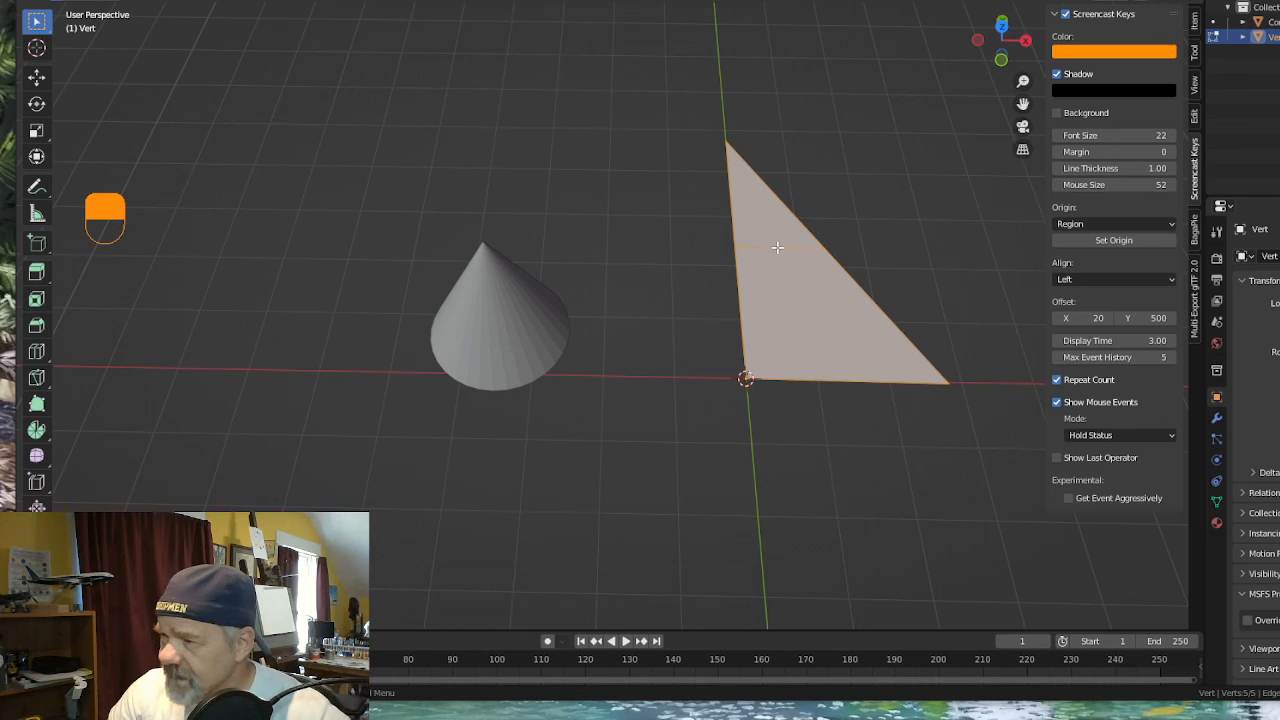
mouse_move(700, 345)
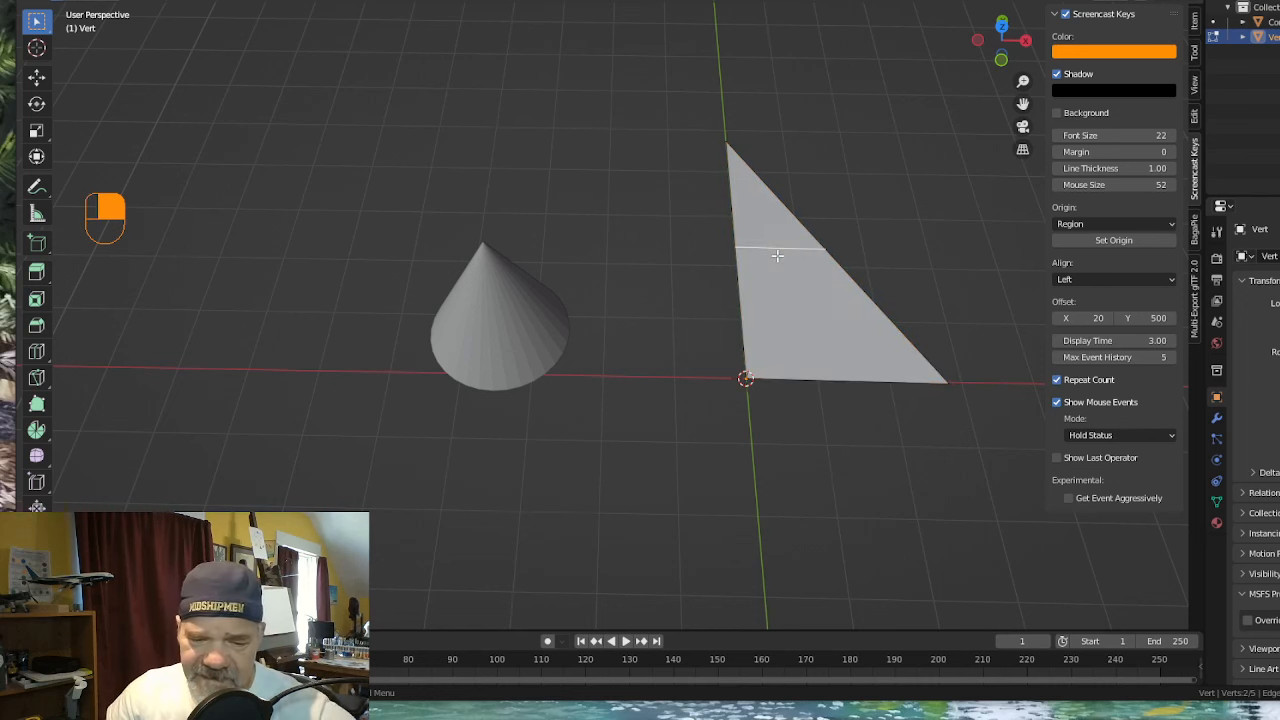
key(g)
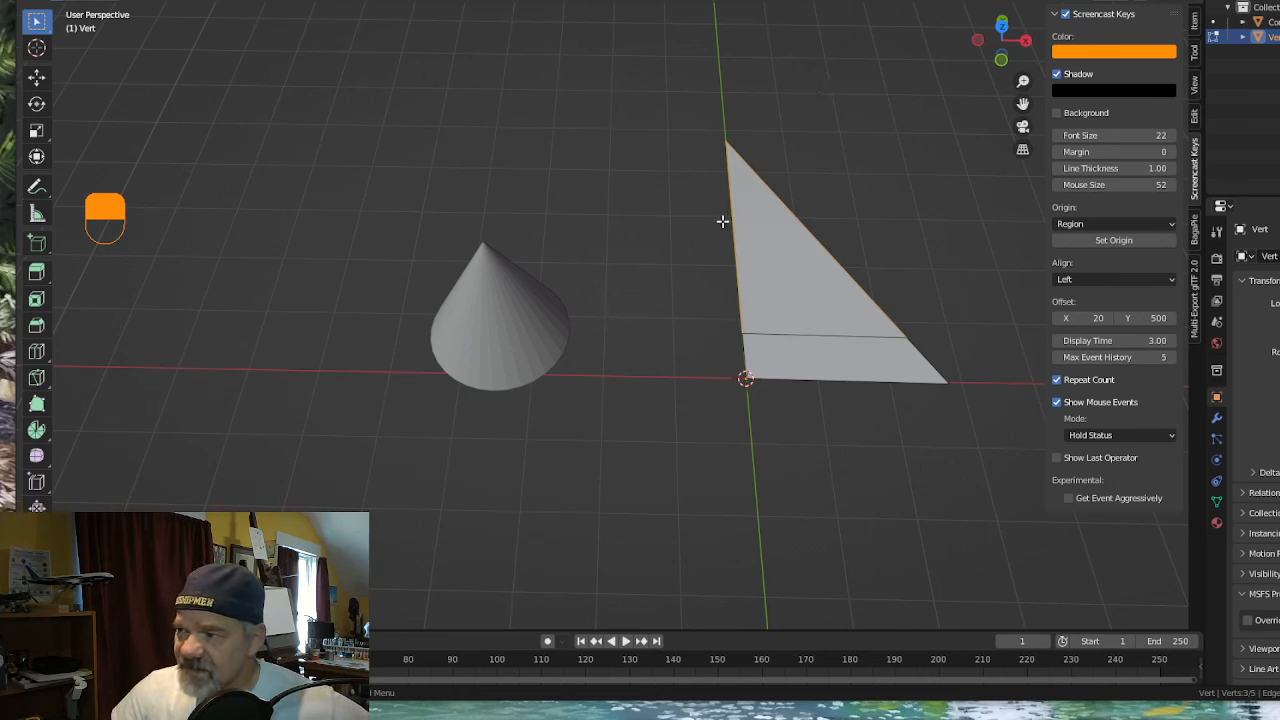
Subdivide the left edge and hypotenuse again for a second parallel cut, then clear the selection.
click(820, 260)
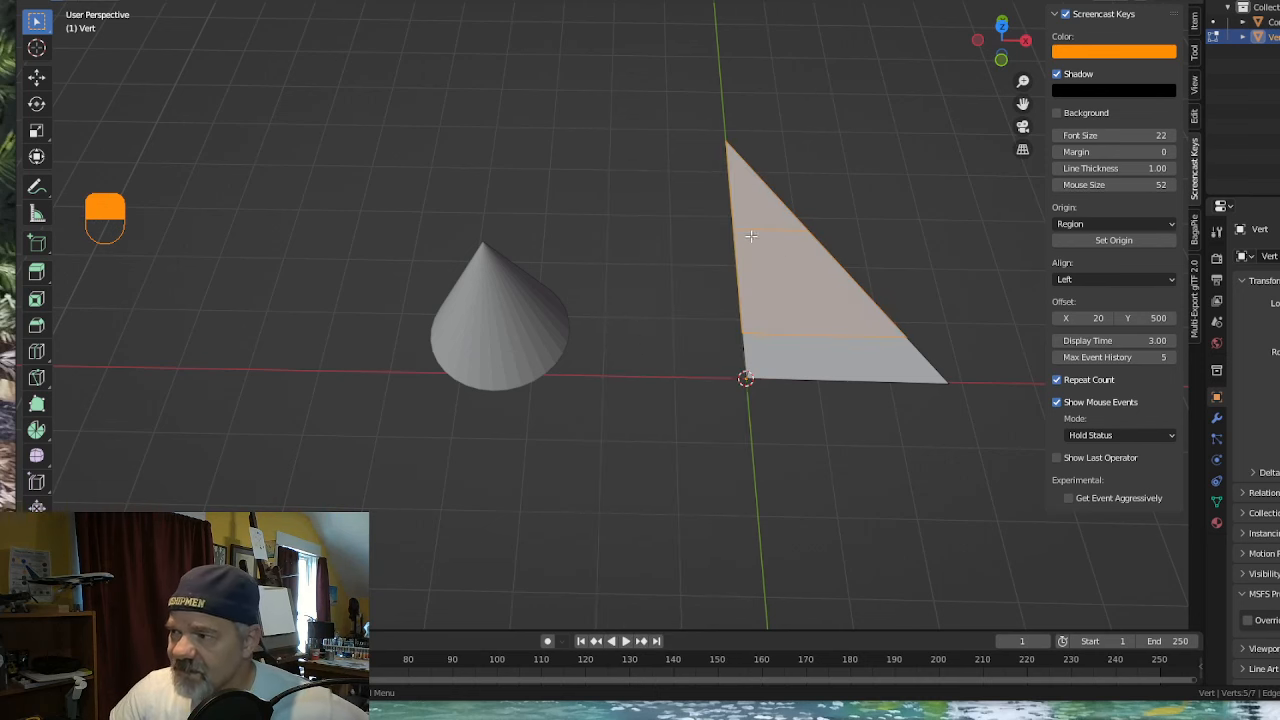
mouse_move(785, 243)
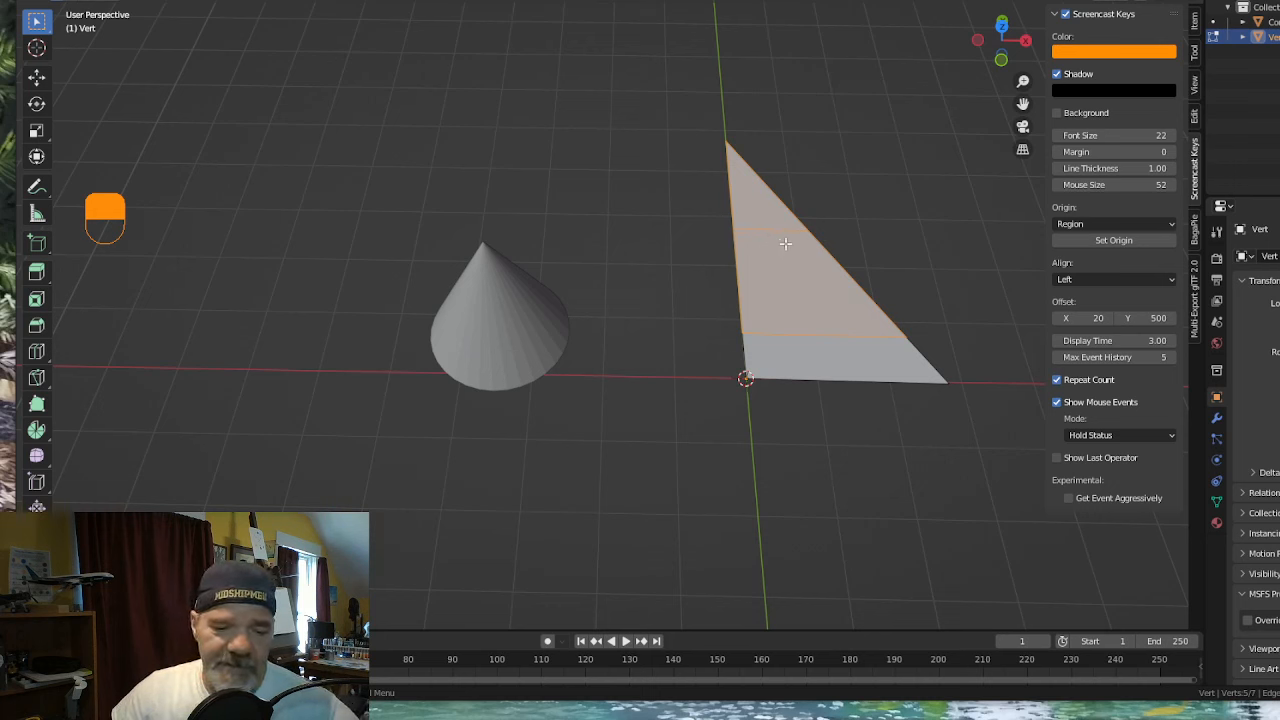
key(g)
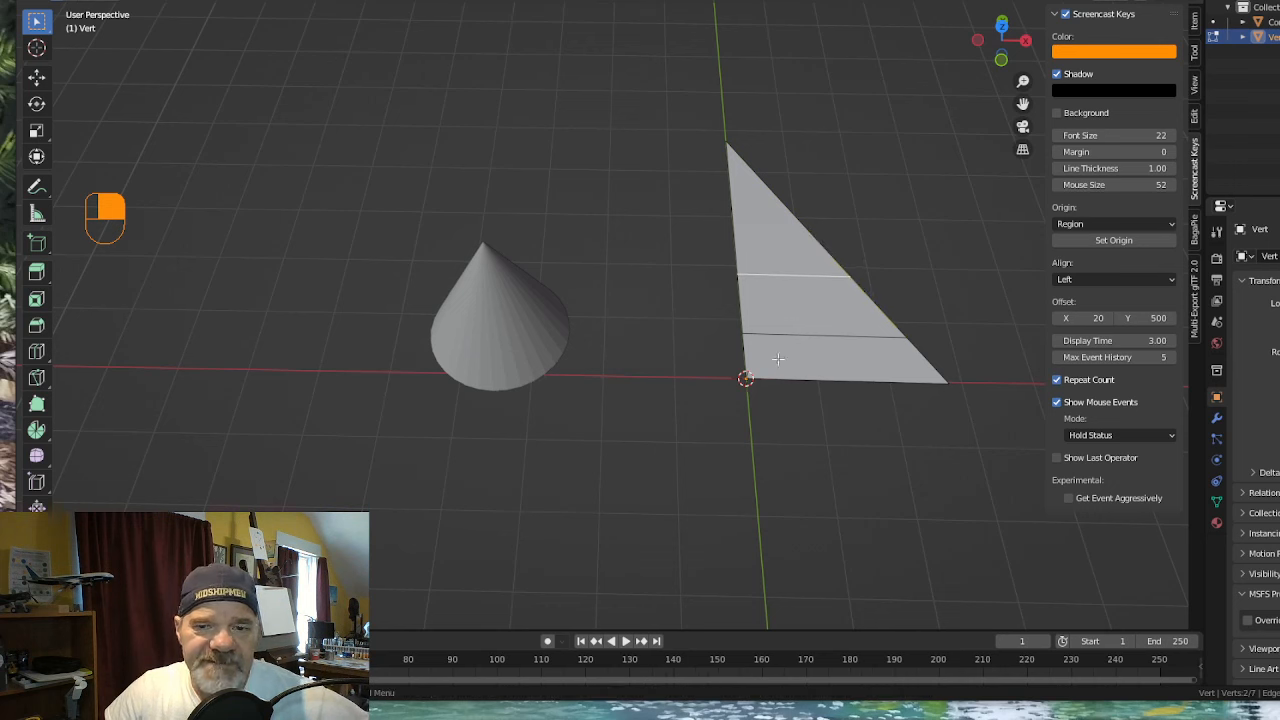
mouse_move(775, 319)
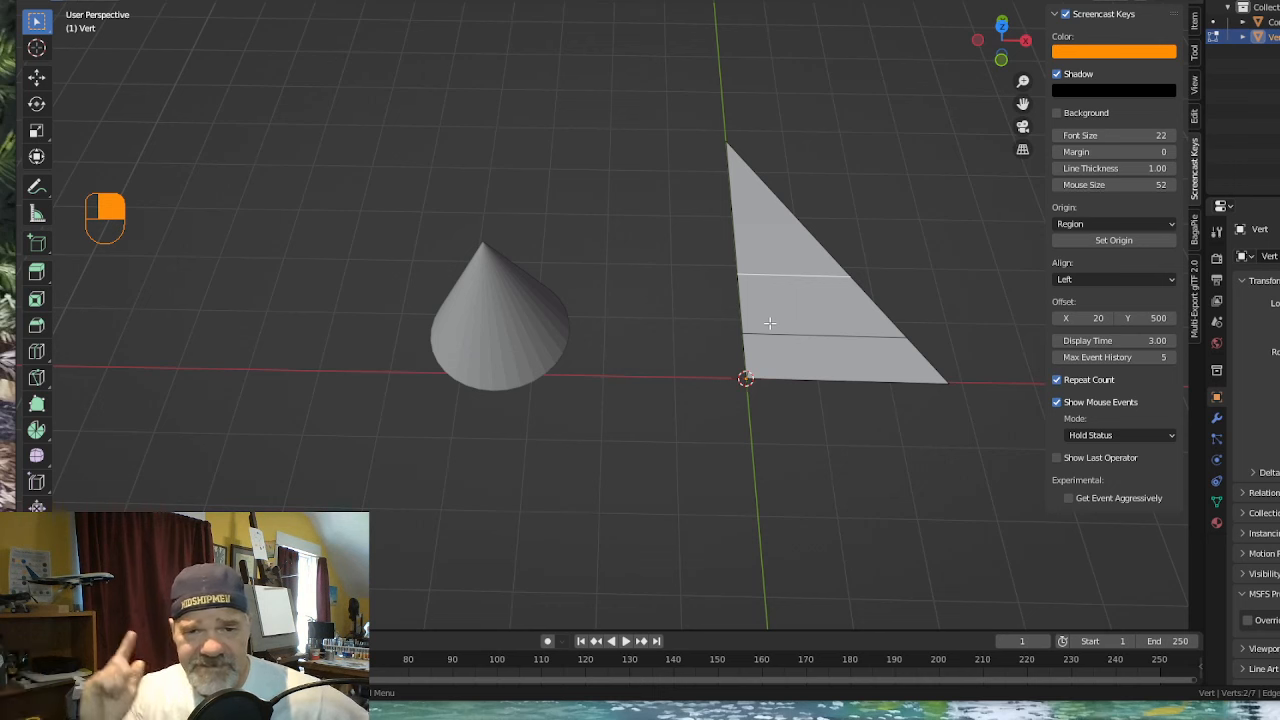
mouse_move(855, 241)
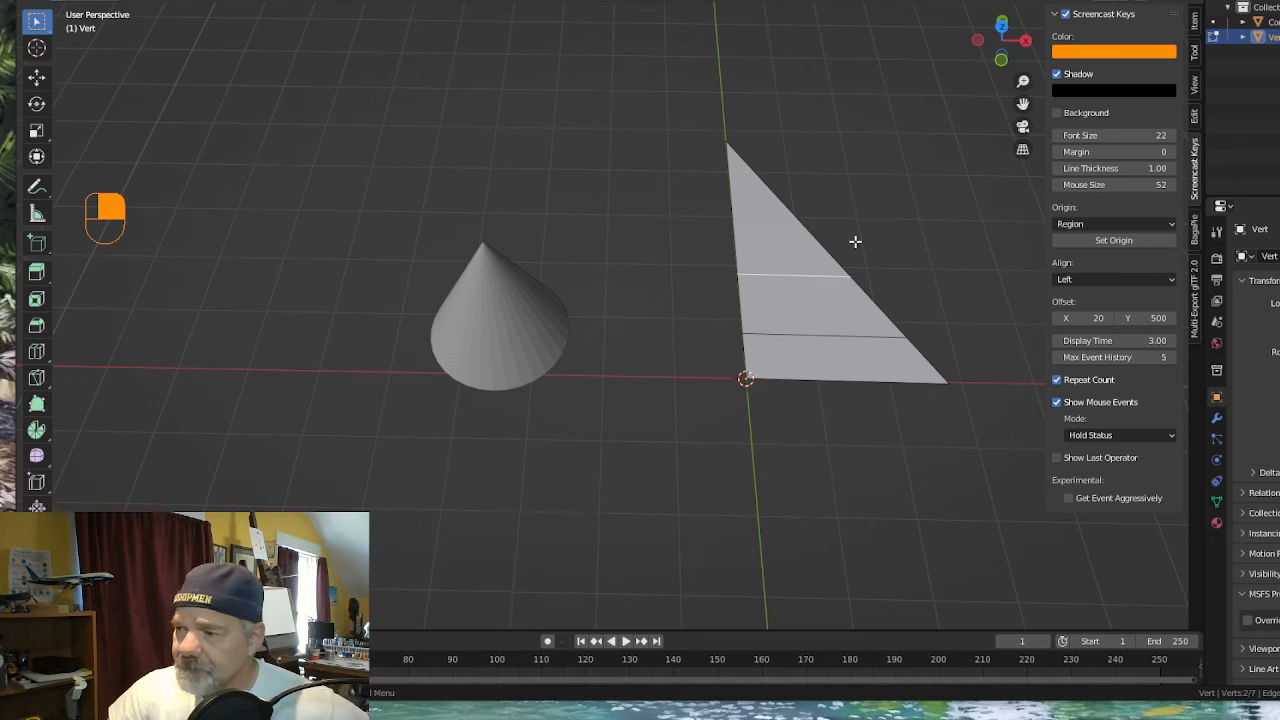
mouse_move(733, 317)
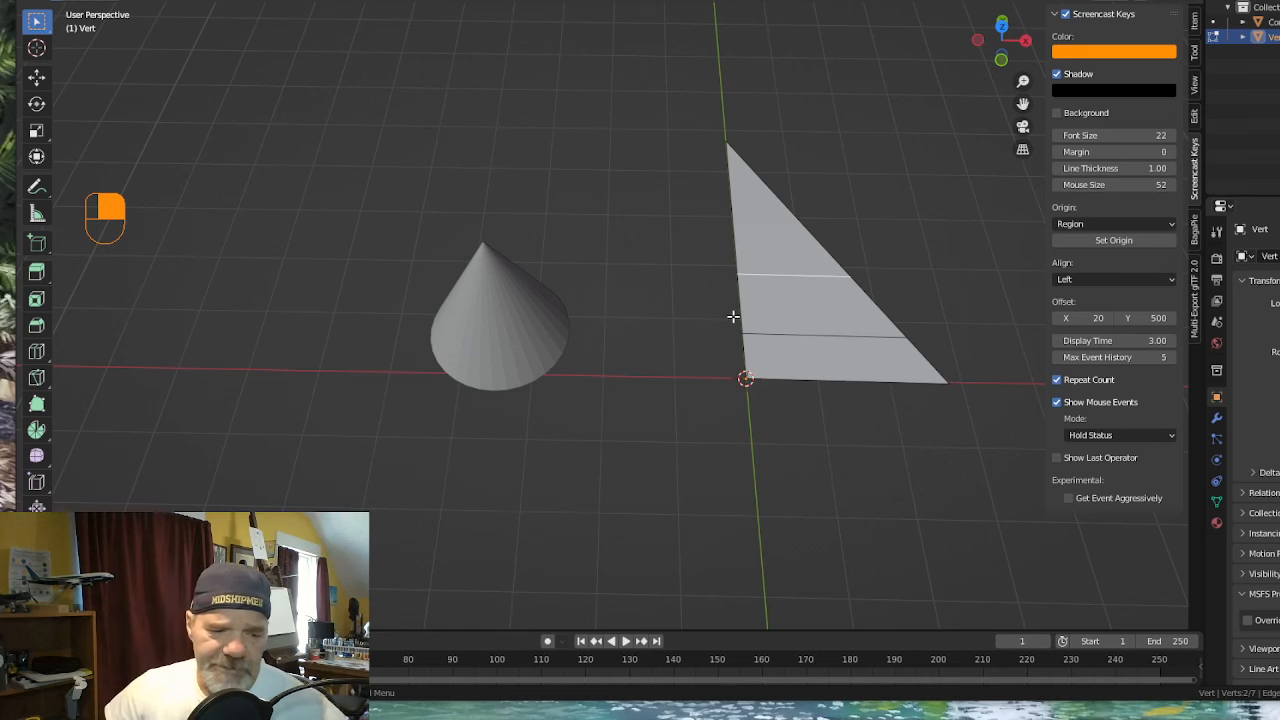
Switch editing from the triangle to the cone and select all 33 of its vertices.
key(Tab)
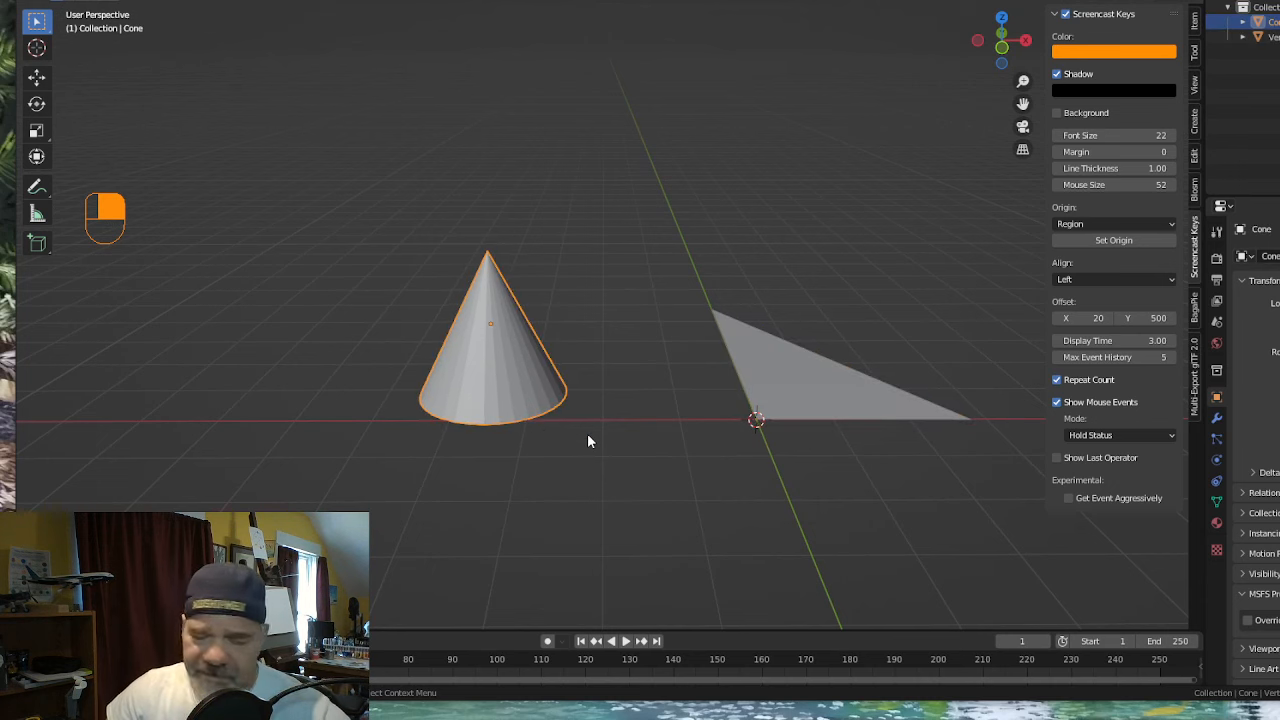
key(Tab)
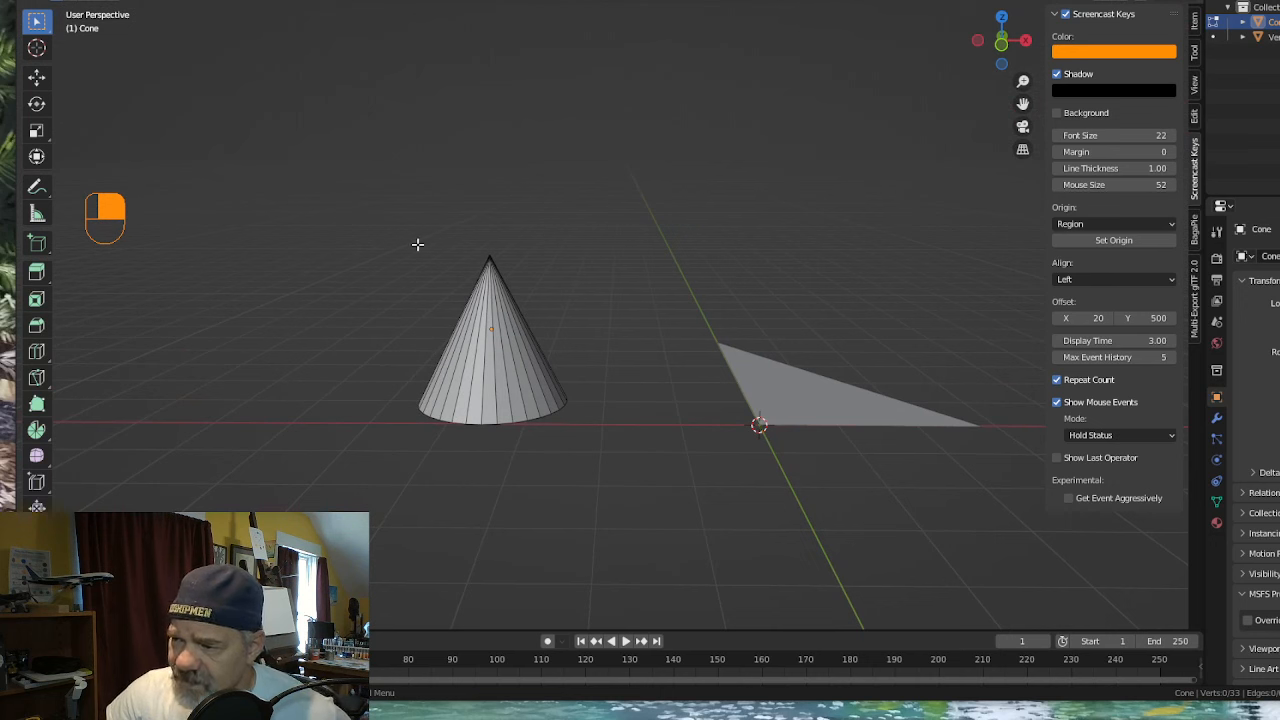
mouse_move(425, 350)
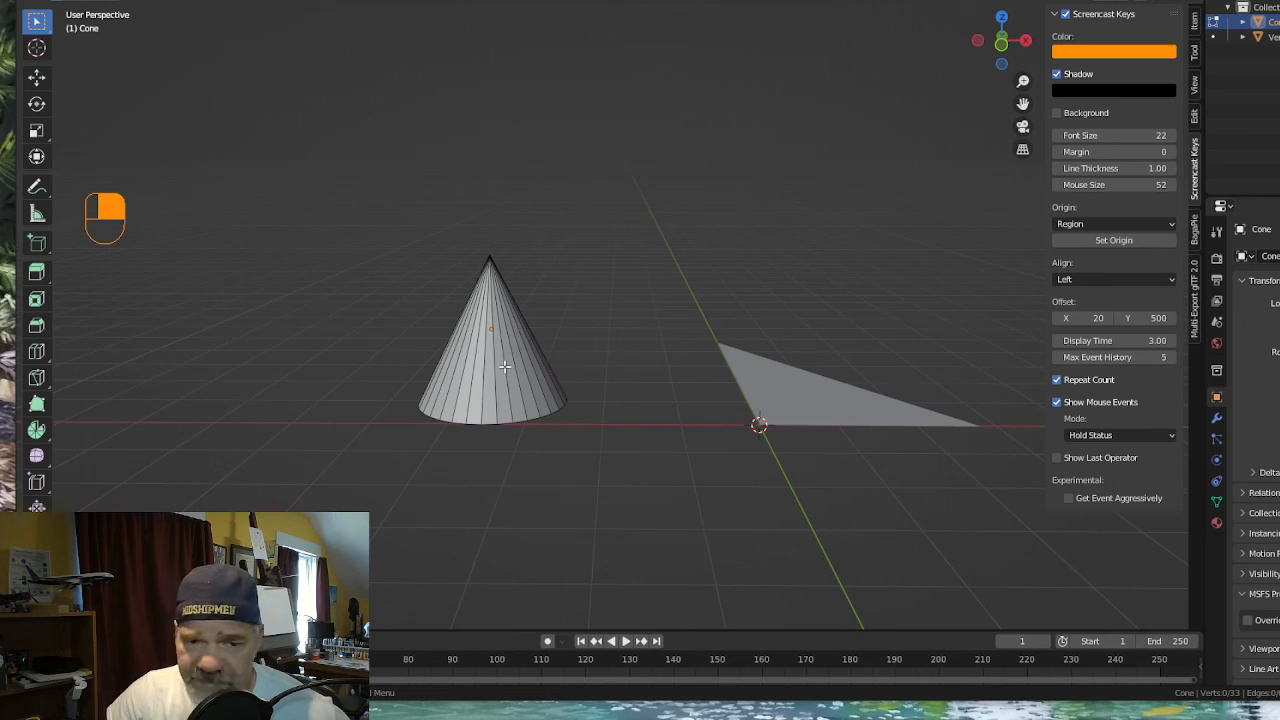
mouse_move(504, 340)
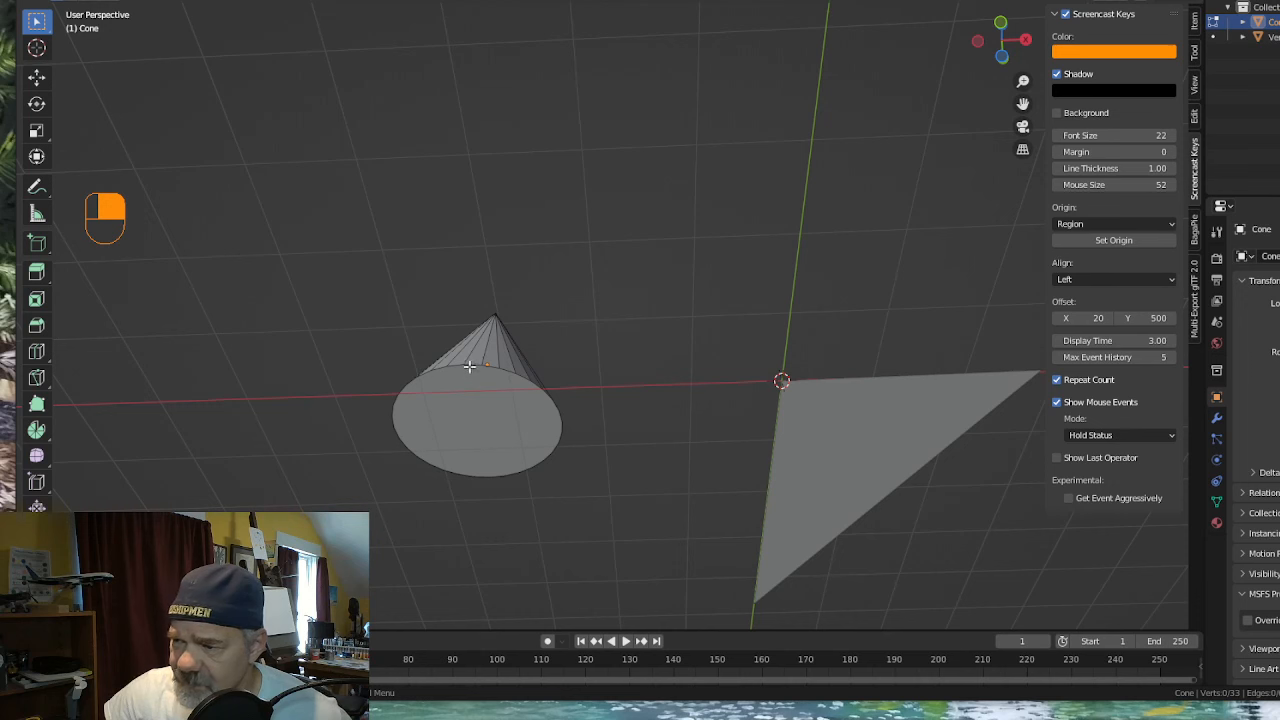
mouse_move(408, 452)
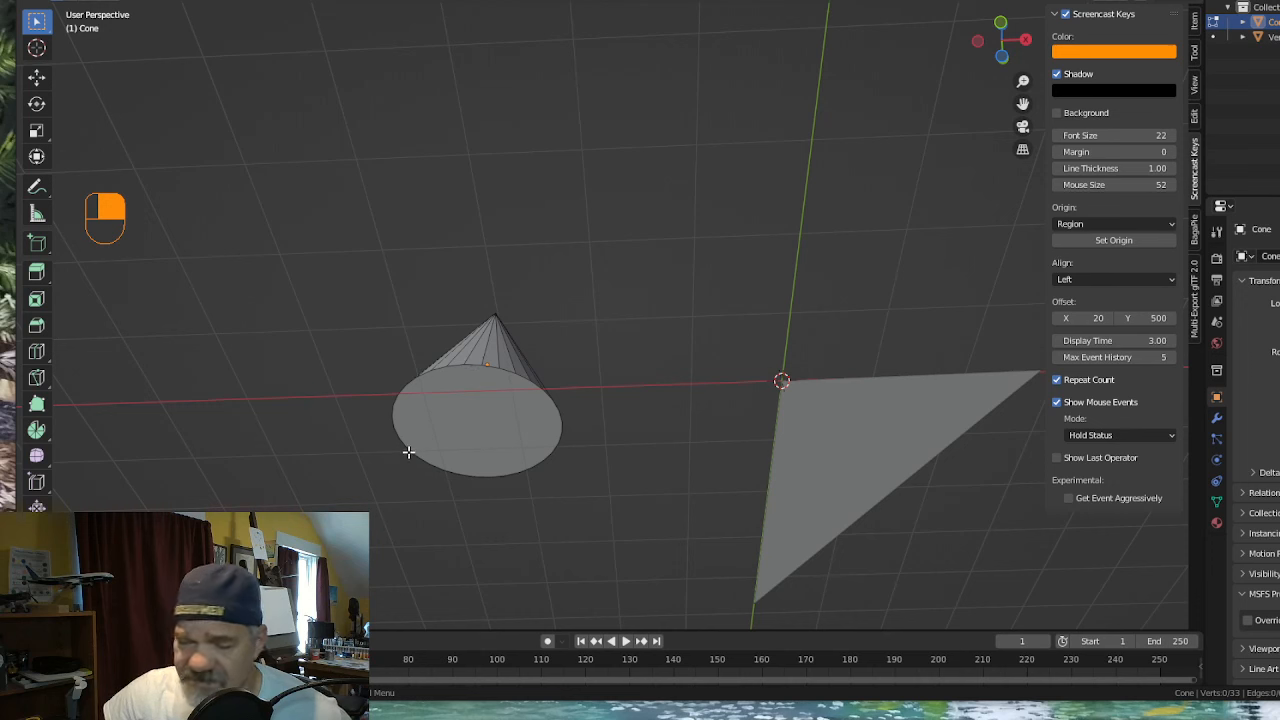
mouse_move(448, 417)
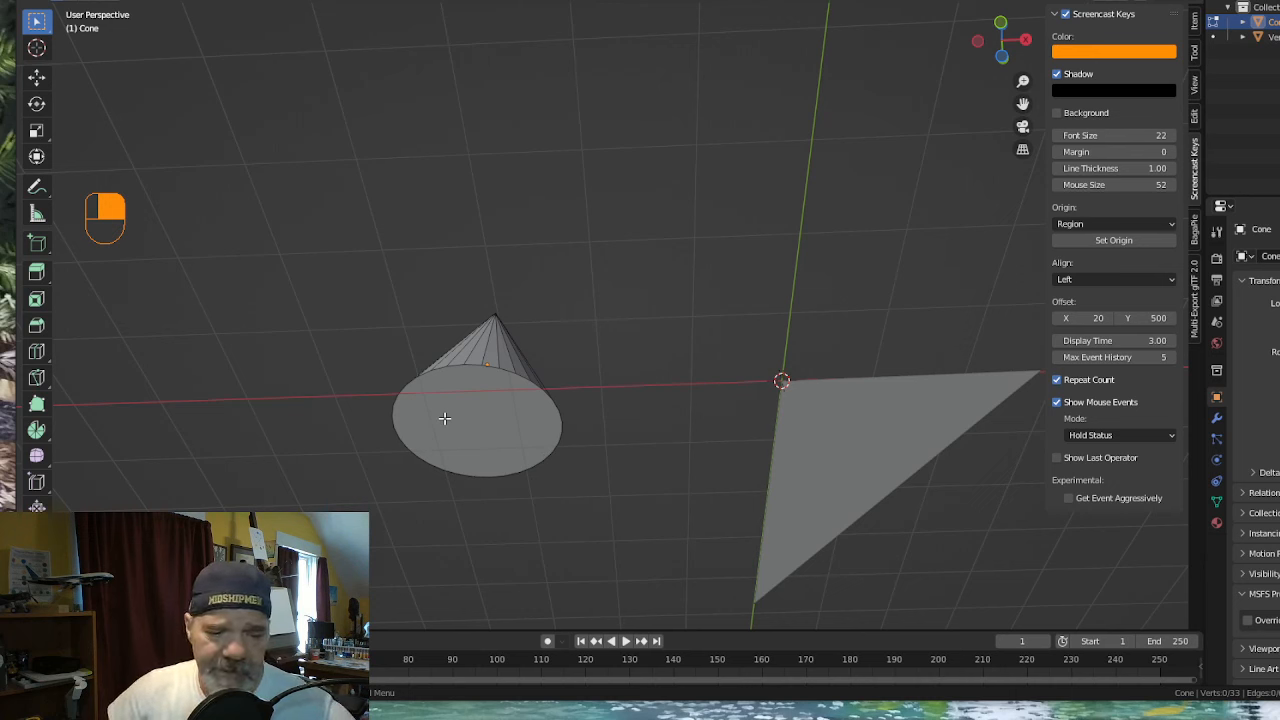
key(alt)
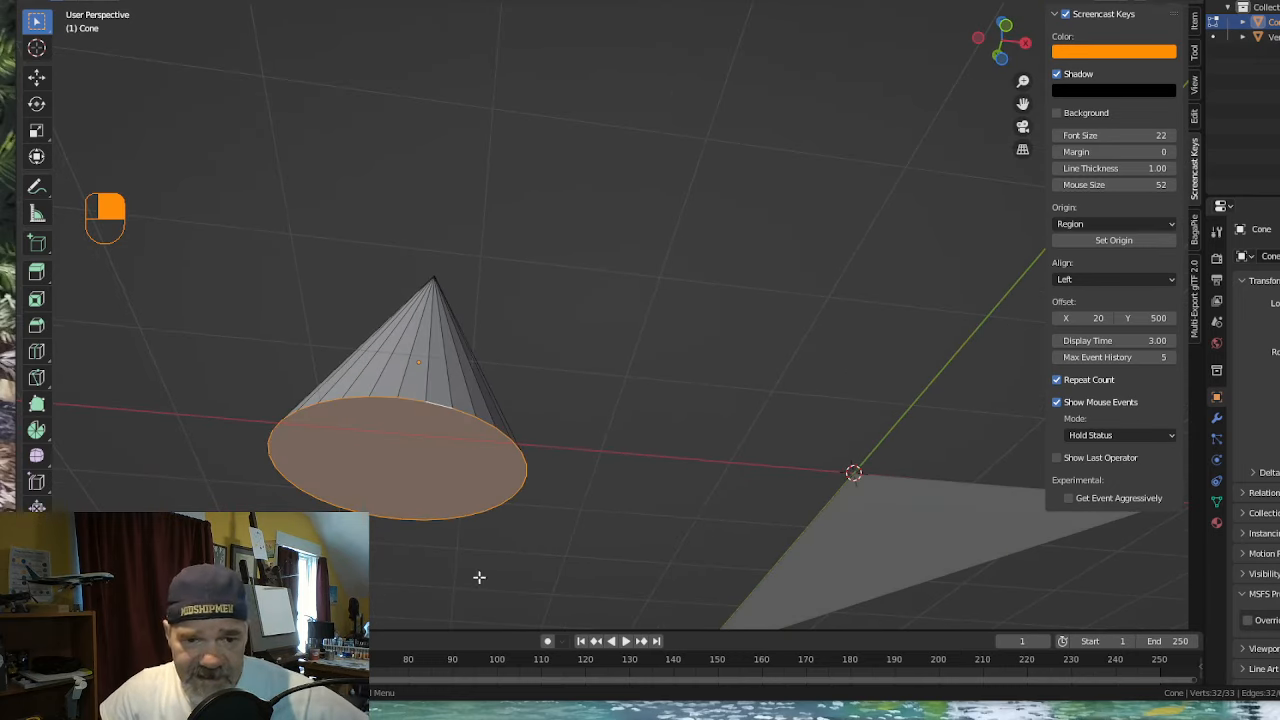
mouse_move(461, 434)
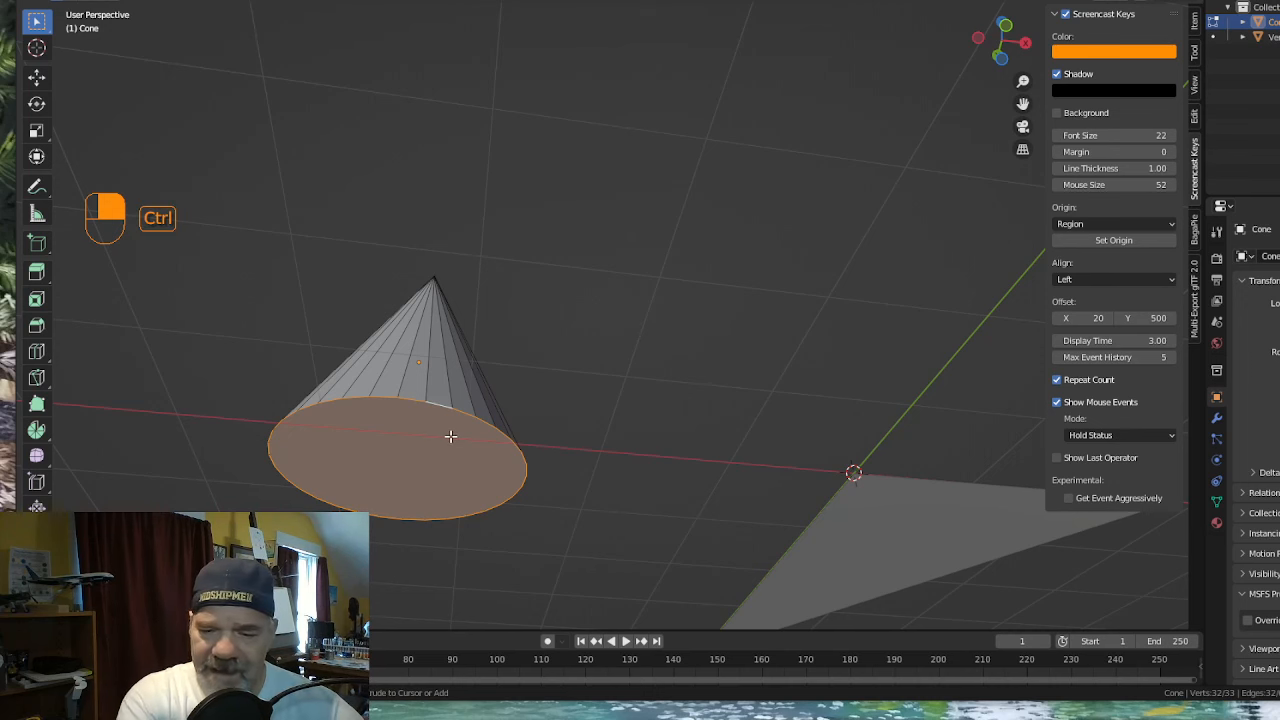
key(ctrl+i)
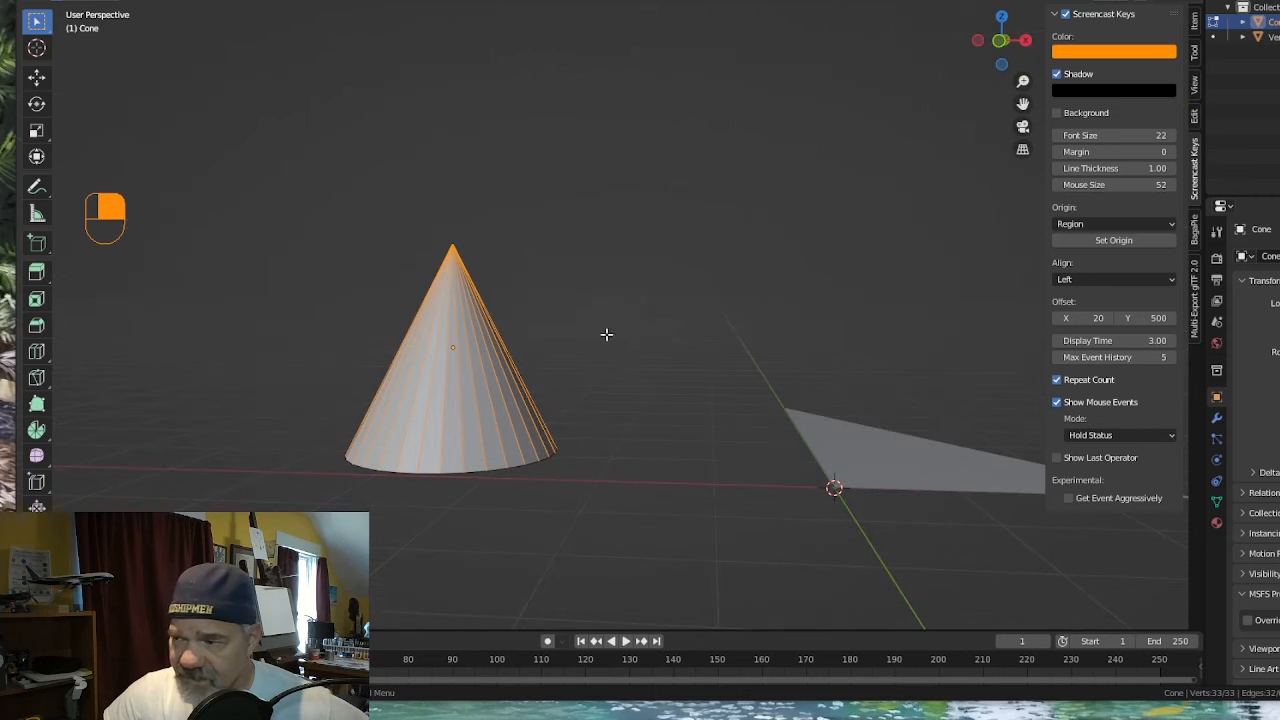
mouse_move(584, 294)
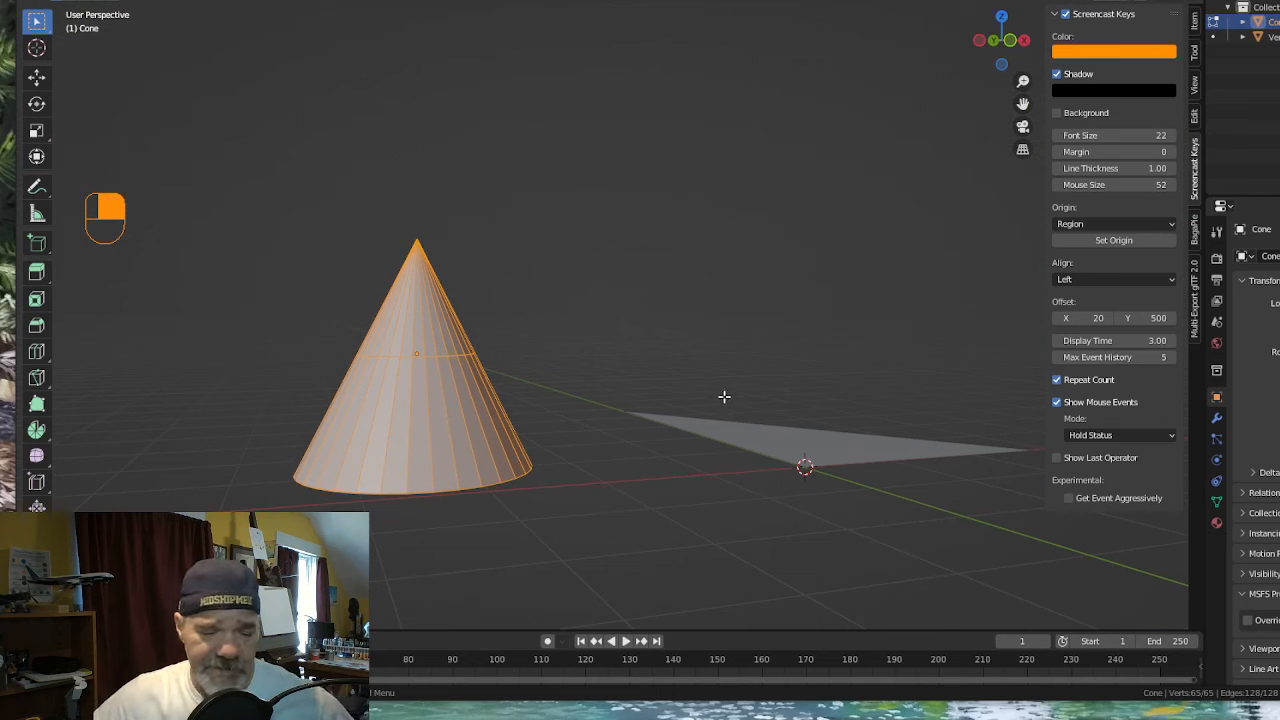
Select the cone's new middle edge ring and slide it down toward the base.
key(alt)
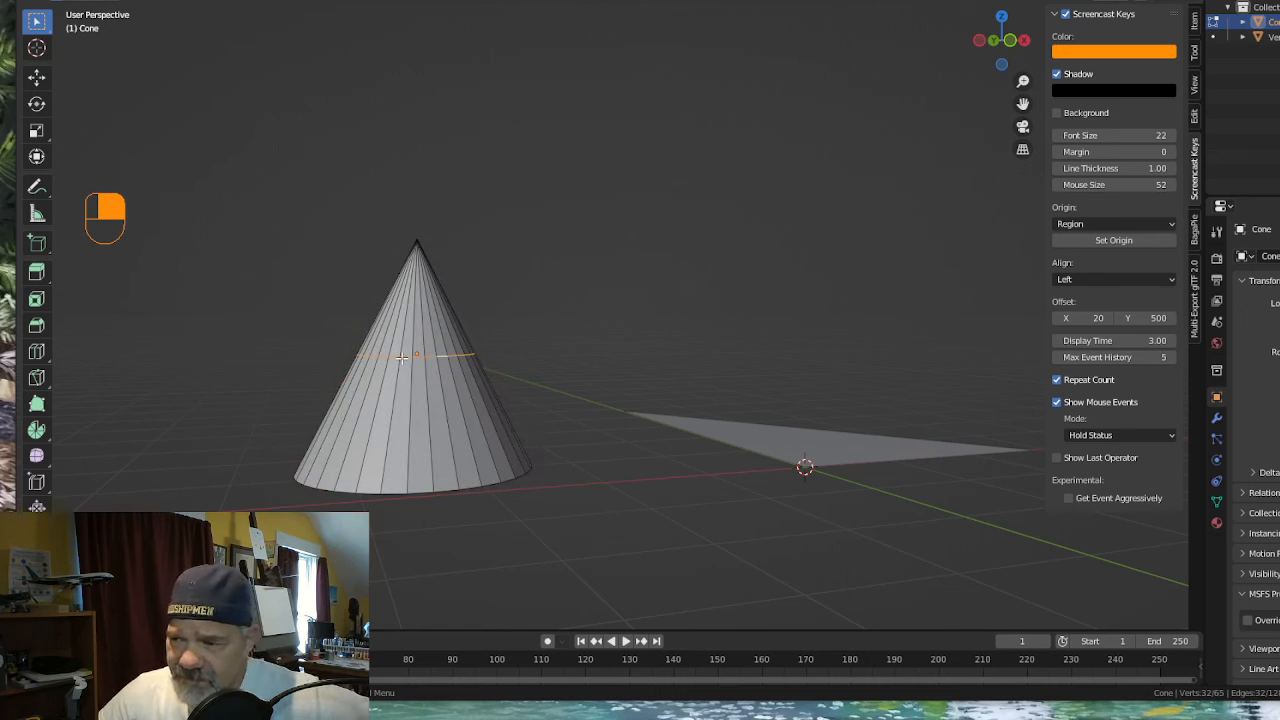
mouse_move(462, 382)
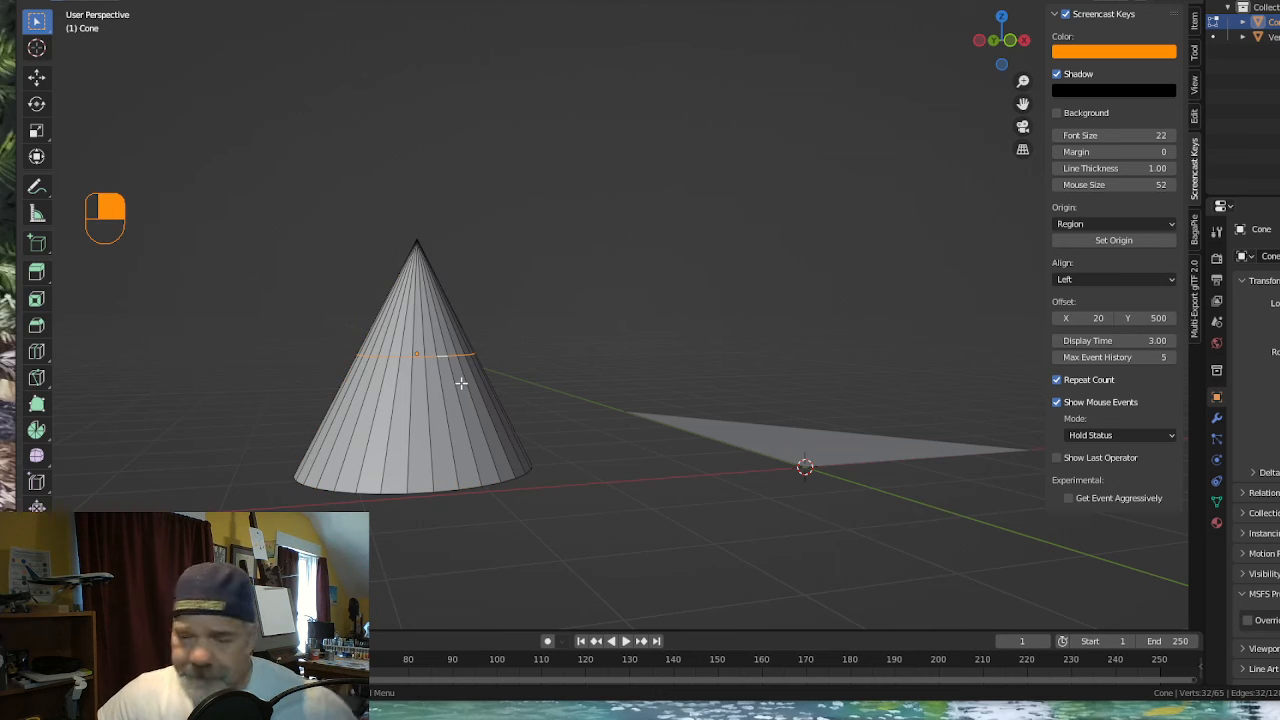
mouse_move(457, 376)
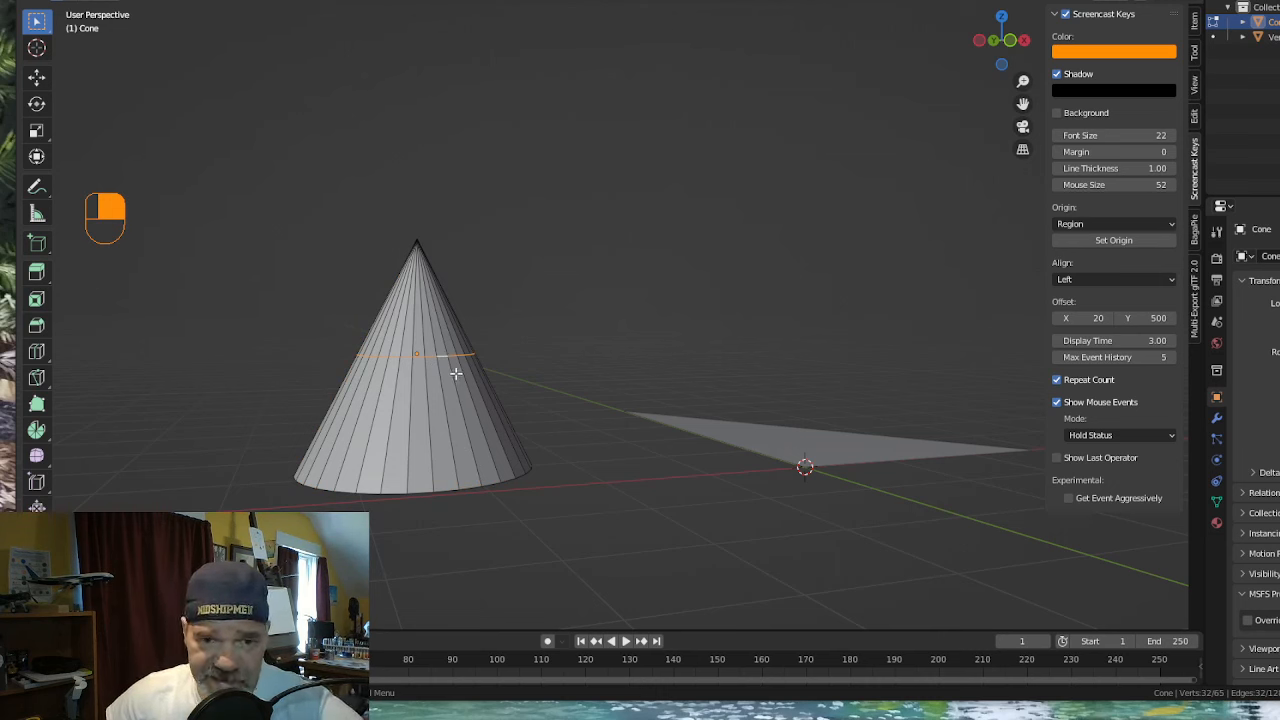
key(g)
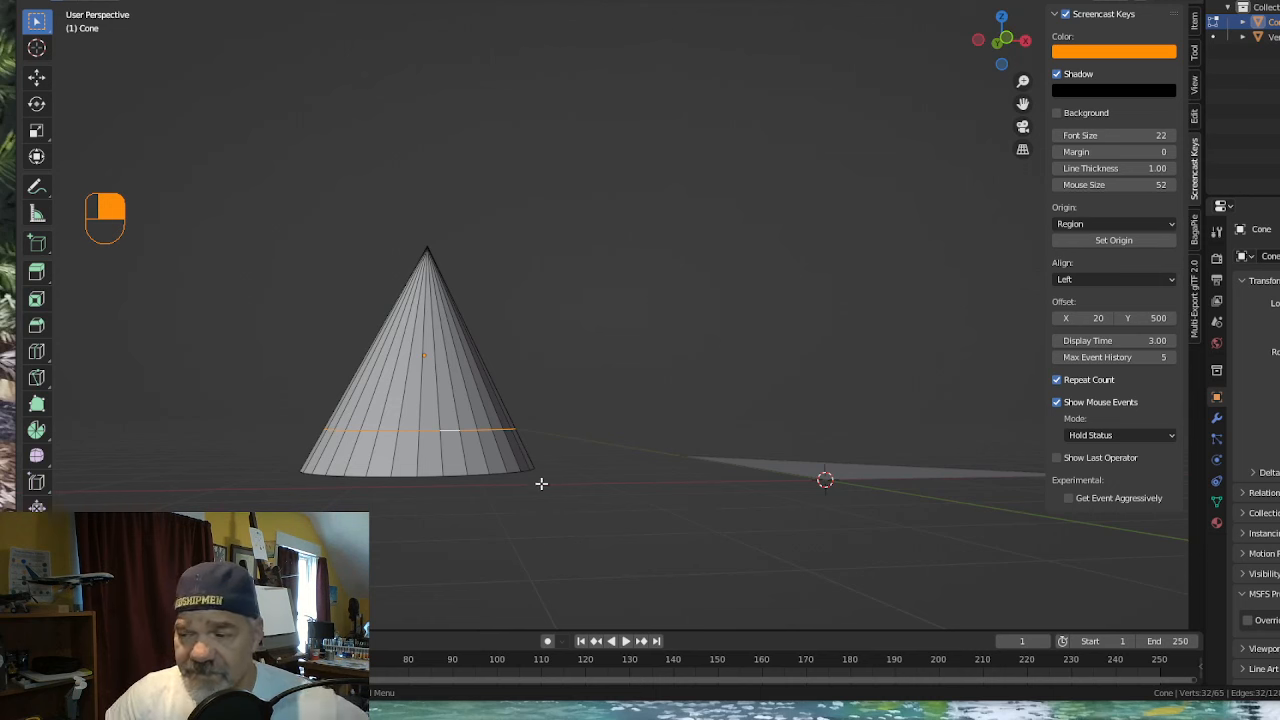
mouse_move(409, 393)
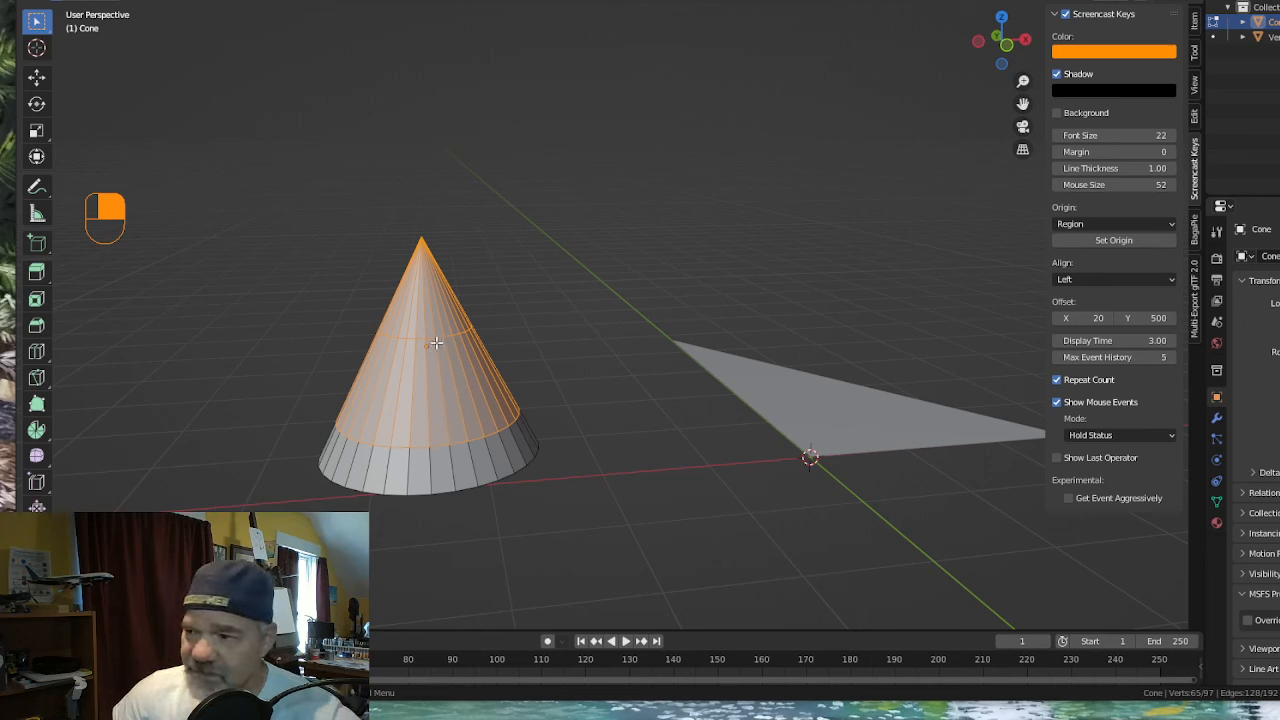
Select the cone's second new edge ring and move it along the sides.
key(alt)
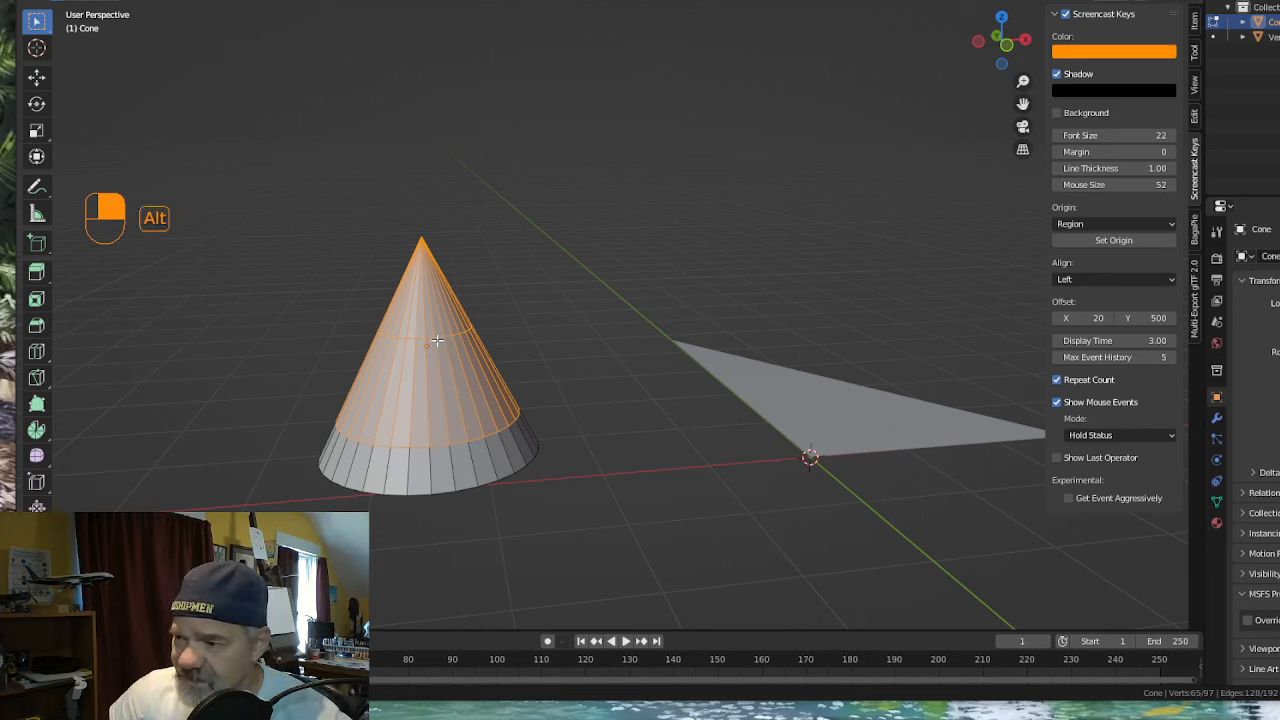
key(g)
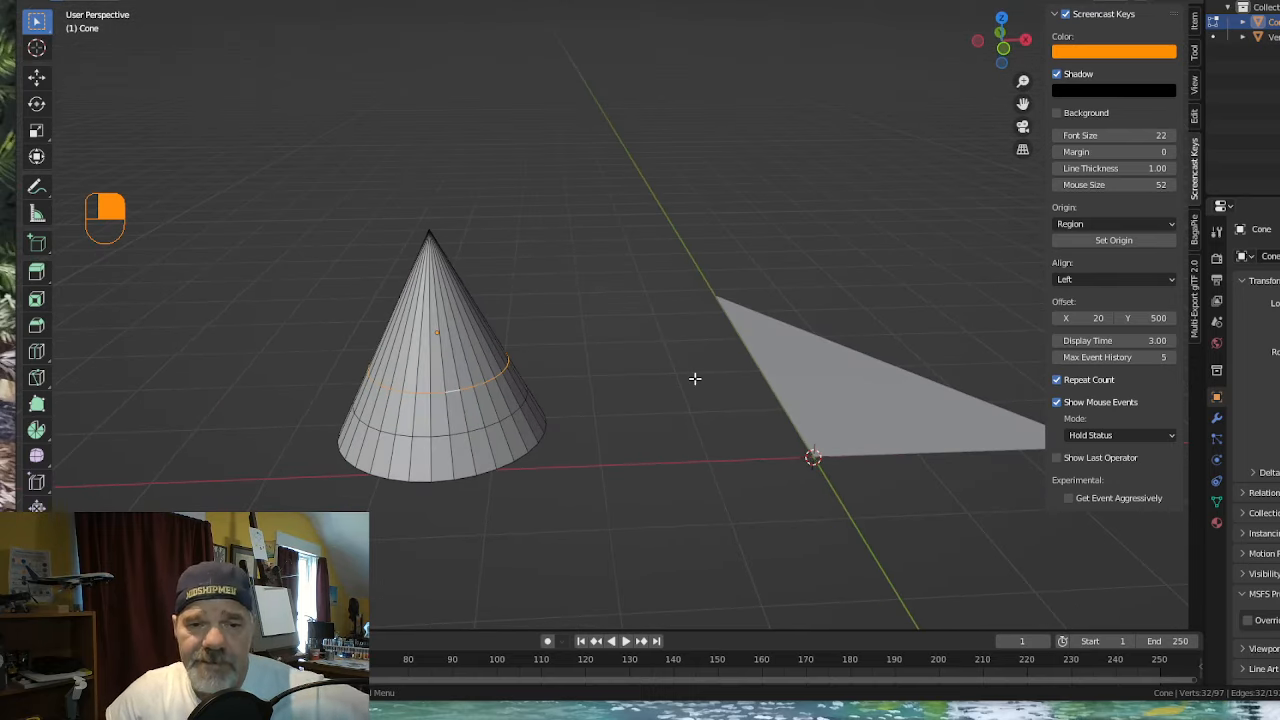
mouse_move(660, 391)
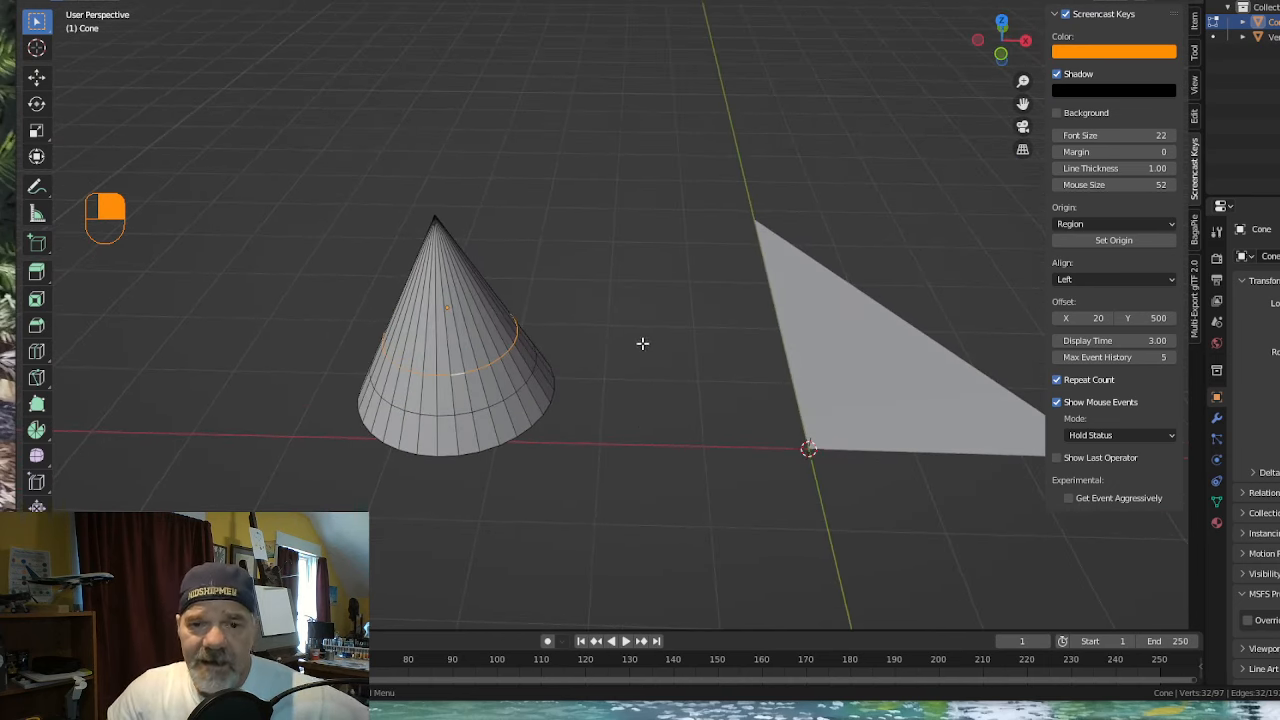
mouse_move(625, 365)
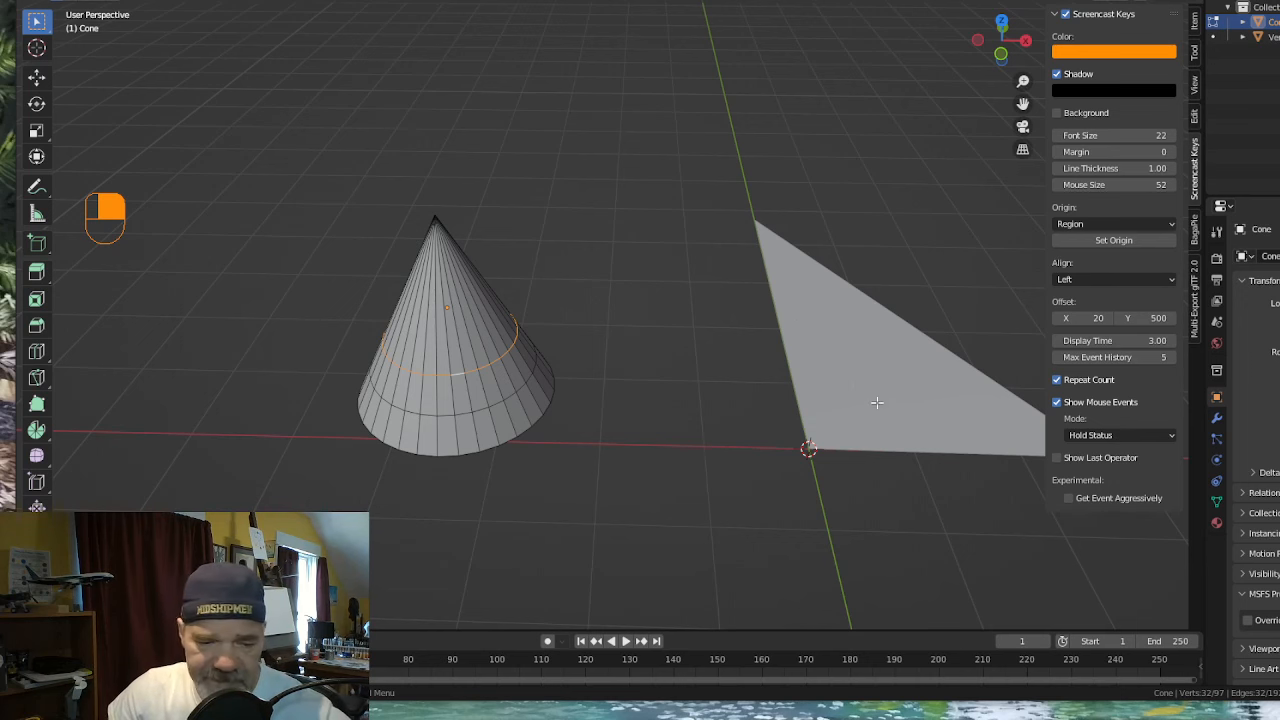
mouse_move(865, 373)
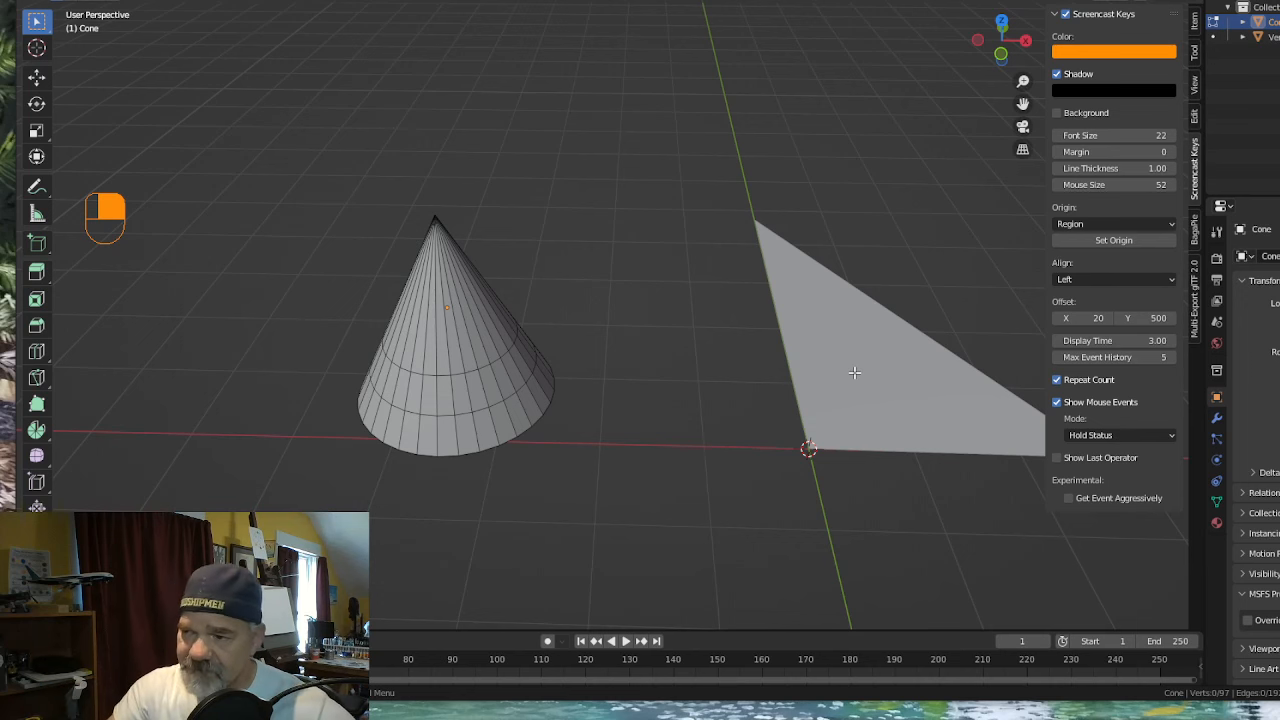
mouse_move(449, 349)
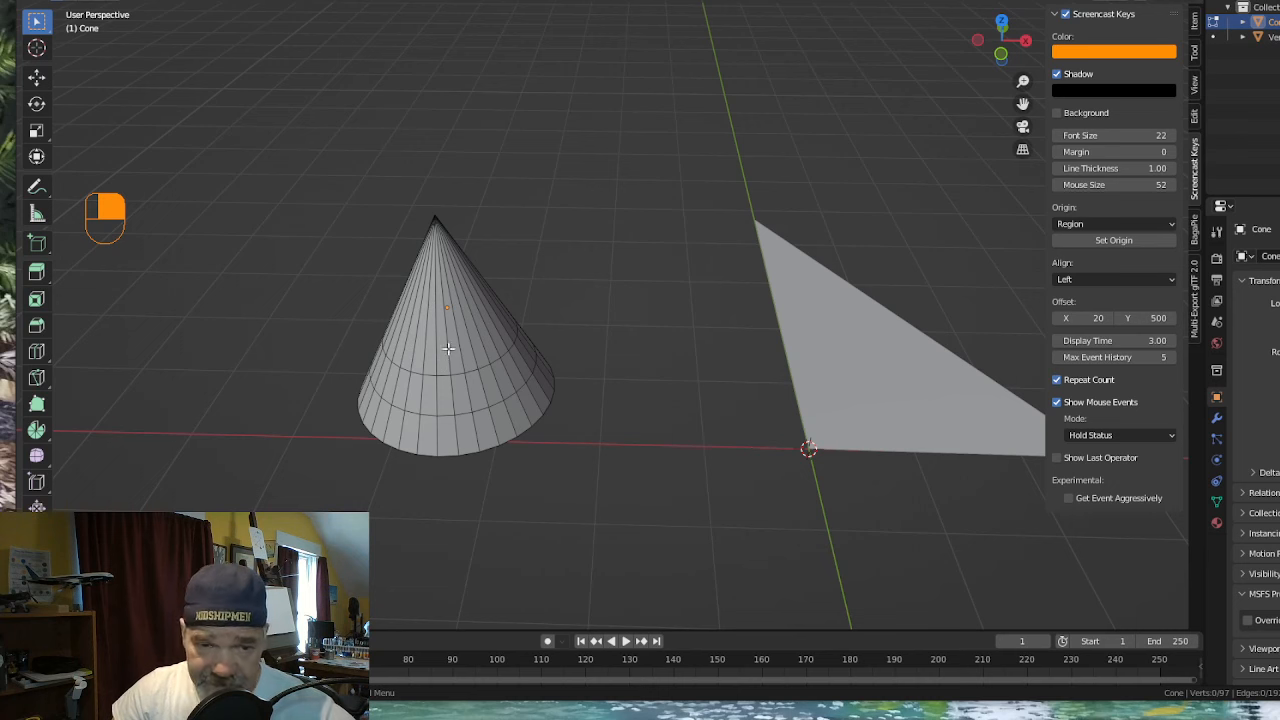
mouse_move(844, 352)
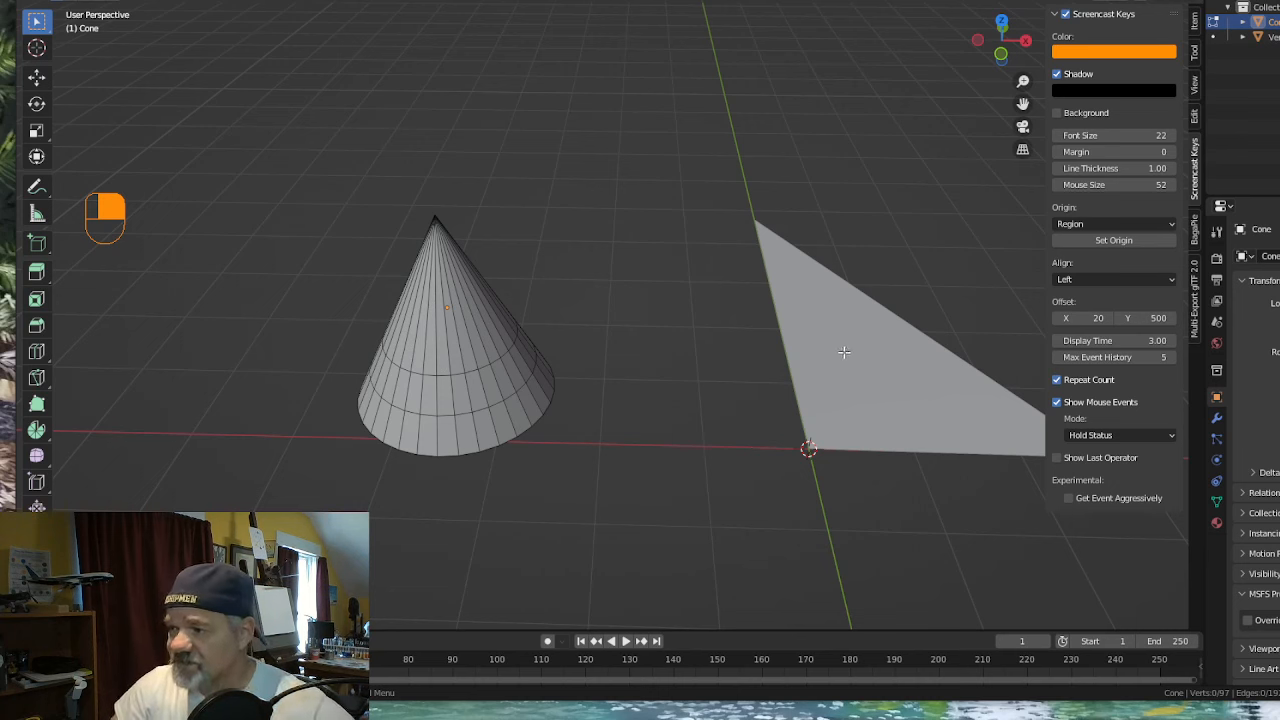
mouse_move(697, 357)
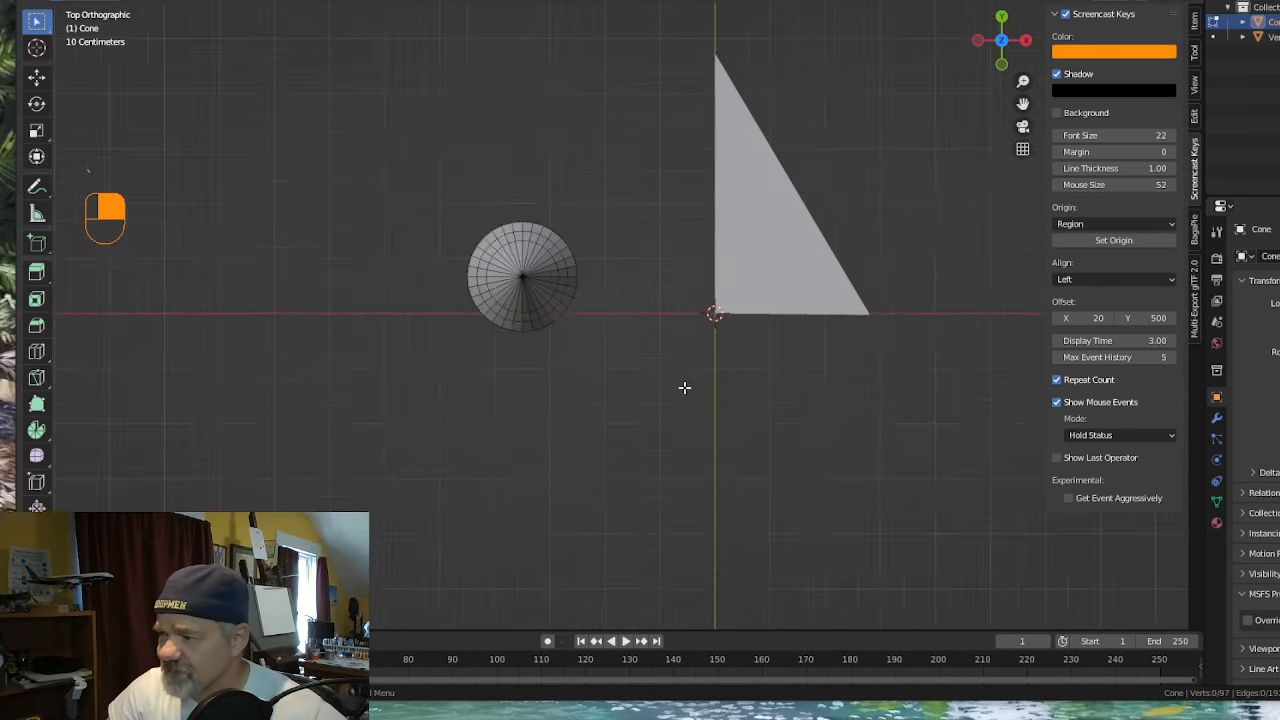
mouse_move(733, 320)
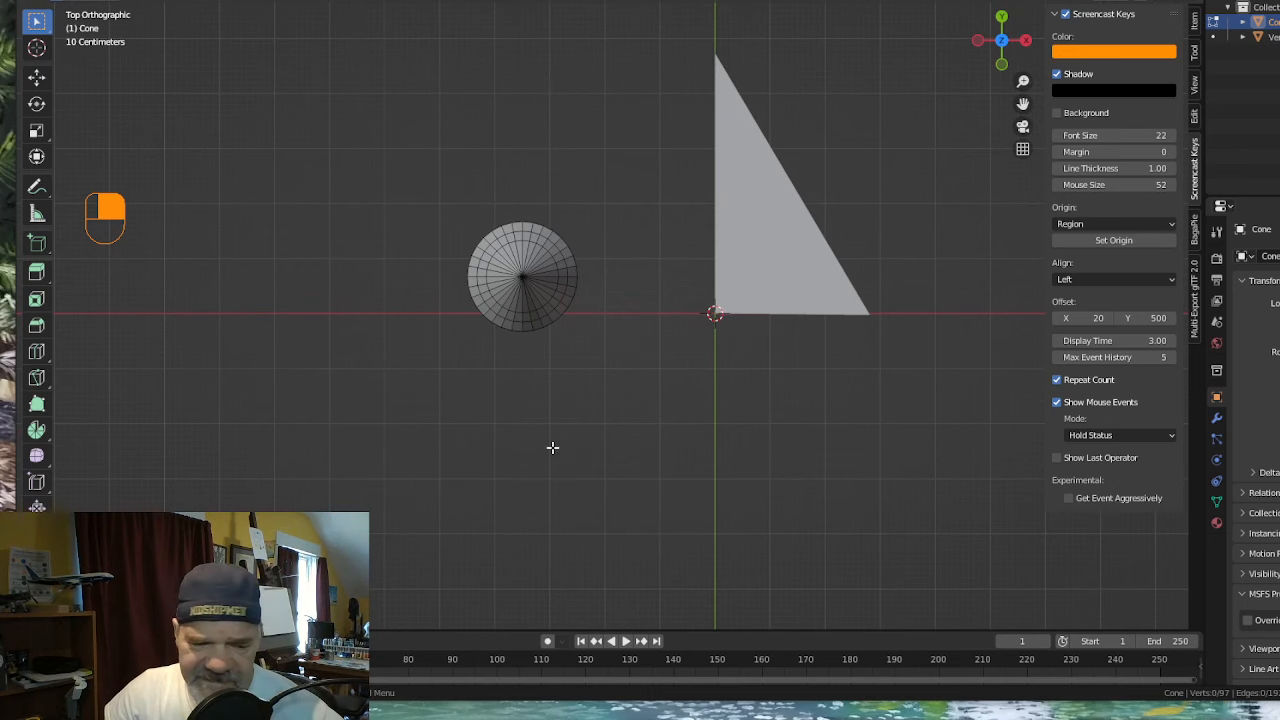
Leave Edit Mode and add a Single Vert object, starting to move it along Y.
key(Tab)
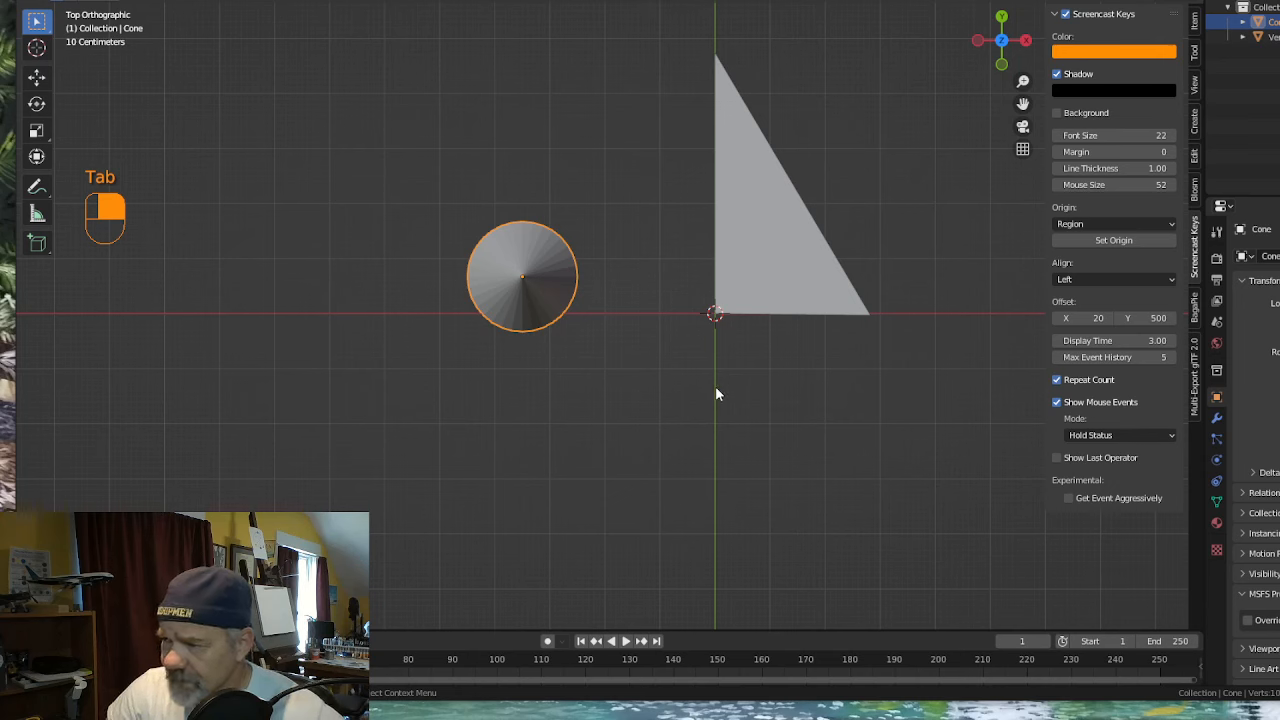
key(shift+a)
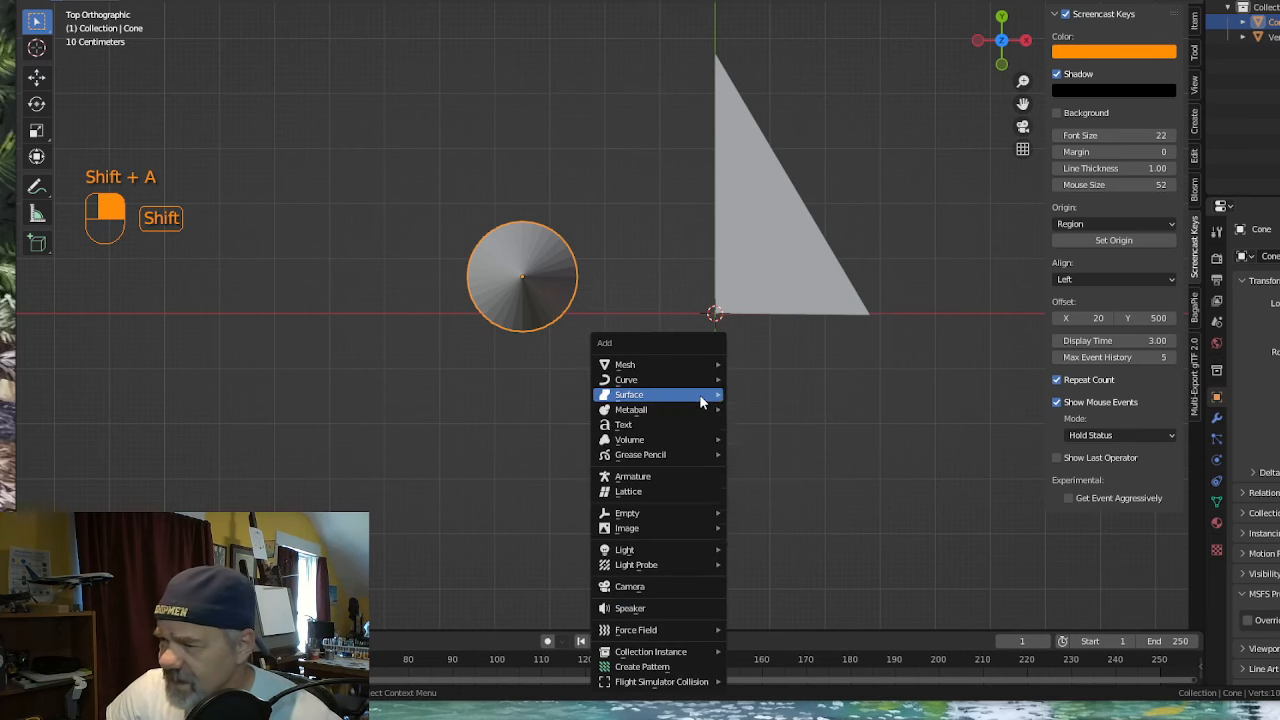
mouse_move(625, 364)
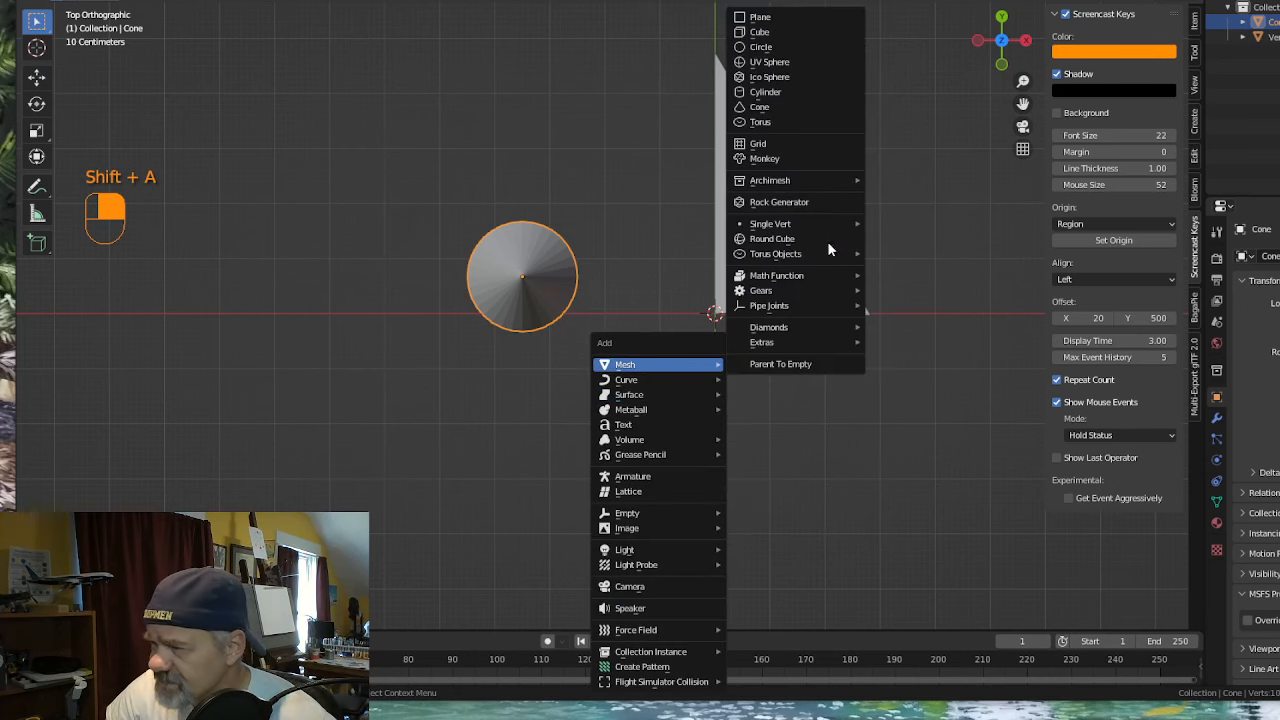
mouse_move(770, 223)
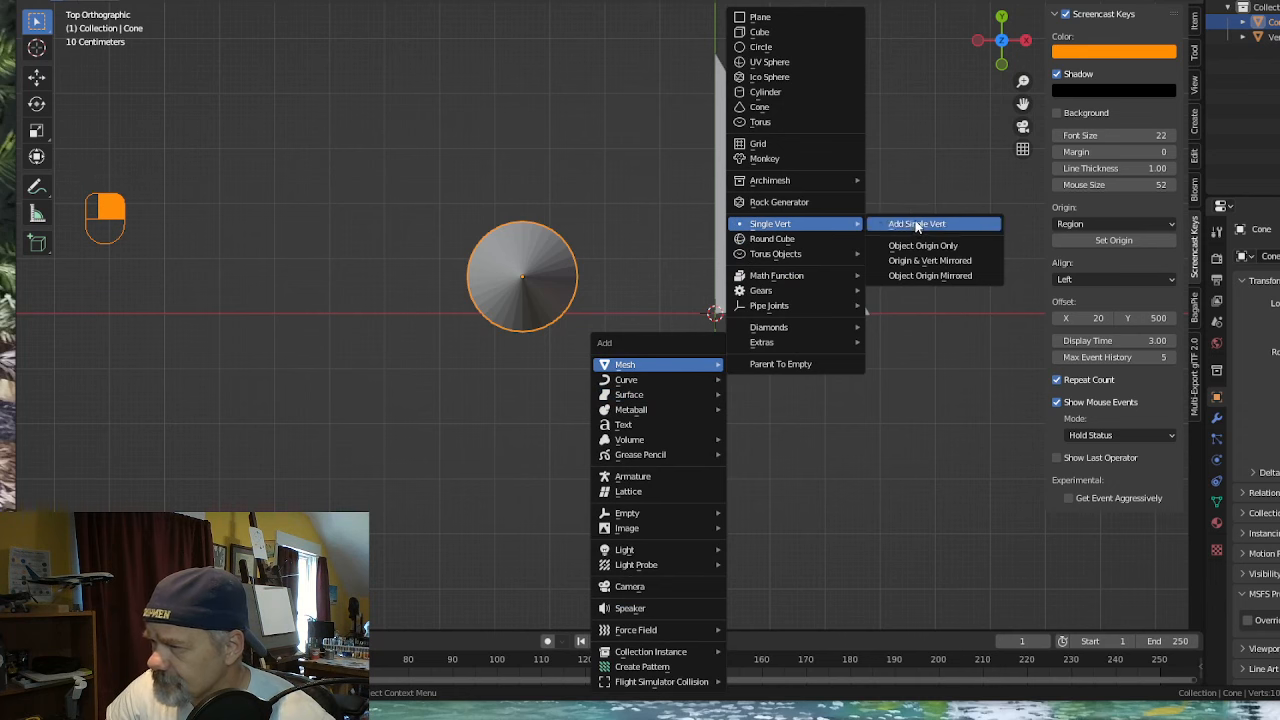
click(915, 223)
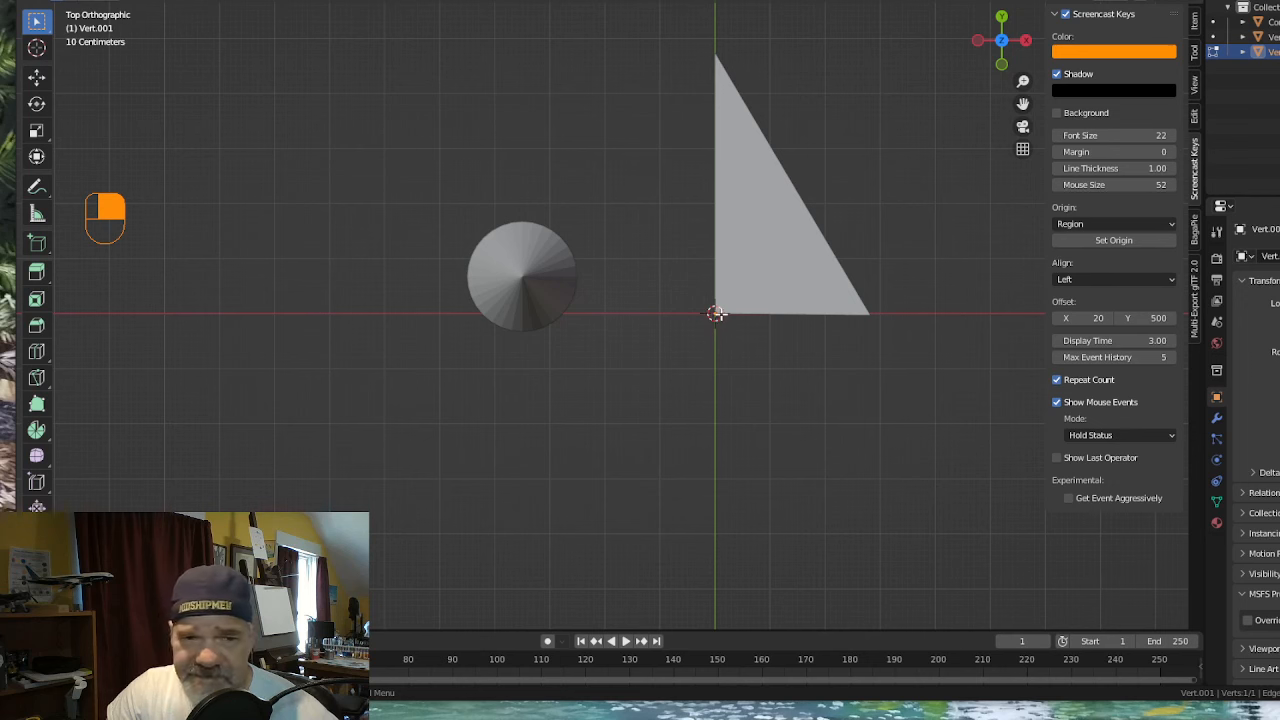
mouse_move(723, 343)
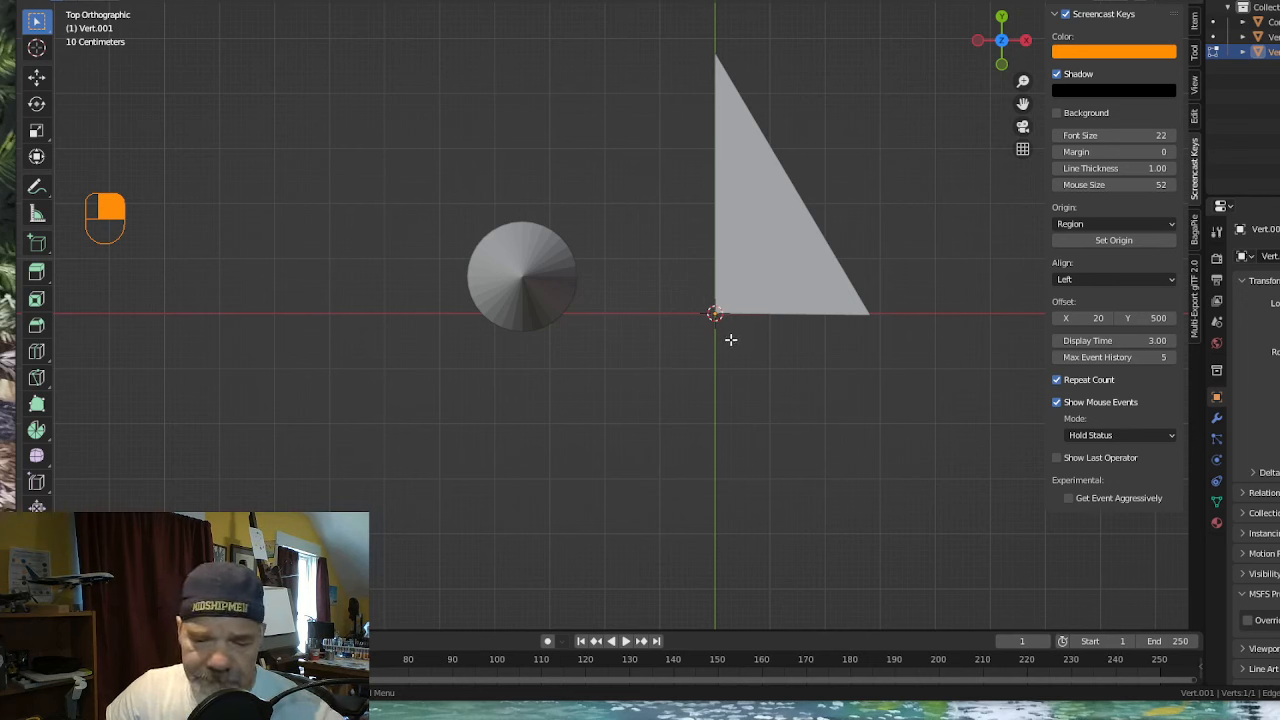
key(g)
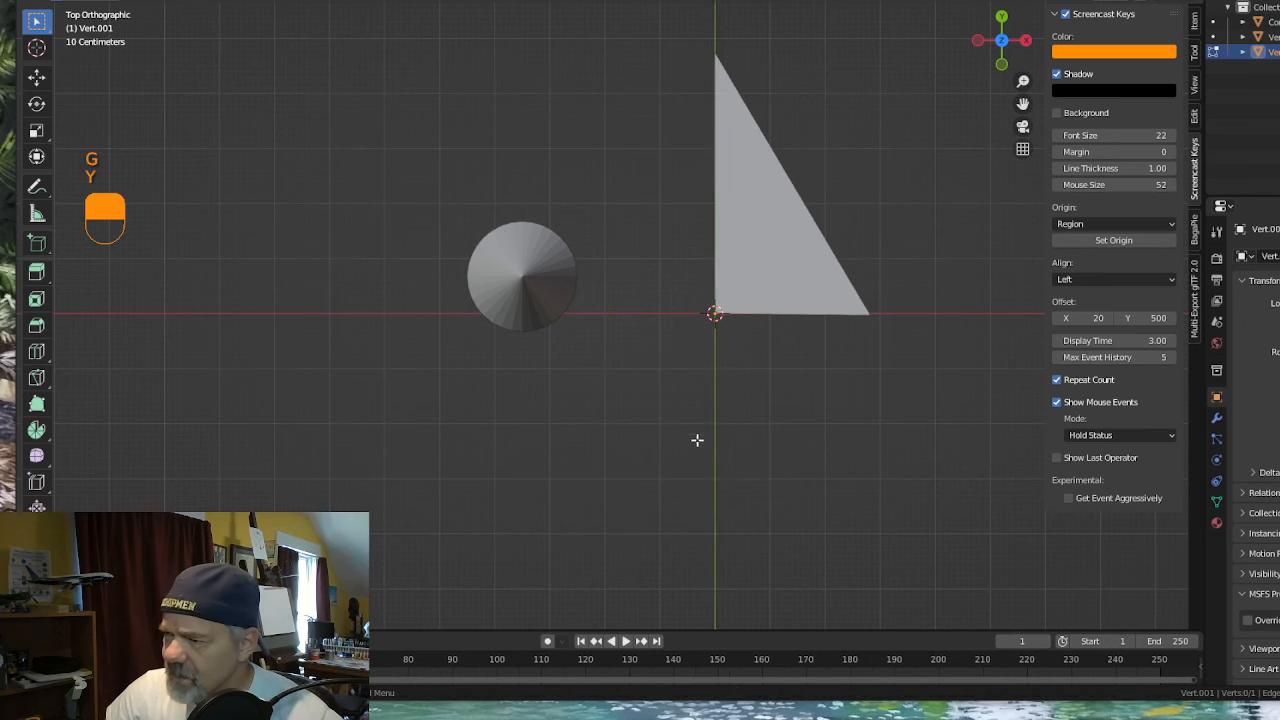
mouse_move(604, 388)
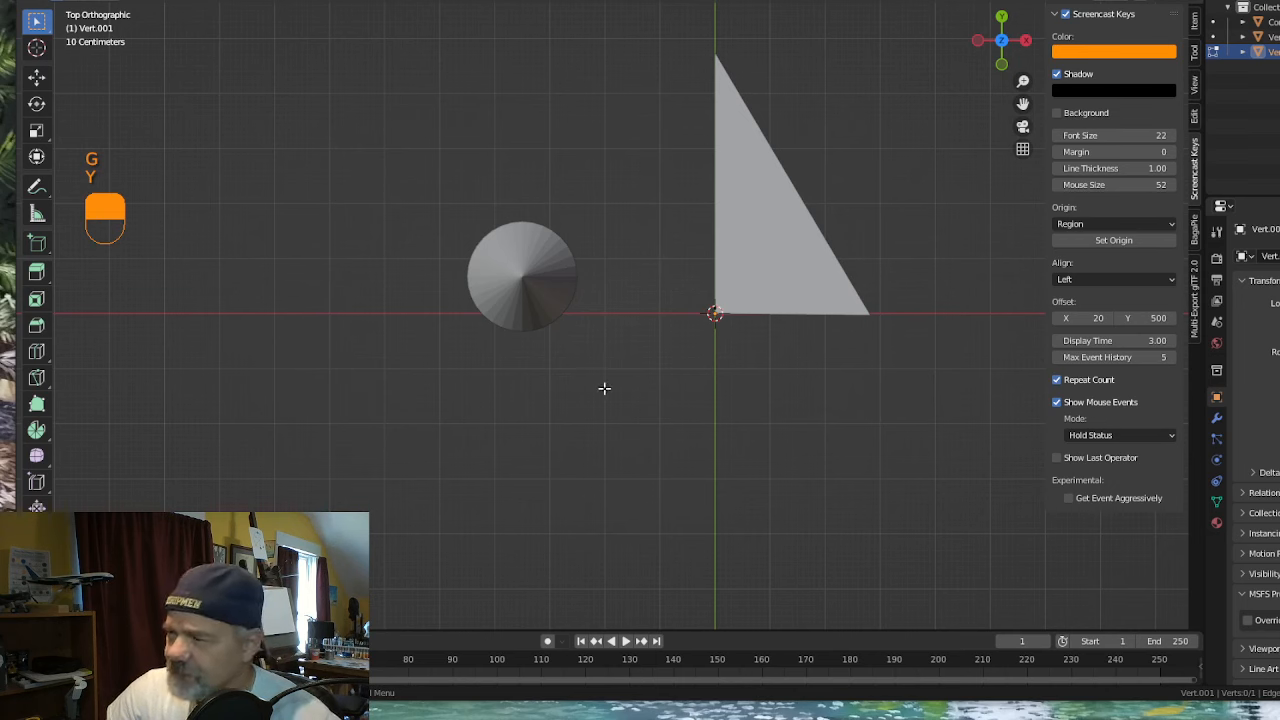
mouse_move(726, 425)
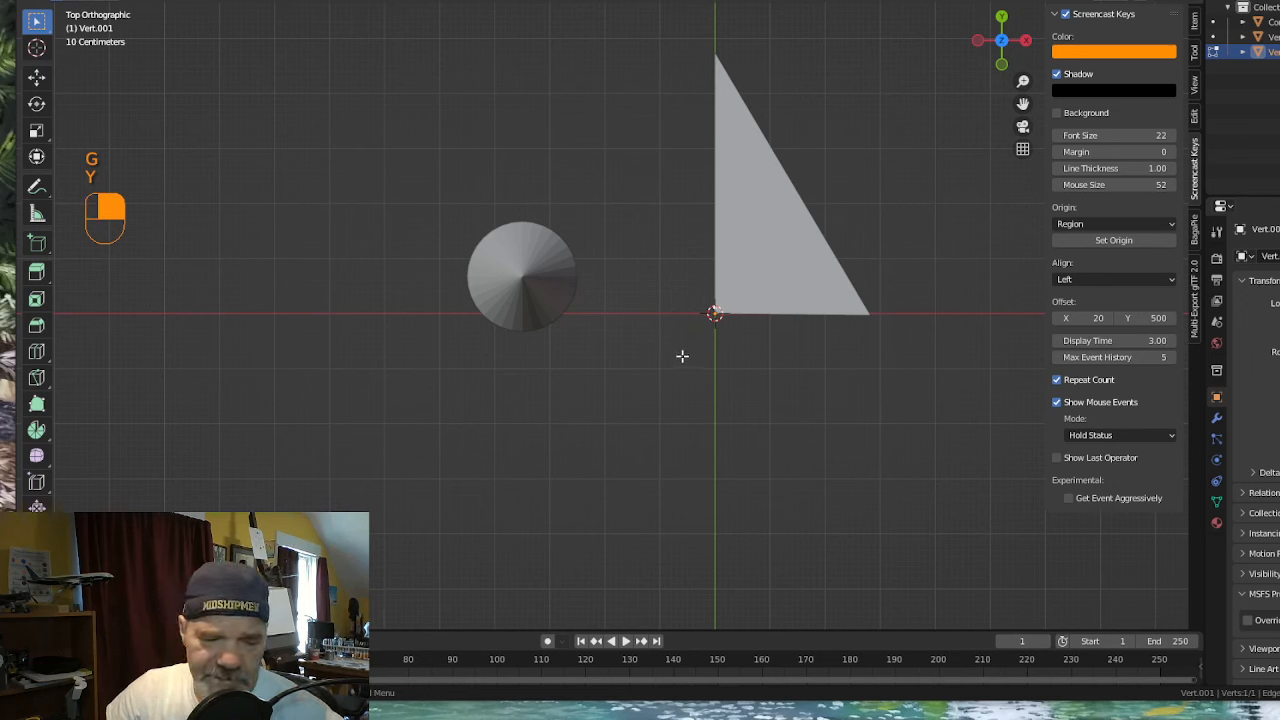
Undo the move so the single vertex stays at the origin with the cone active.
key(ctrl+z)
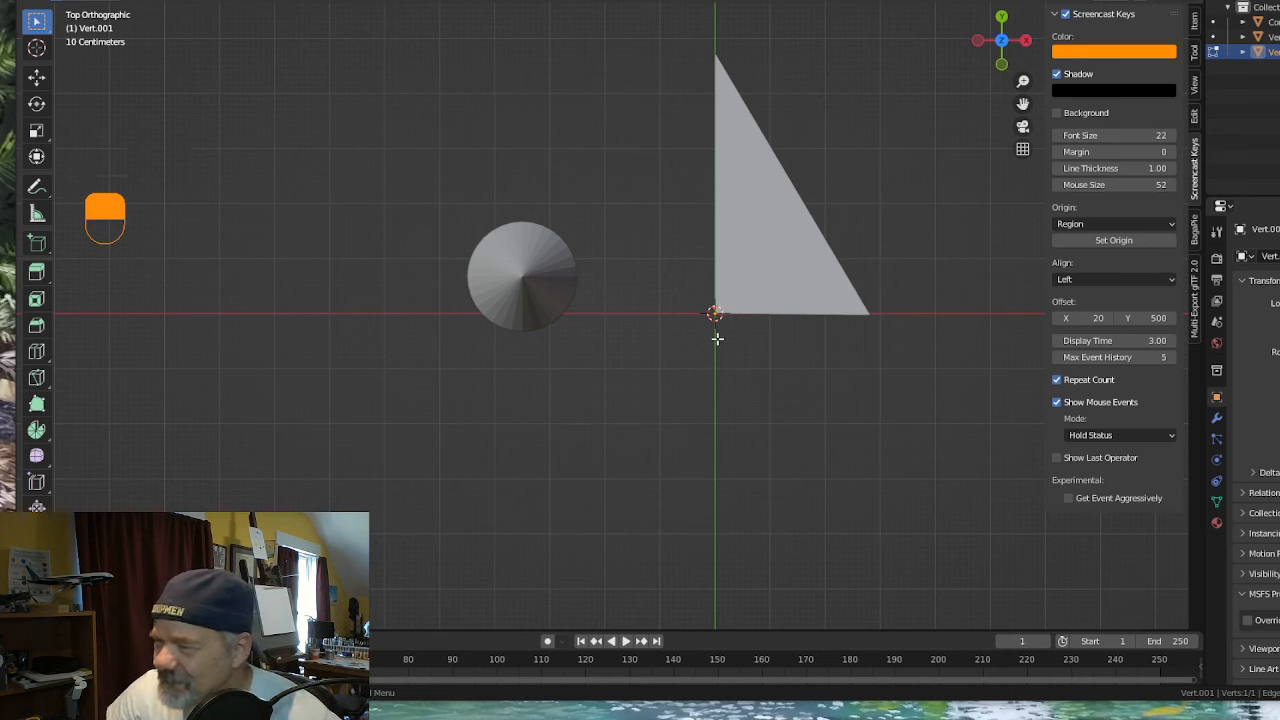
key(ctrl)
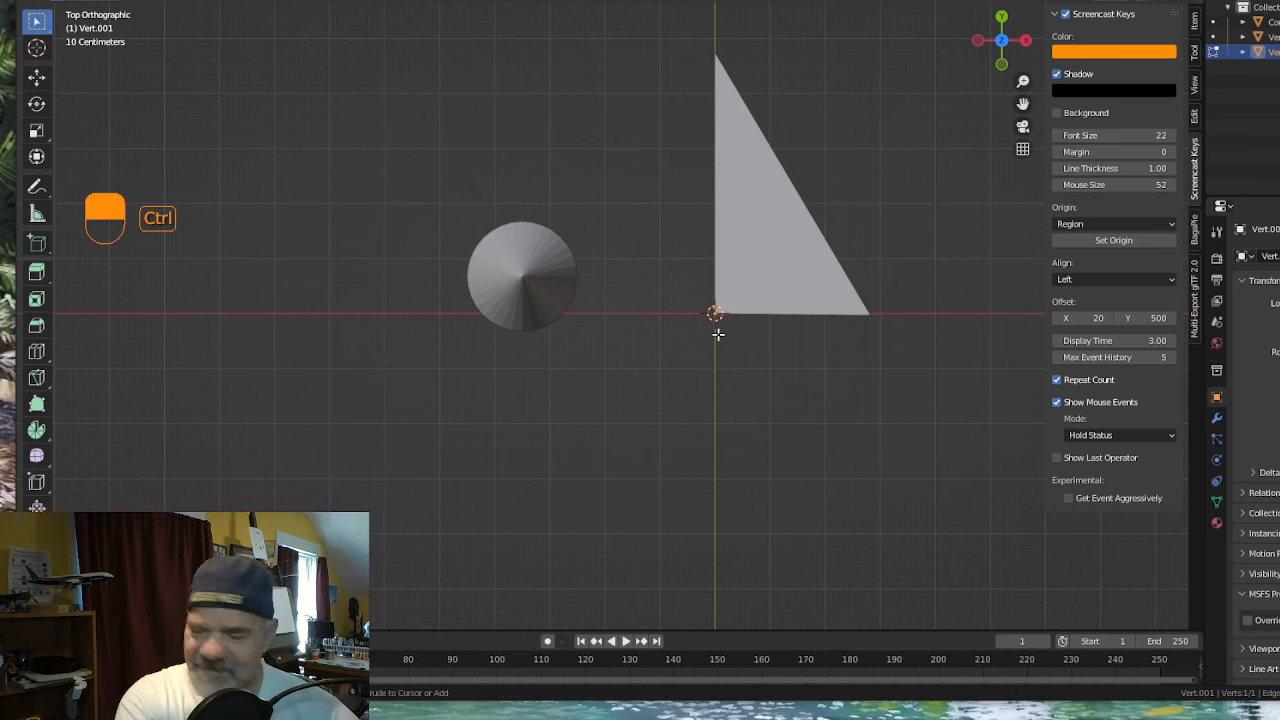
key(ctrl+z)
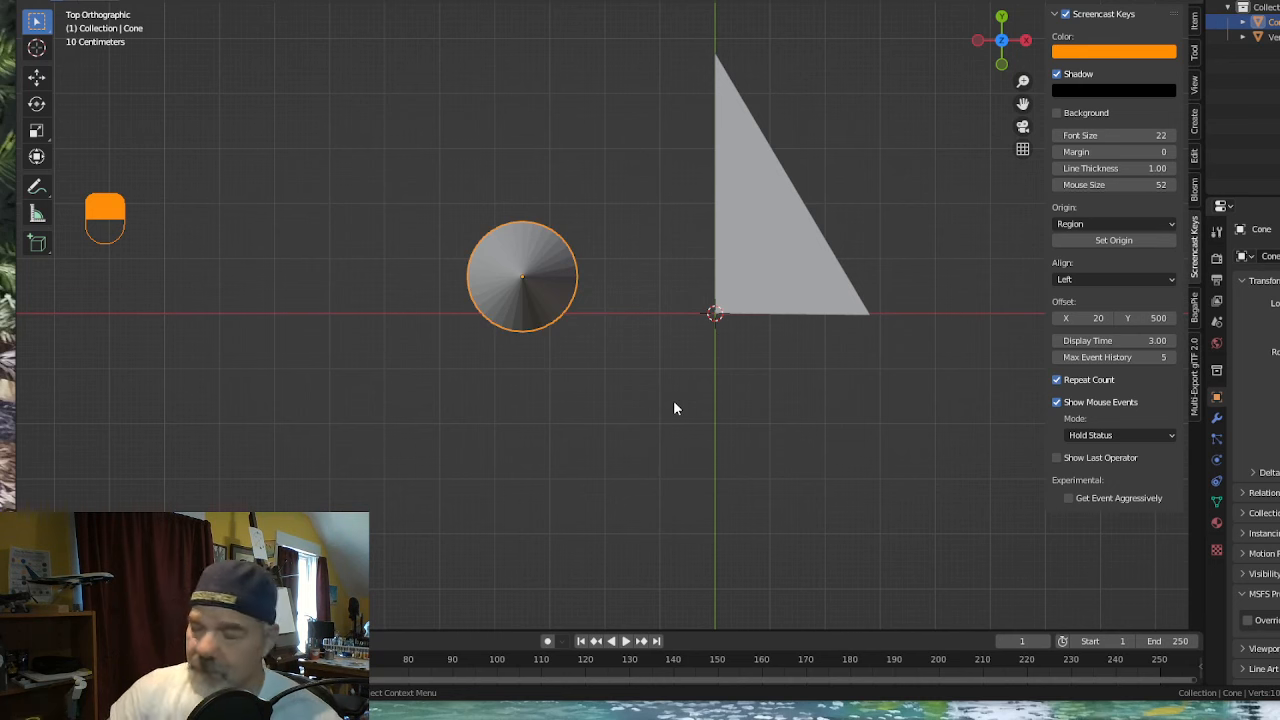
mouse_move(710, 361)
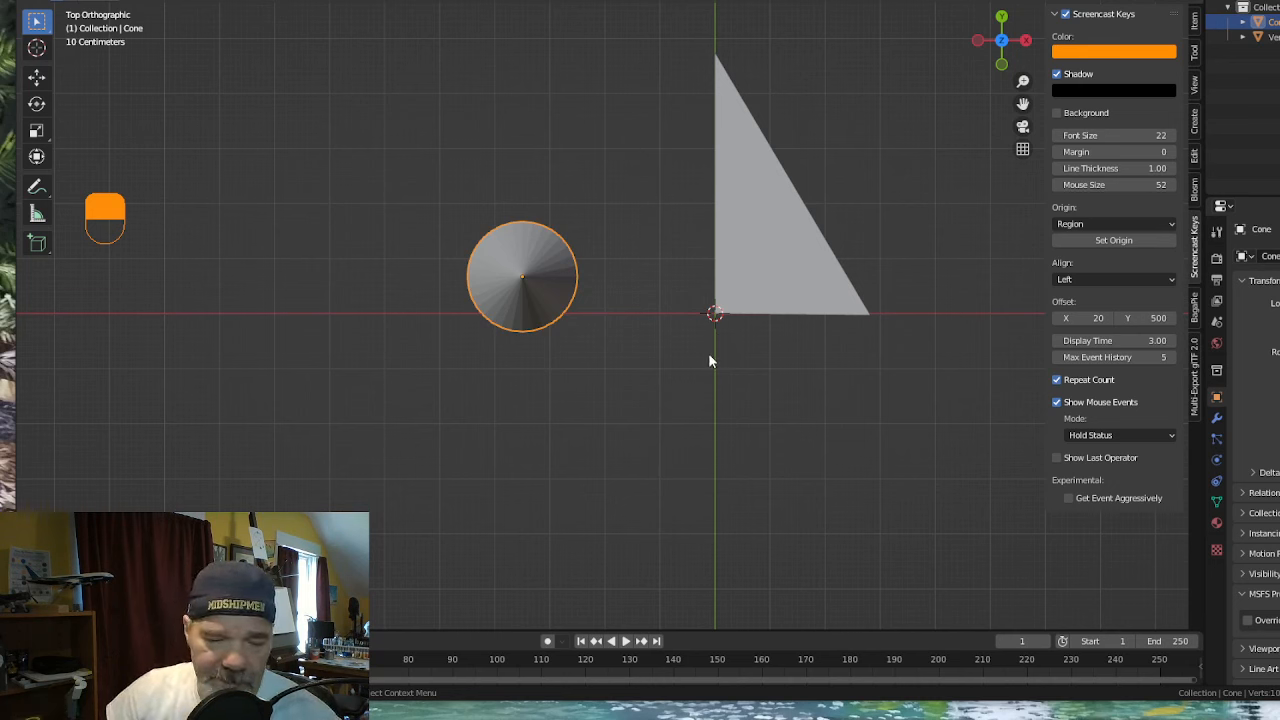
Add a new Single Vert mesh at the origin and select its lone vertex for editing.
key(shift+a)
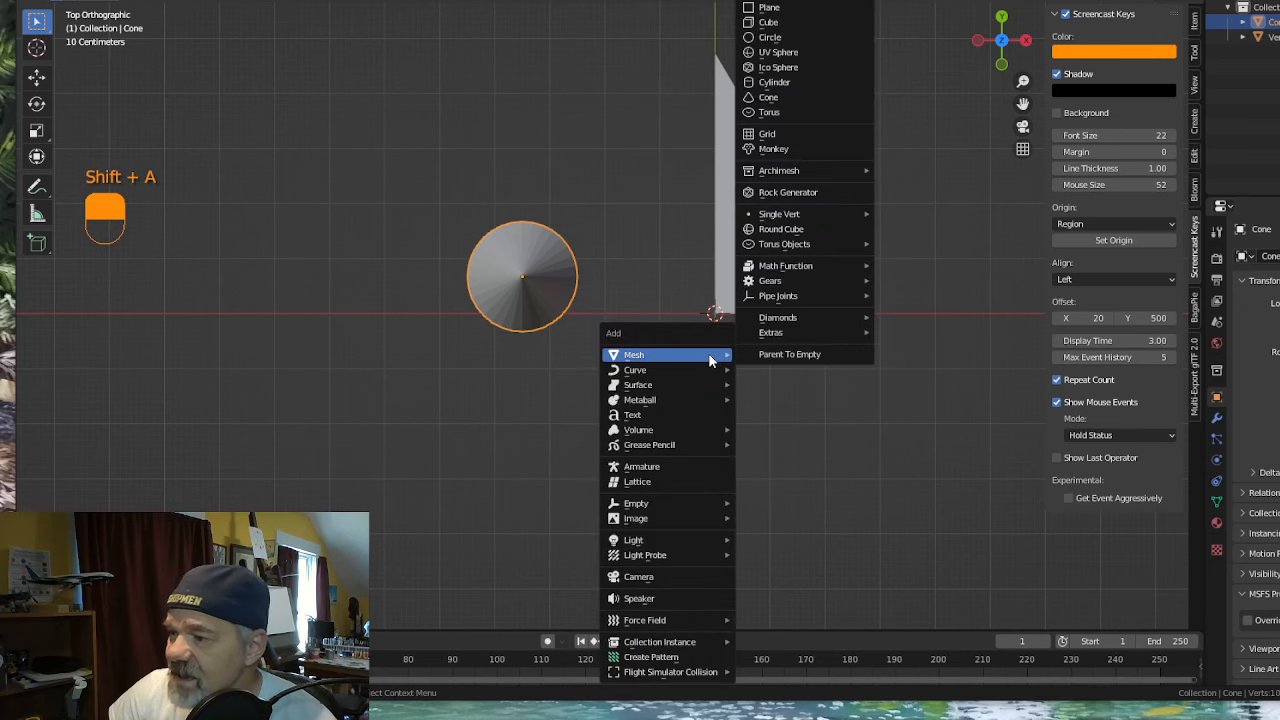
mouse_move(780, 213)
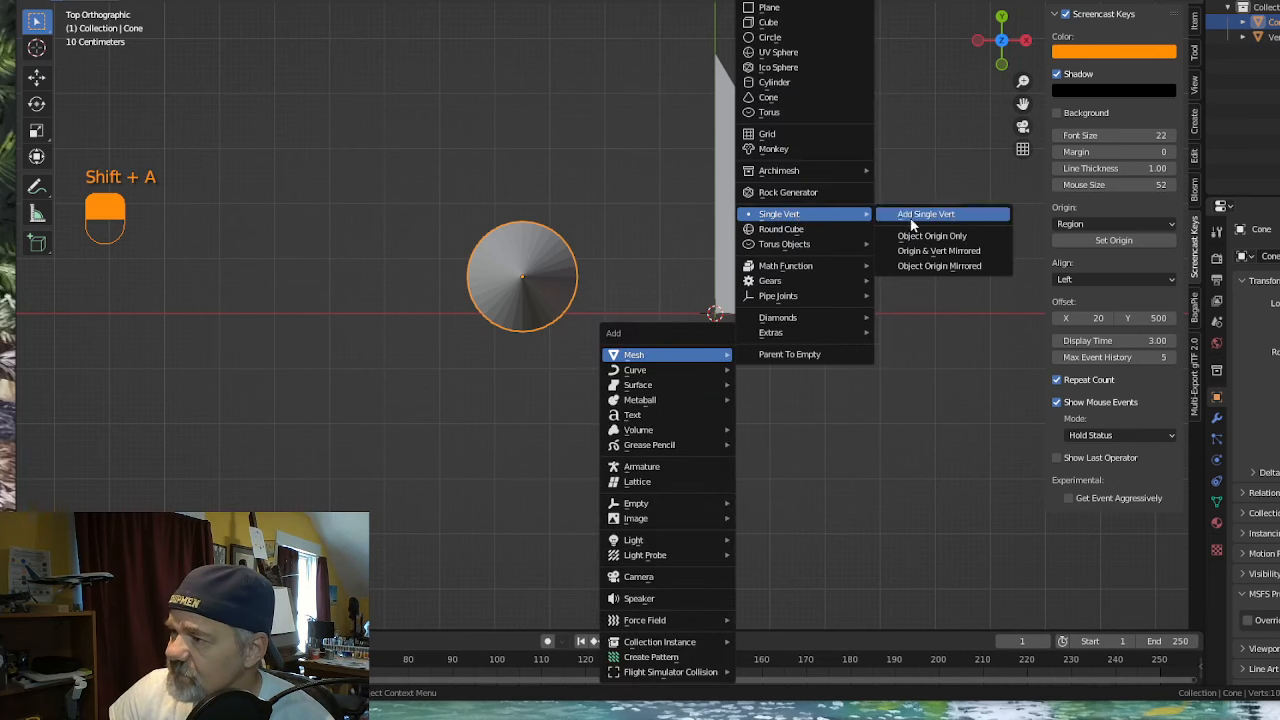
click(925, 213)
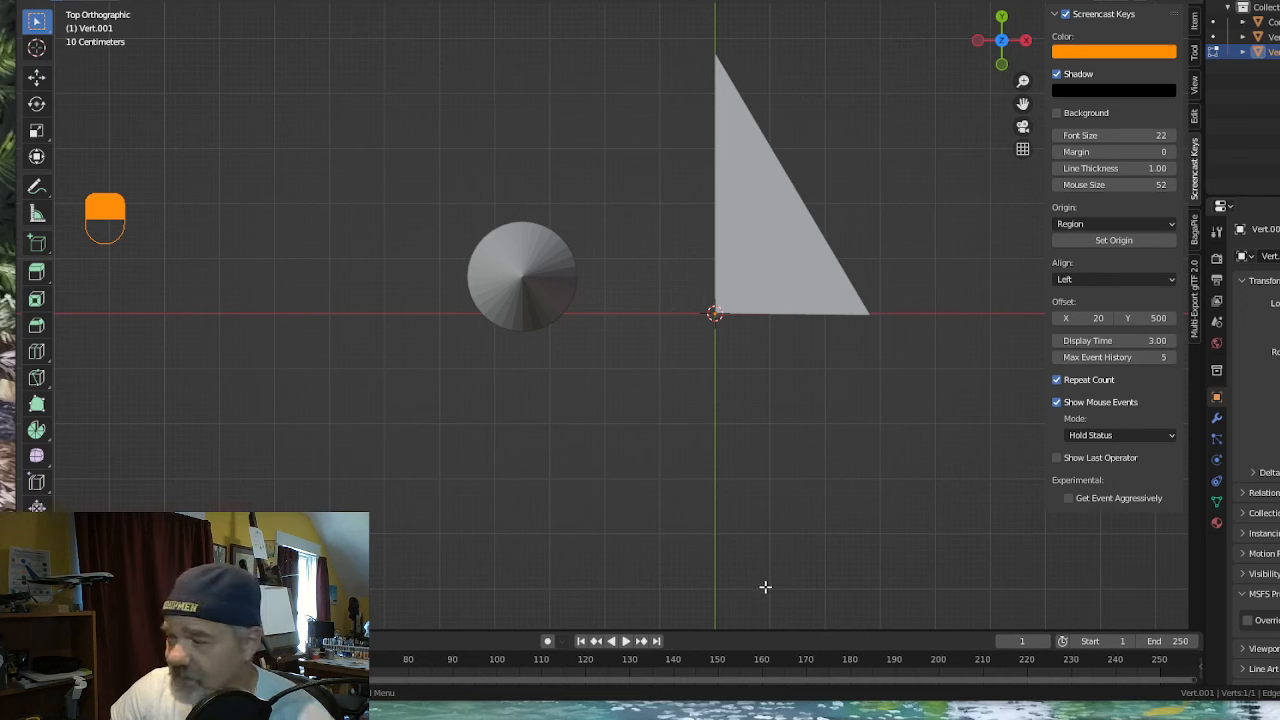
mouse_move(702, 333)
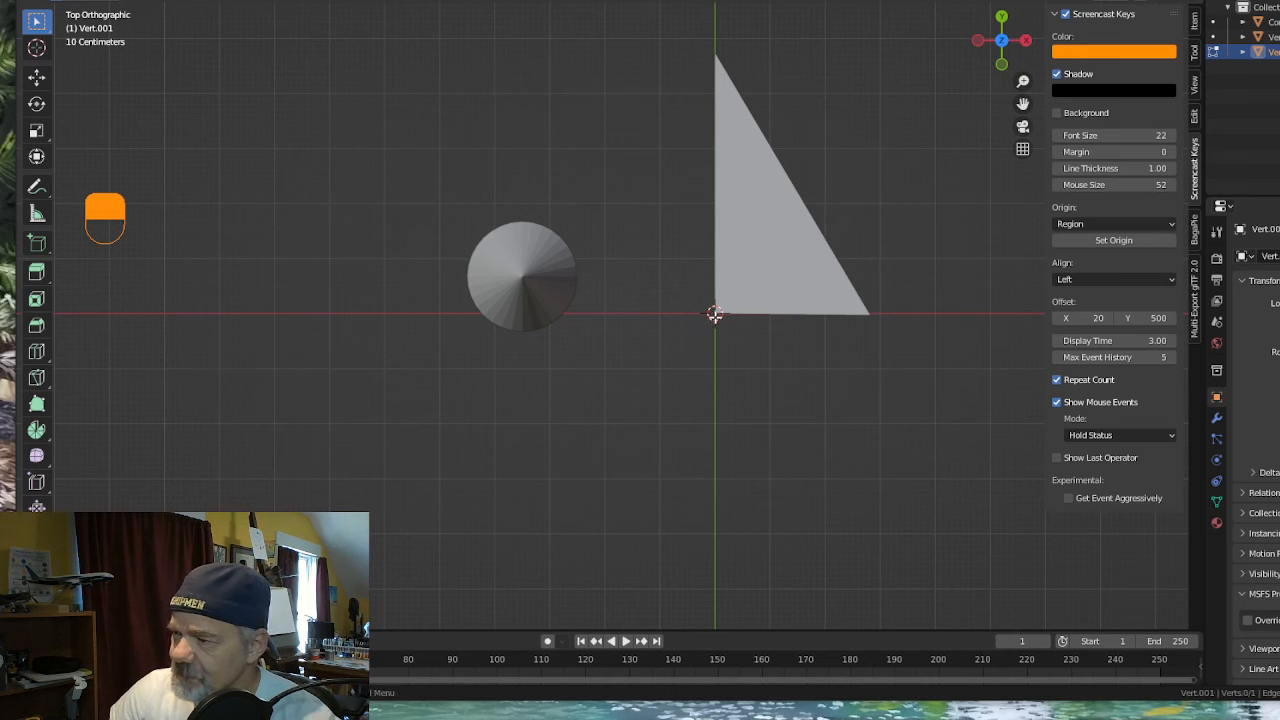
key(g)
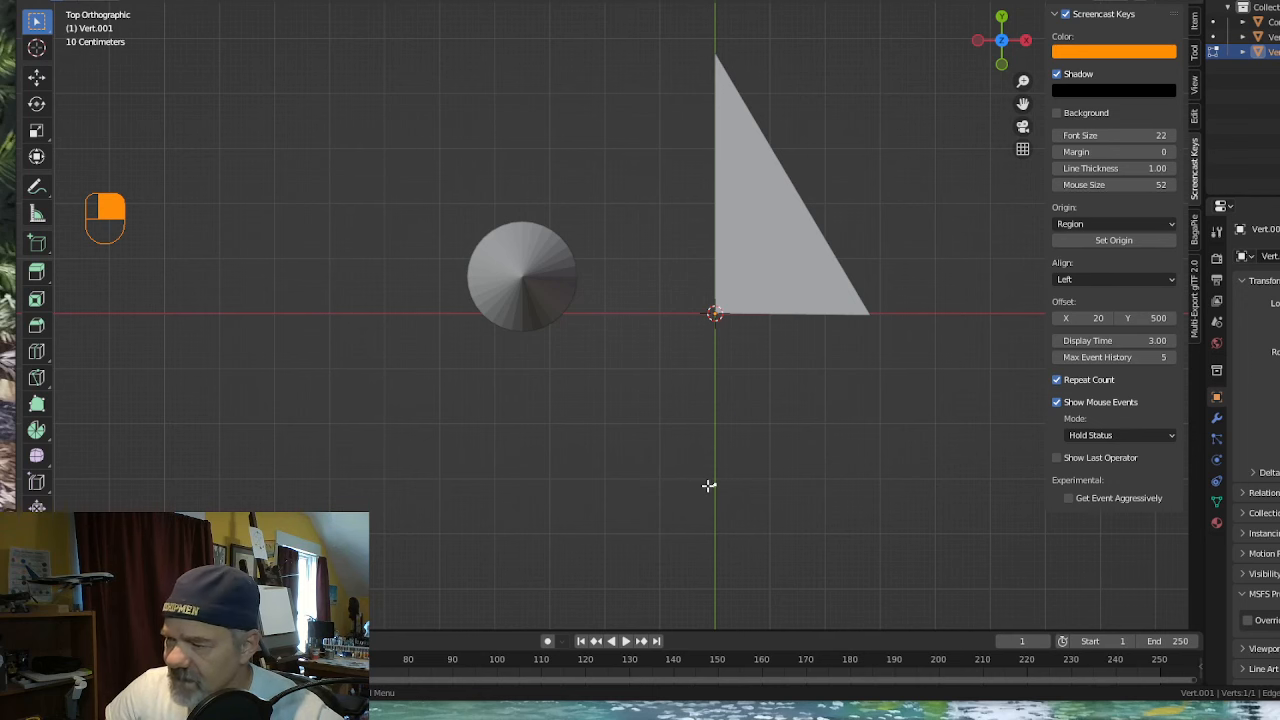
mouse_move(720, 490)
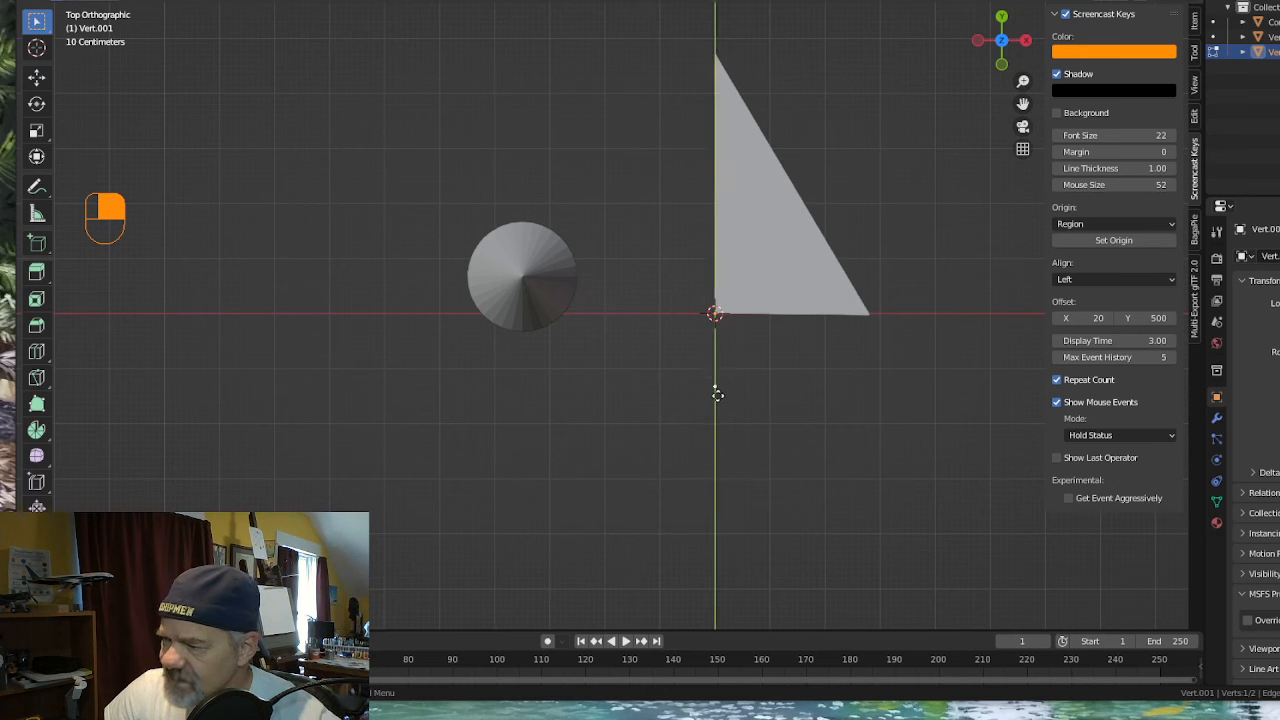
mouse_move(756, 376)
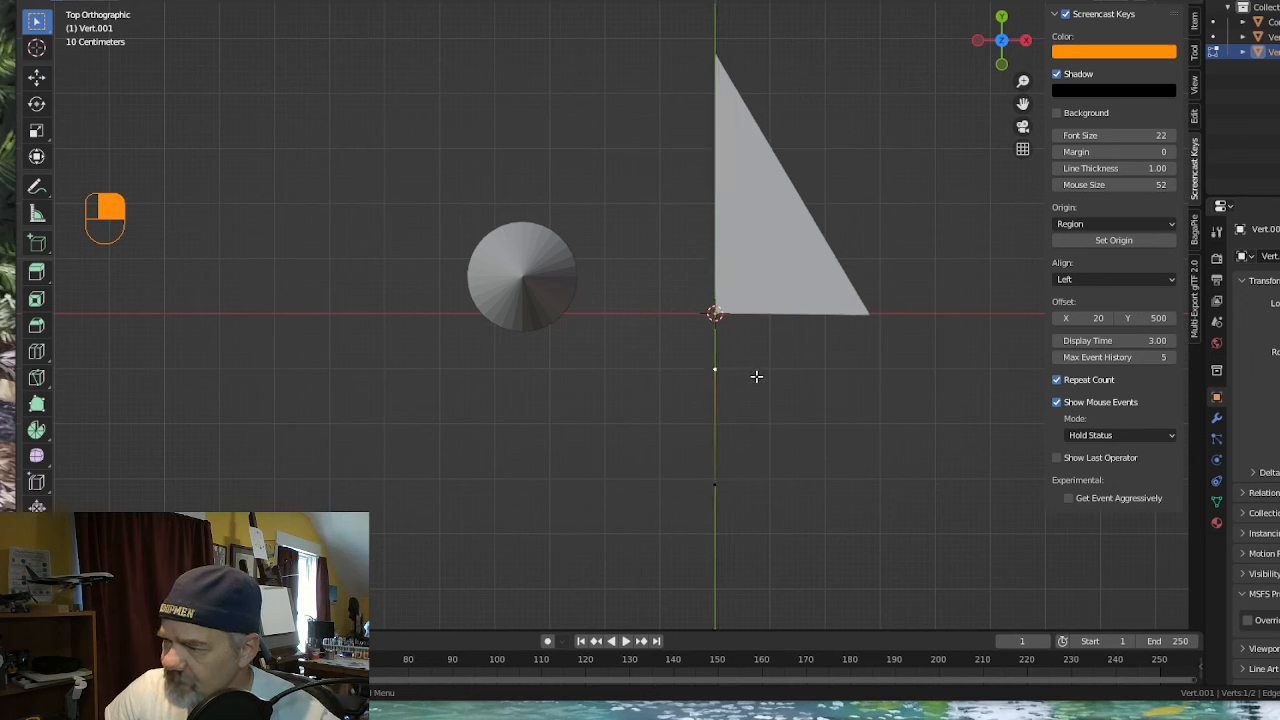
Extrude the vertex into three points below the origin and fill them as a small triangle face.
key(e)
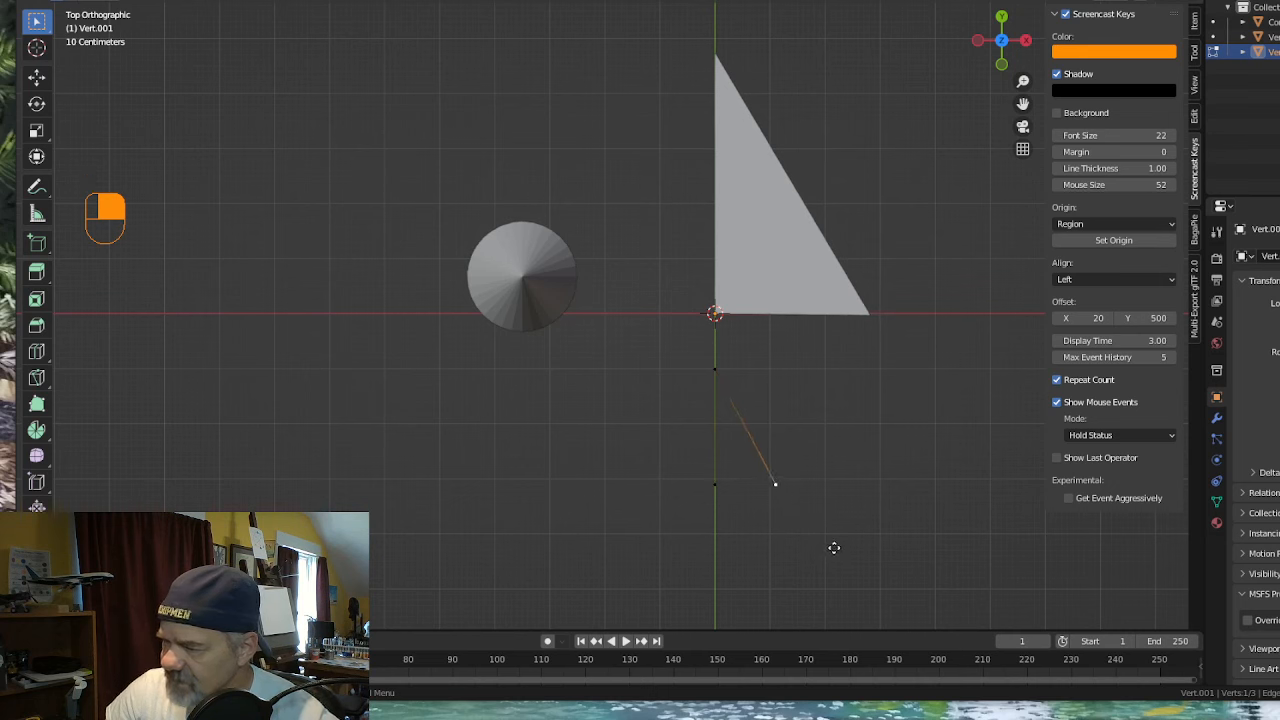
mouse_move(710, 508)
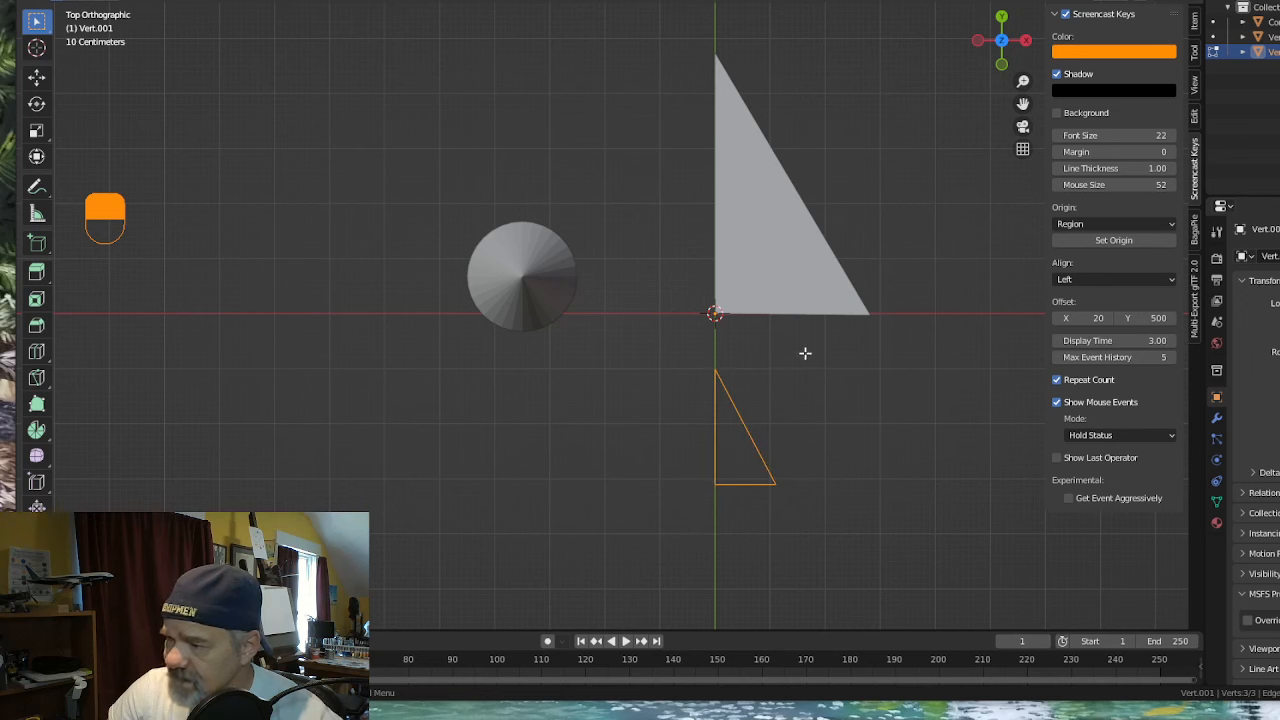
key(f)
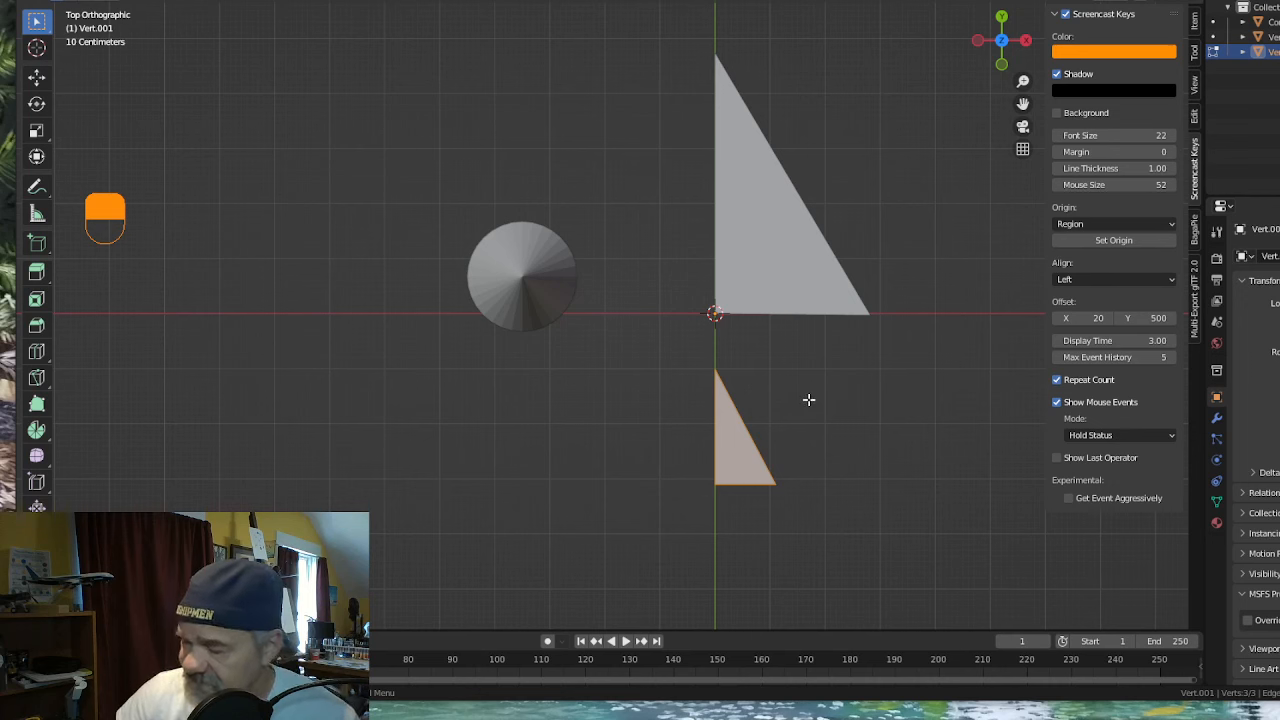
mouse_move(748, 338)
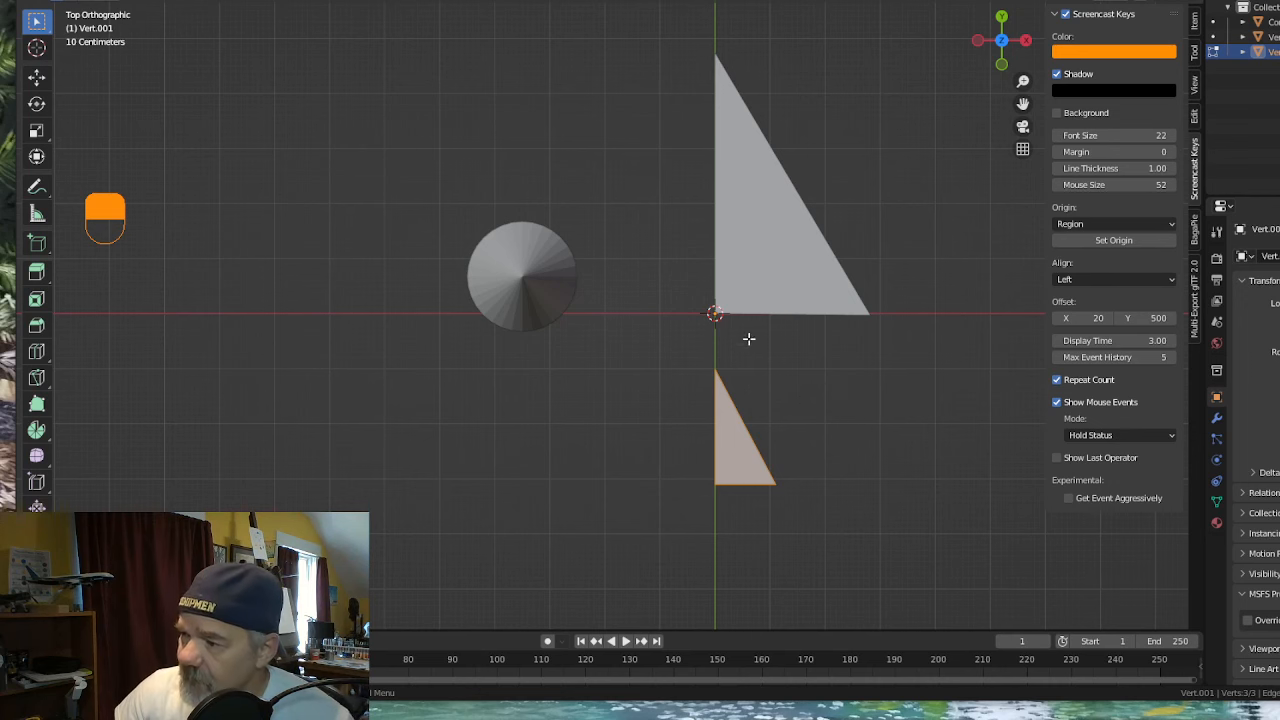
mouse_move(706, 211)
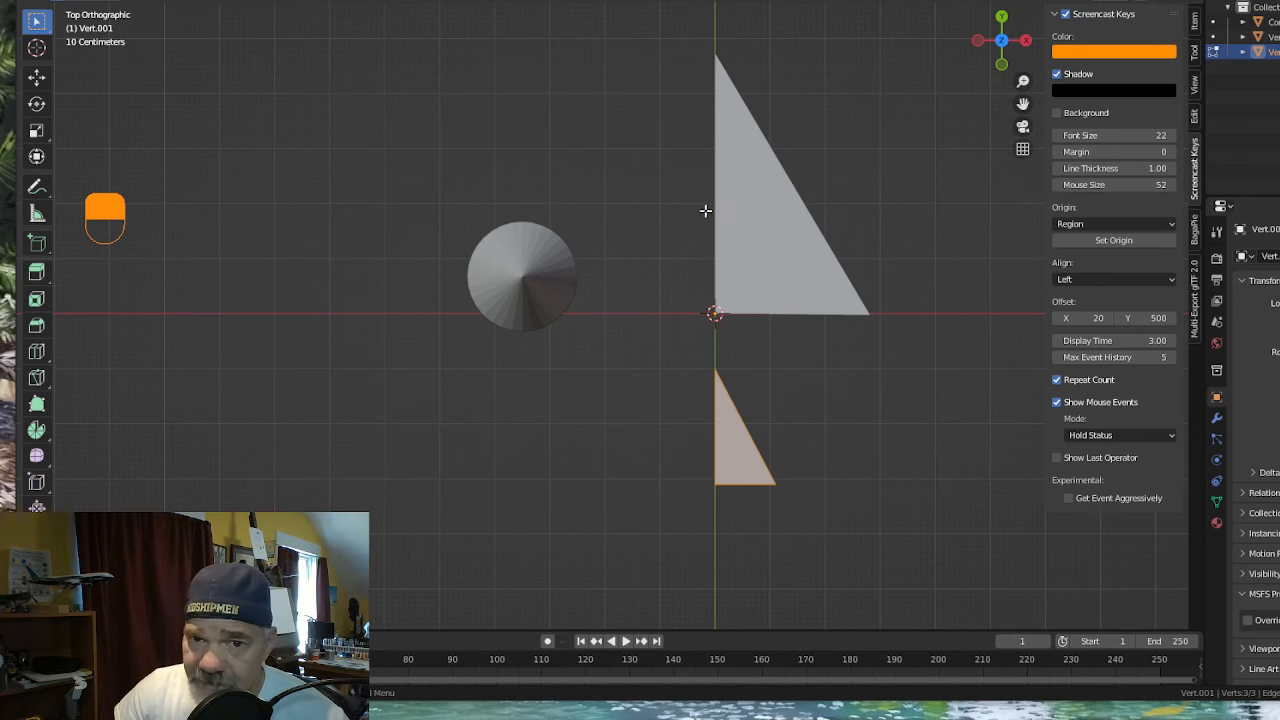
mouse_move(750, 225)
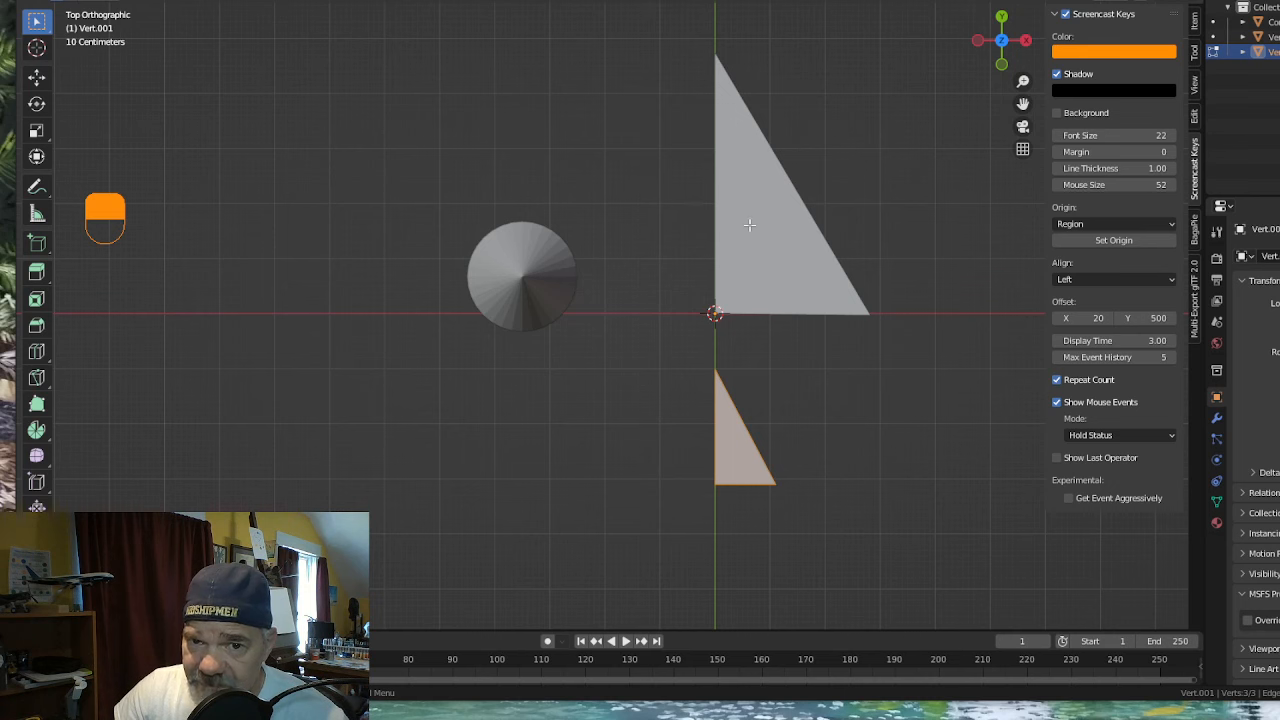
mouse_move(720, 405)
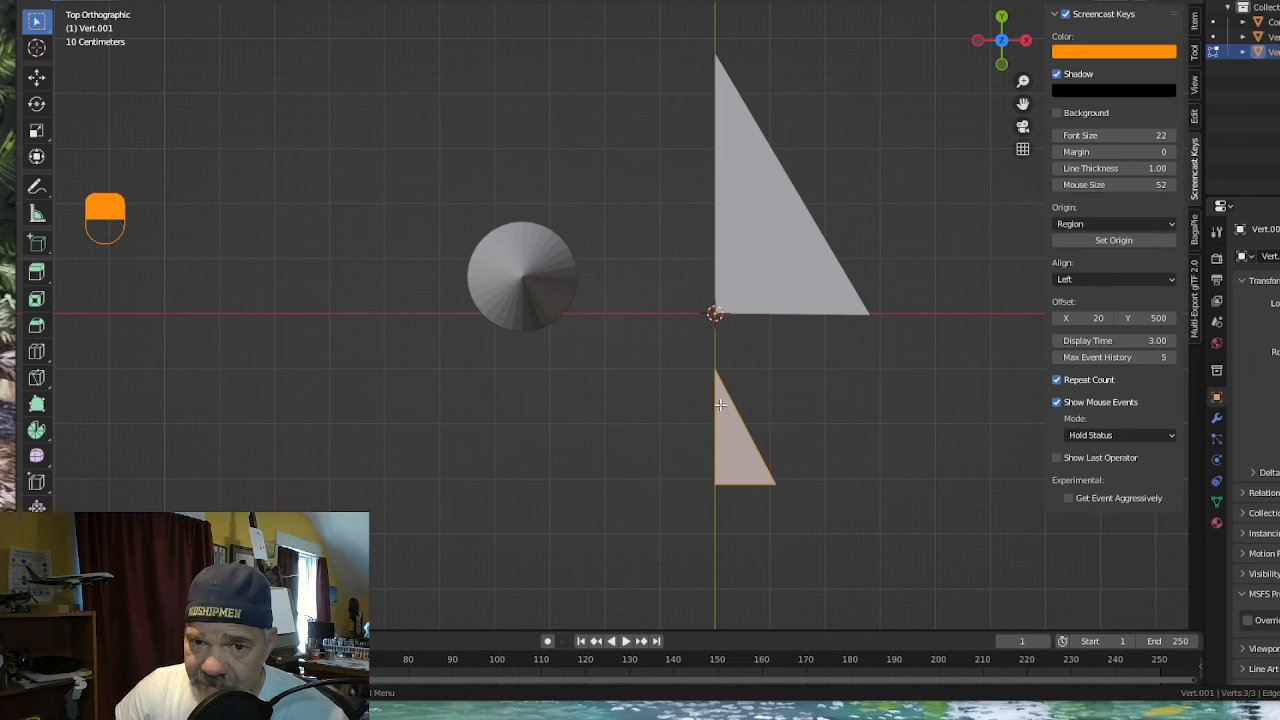
mouse_move(788, 277)
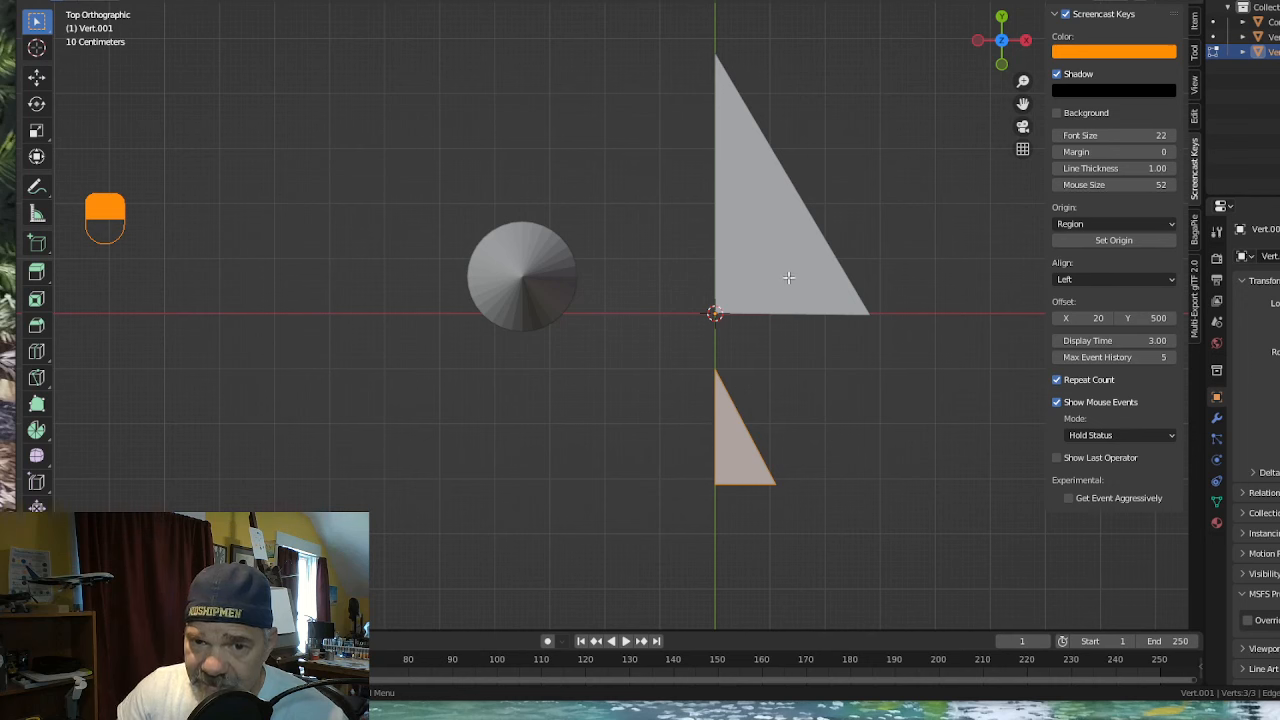
mouse_move(706, 466)
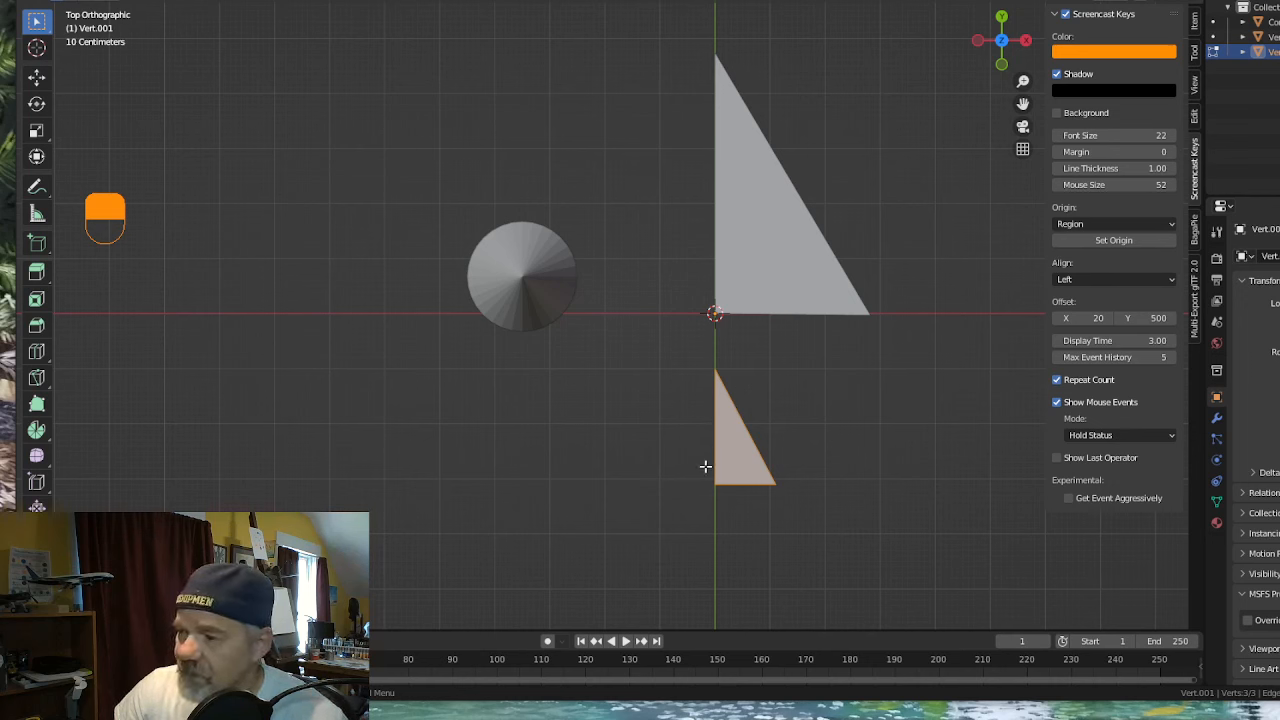
mouse_move(741, 506)
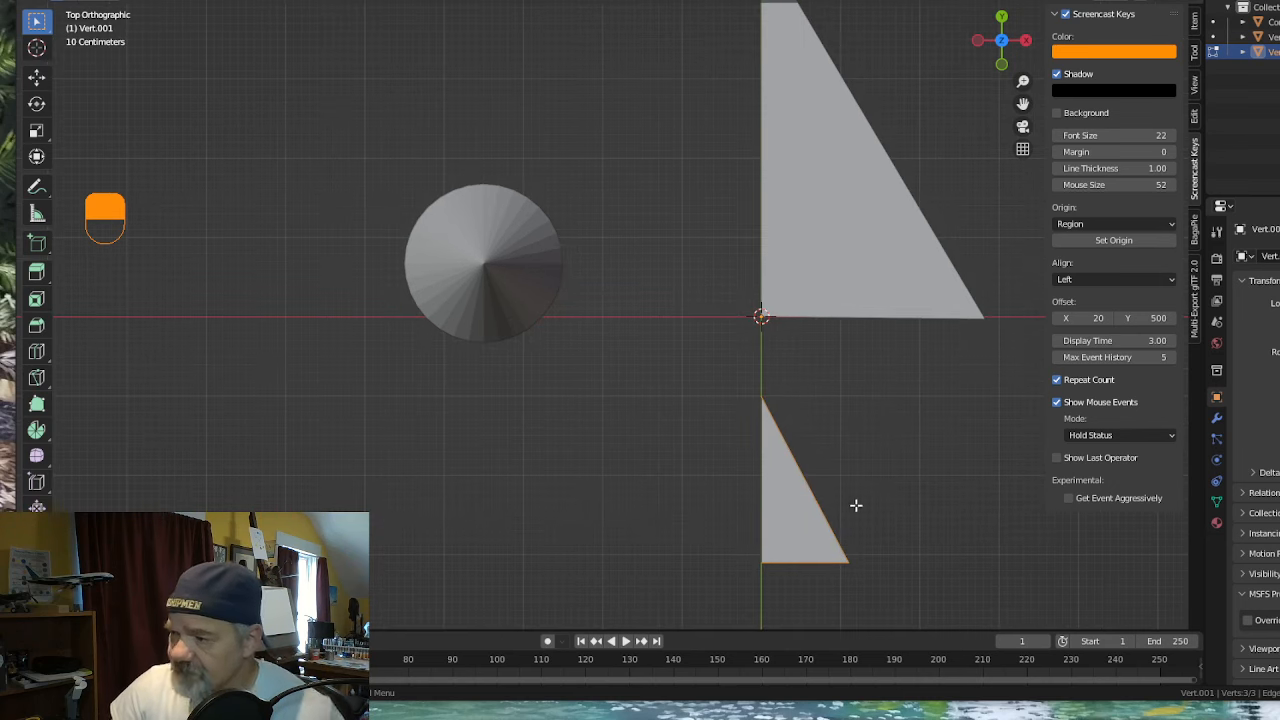
mouse_move(754, 129)
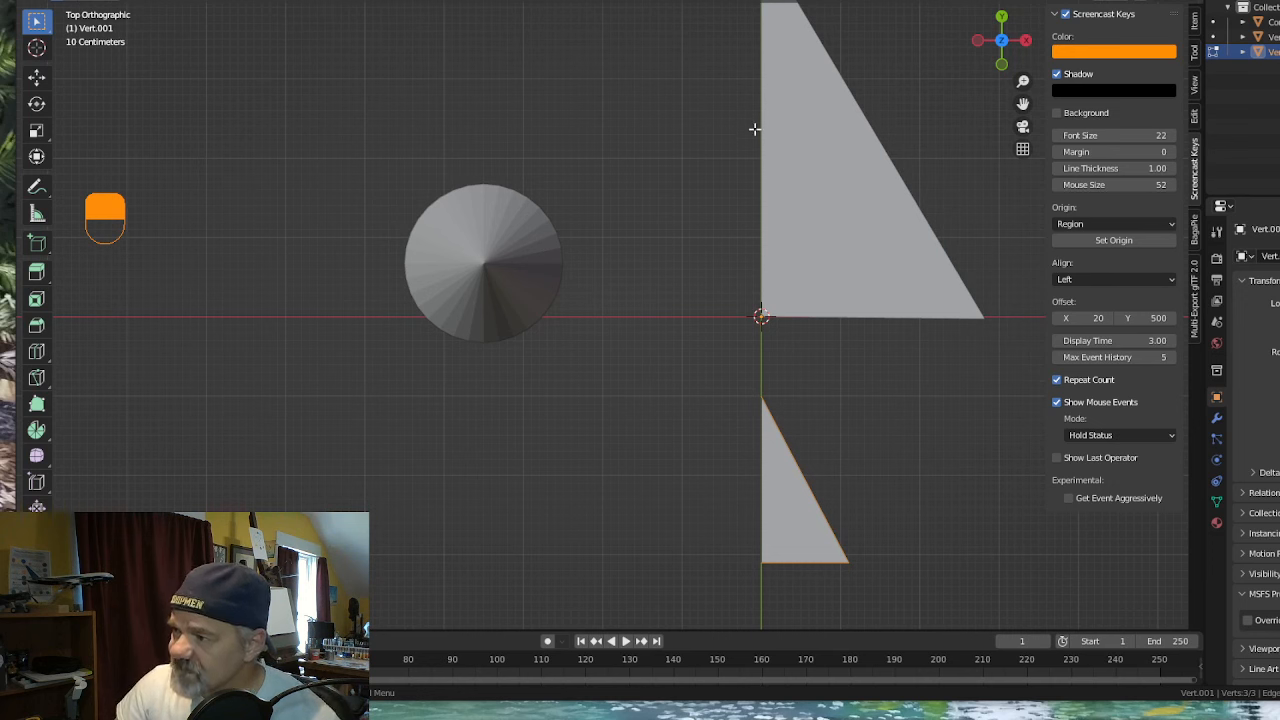
mouse_move(888, 162)
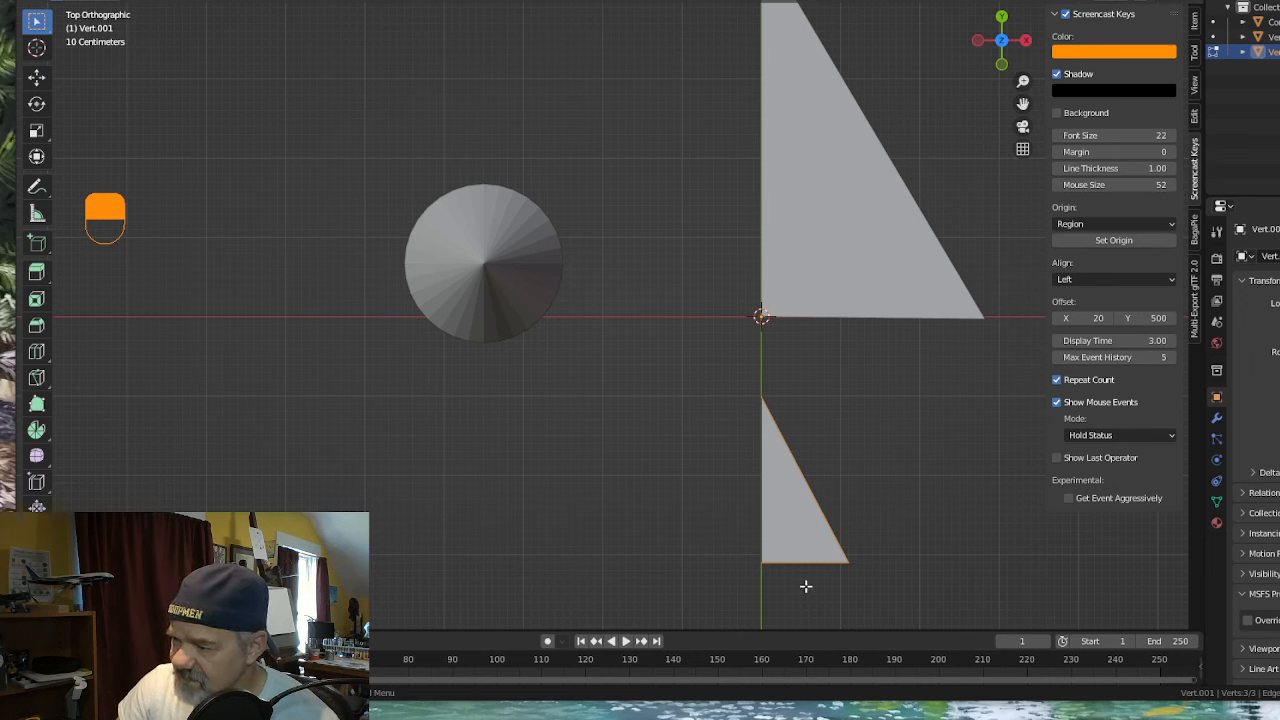
mouse_move(813, 570)
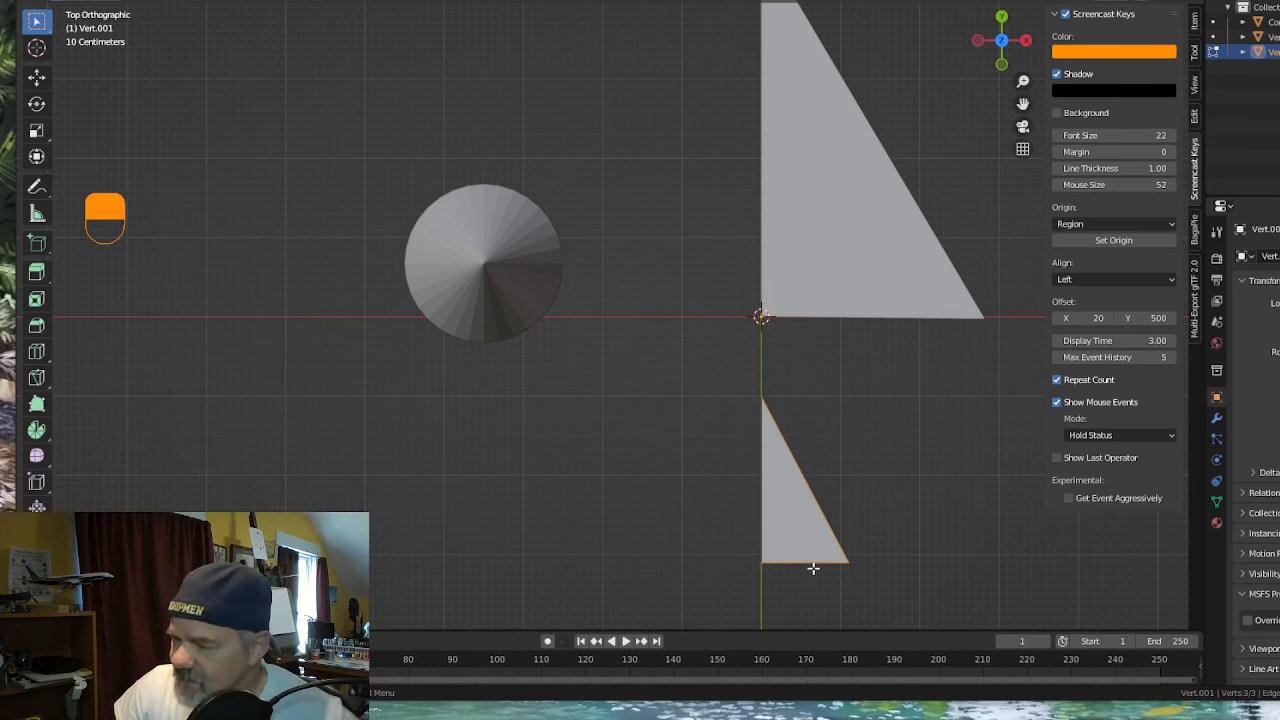
Subdivide the small Vert.001 triangle's edges, adding a cross edge across its face.
right_click(812, 569)
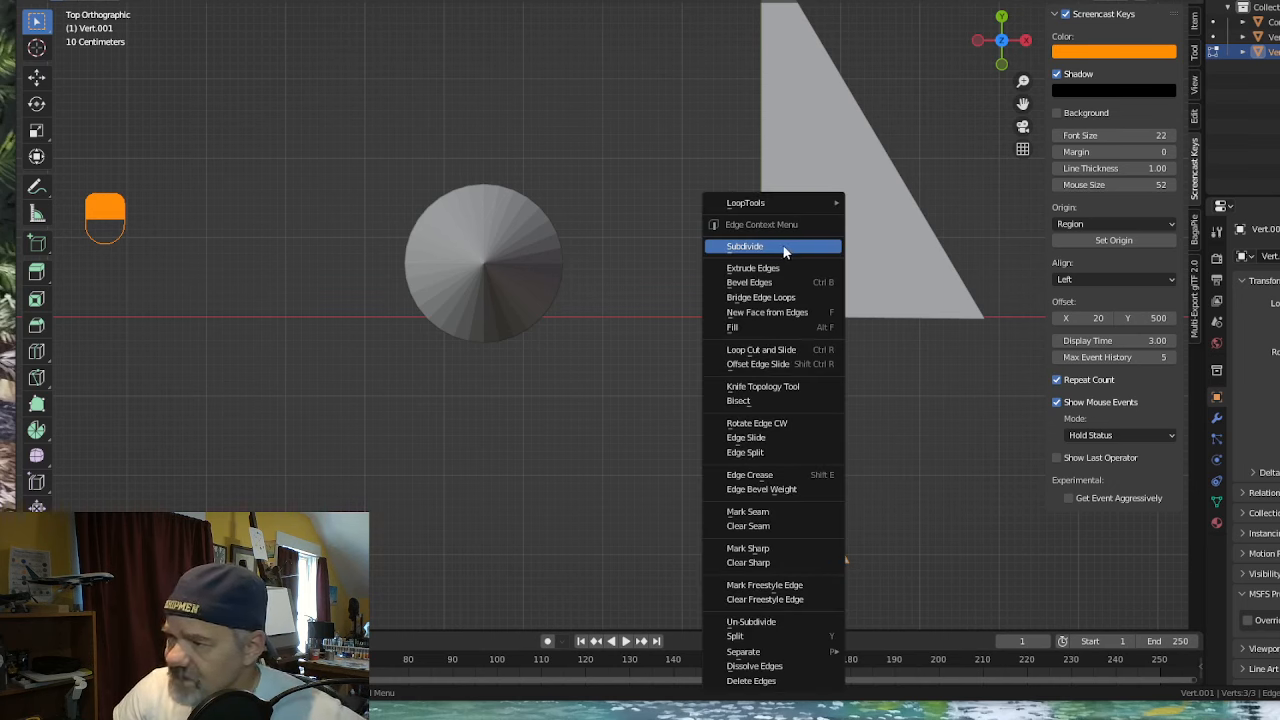
click(744, 246)
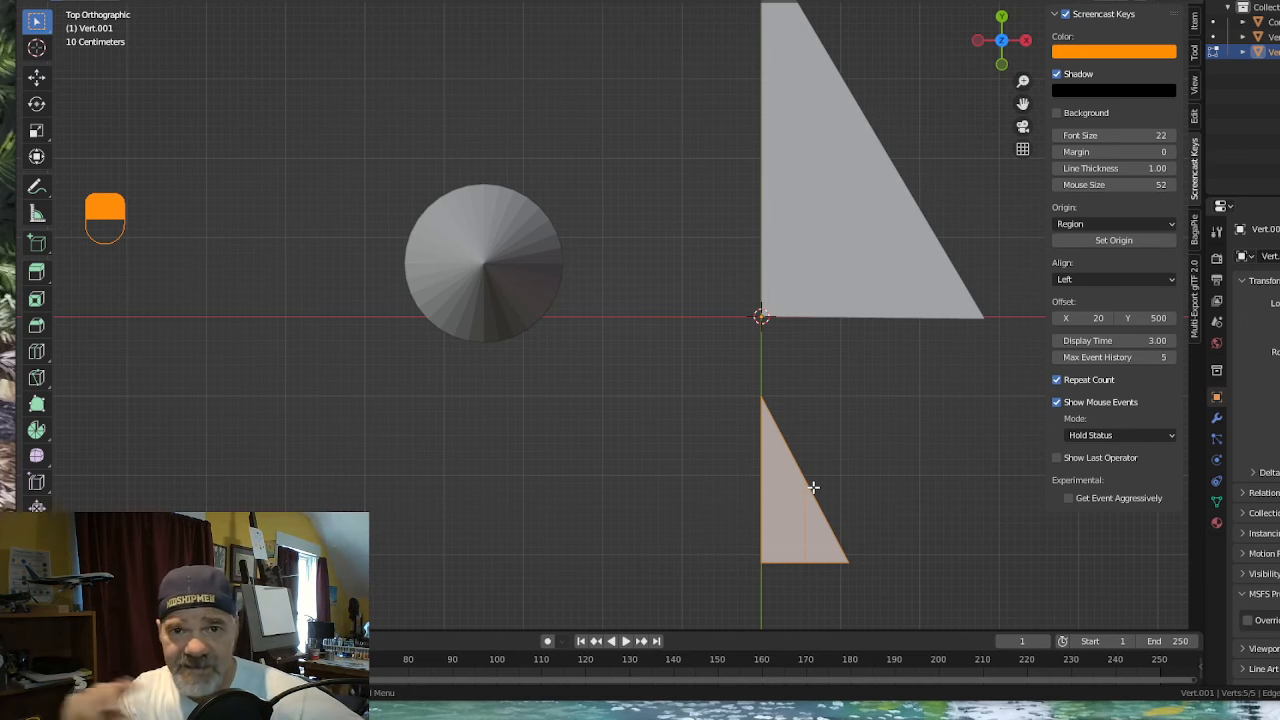
mouse_move(578, 271)
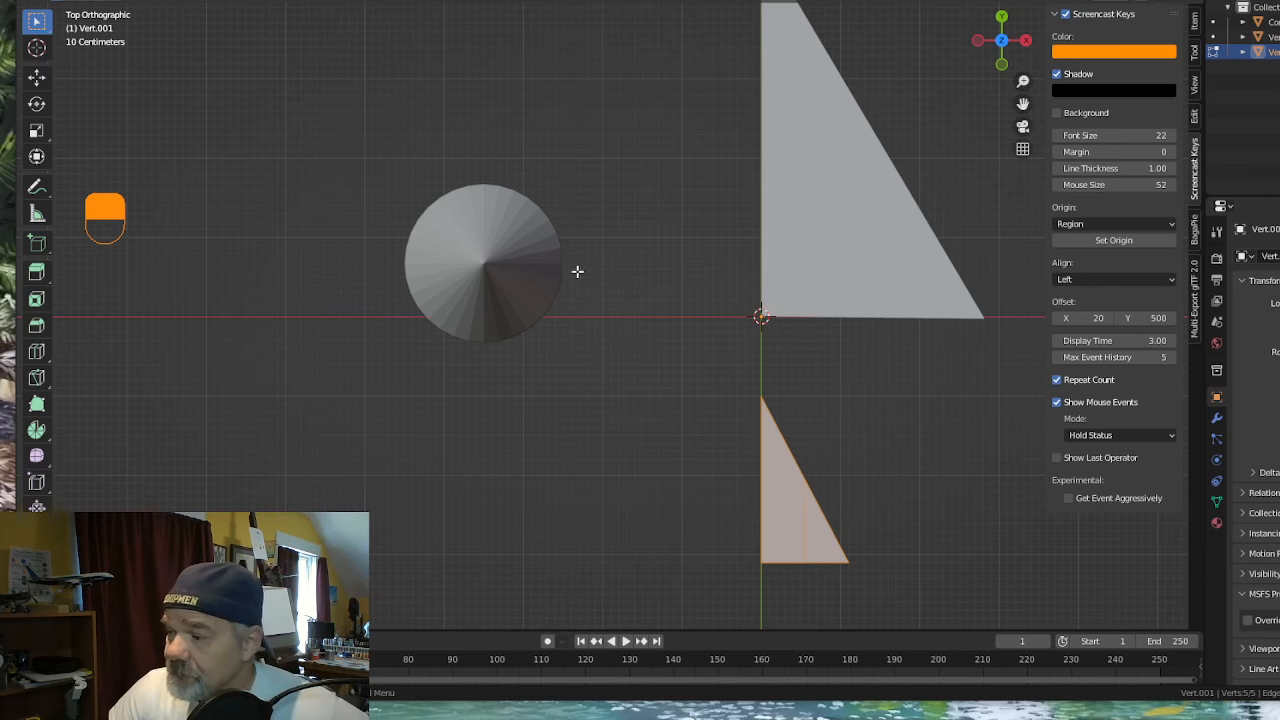